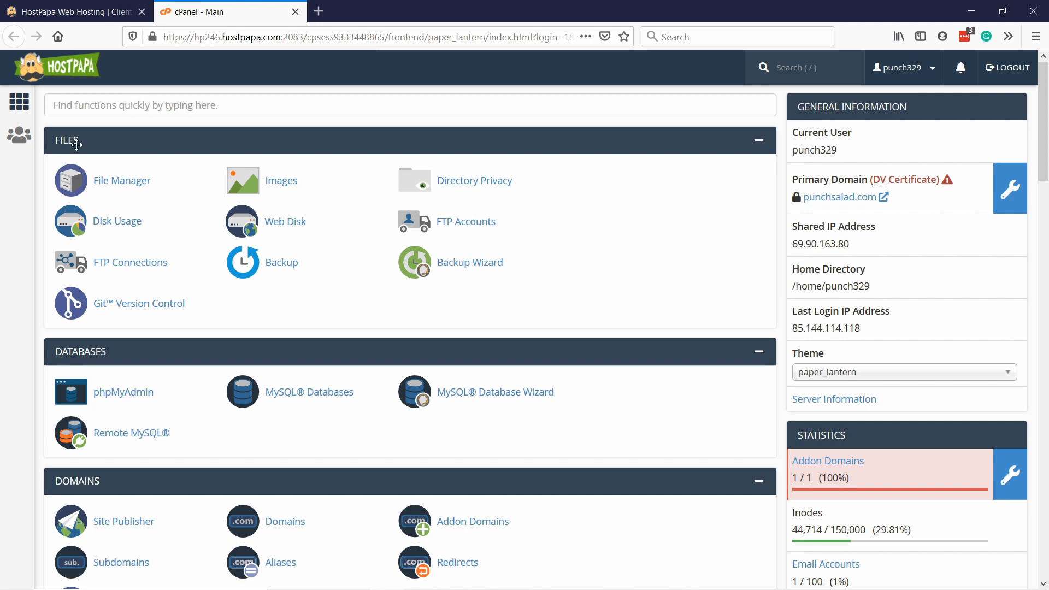
Open File Manager on the storemonkeywp.com folder and scroll down to wp-config.php
left_click(121, 180)
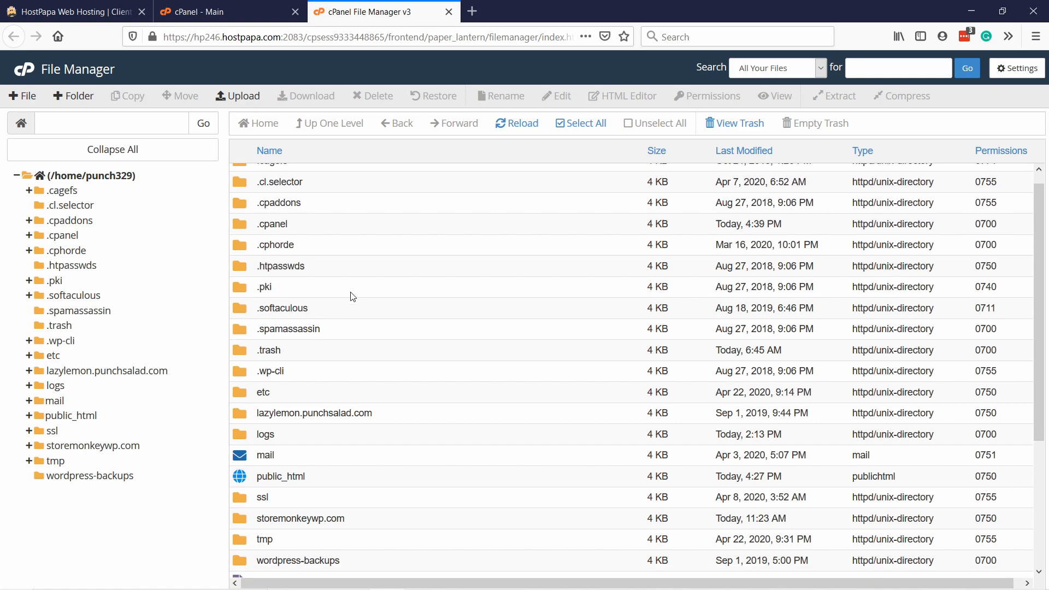
scroll("down", 3)
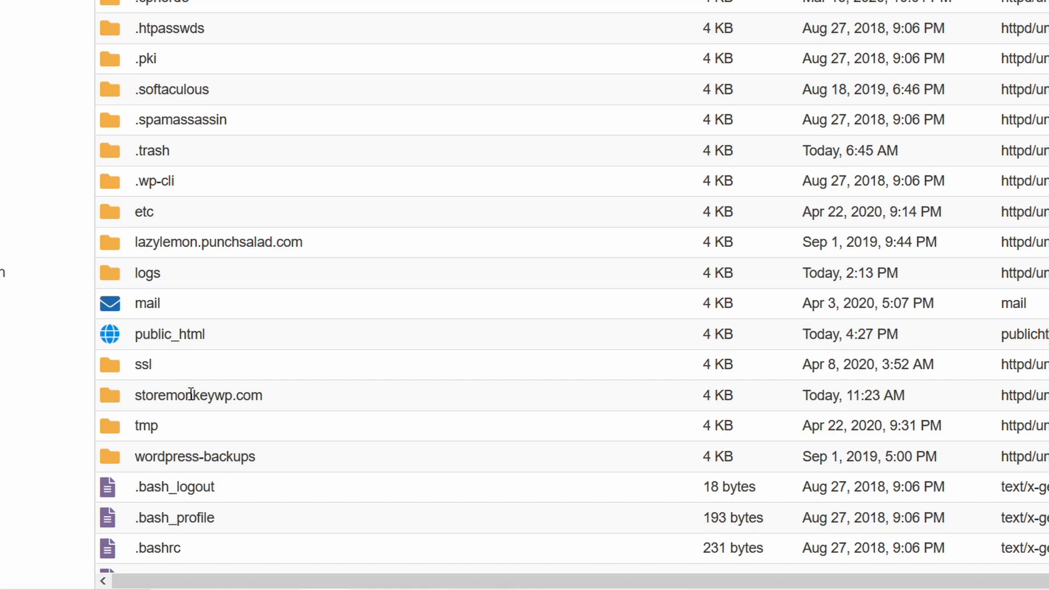
left_click(198, 395)
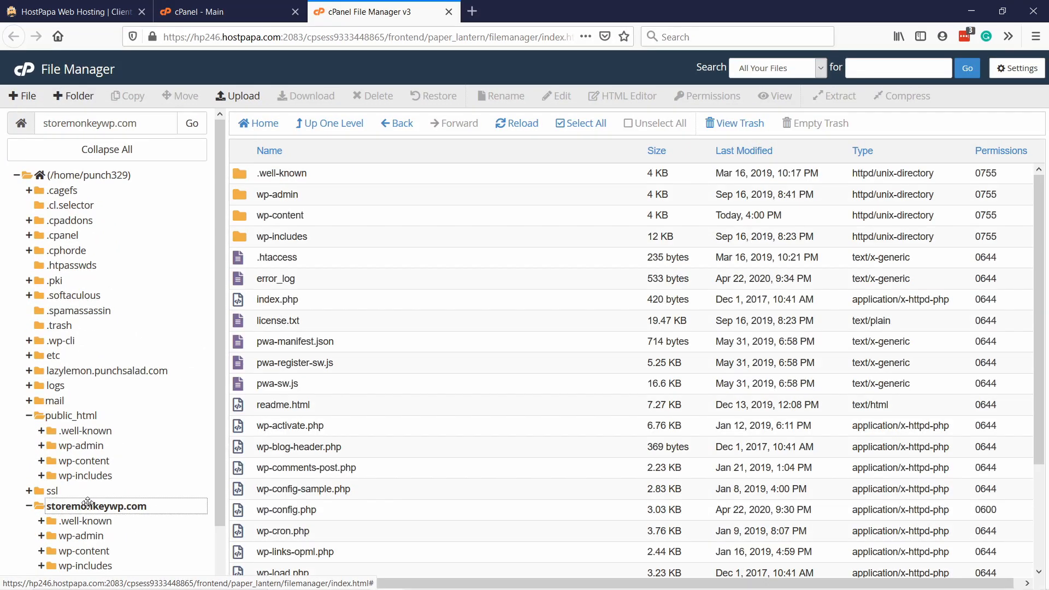
mouse_move(382, 215)
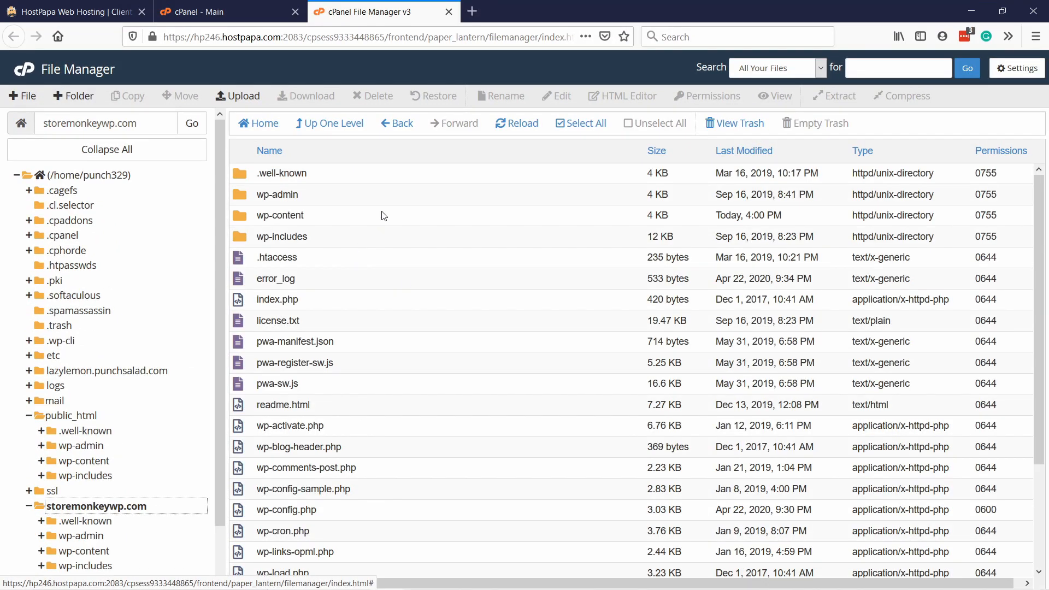
scroll("down", 3)
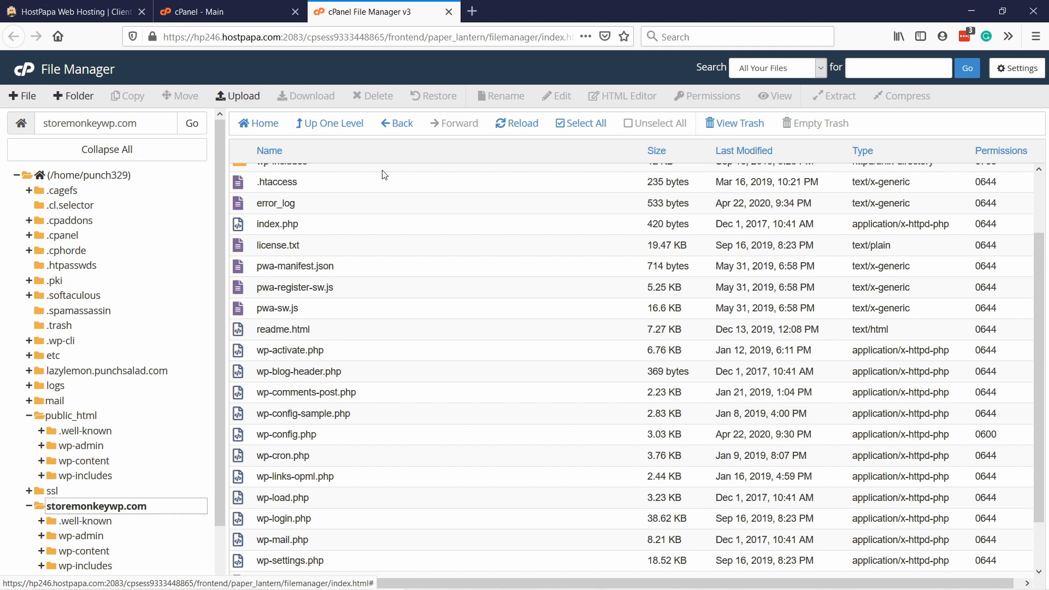
scroll("down", 3)
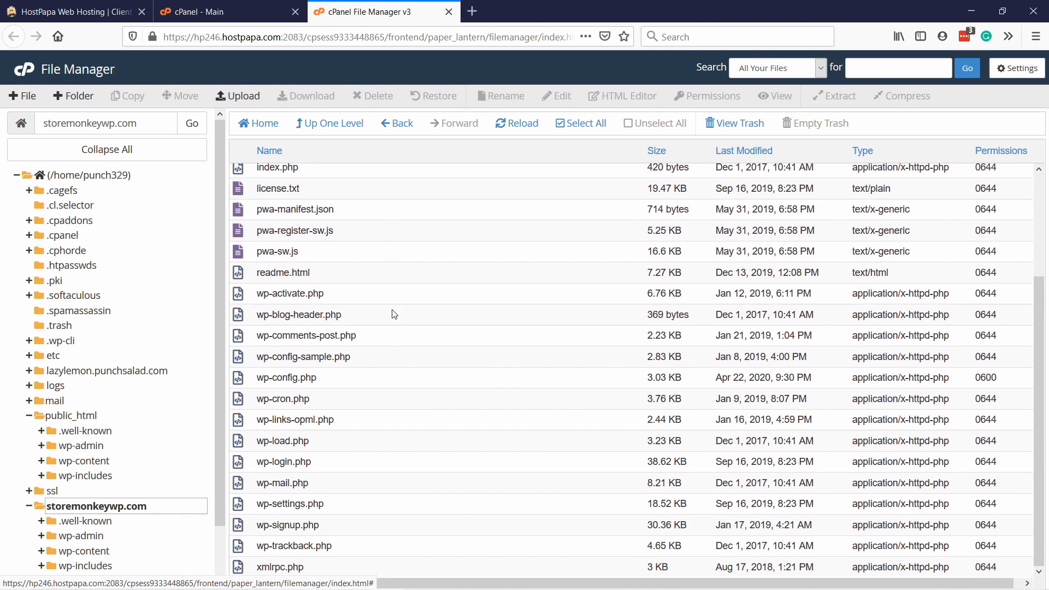
mouse_move(320, 382)
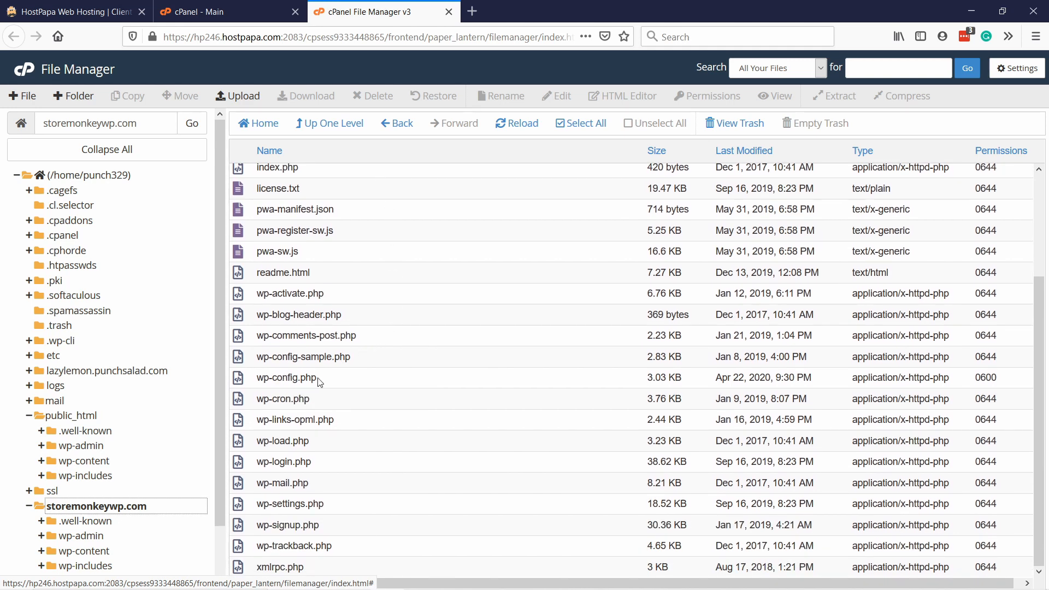
Open wp-config.php in the code editor
right_click(286, 378)
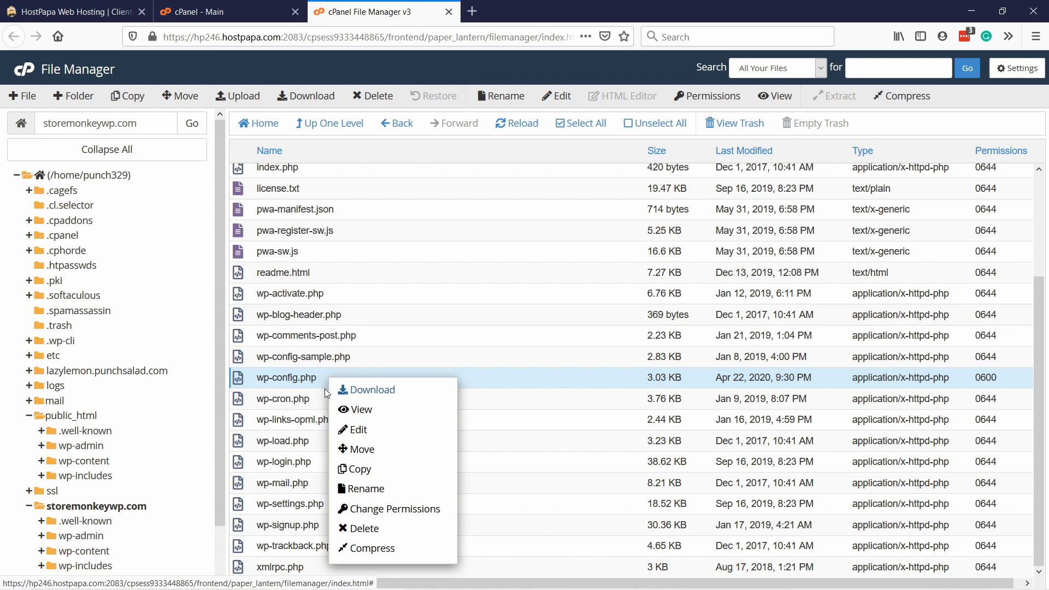
left_click(358, 429)
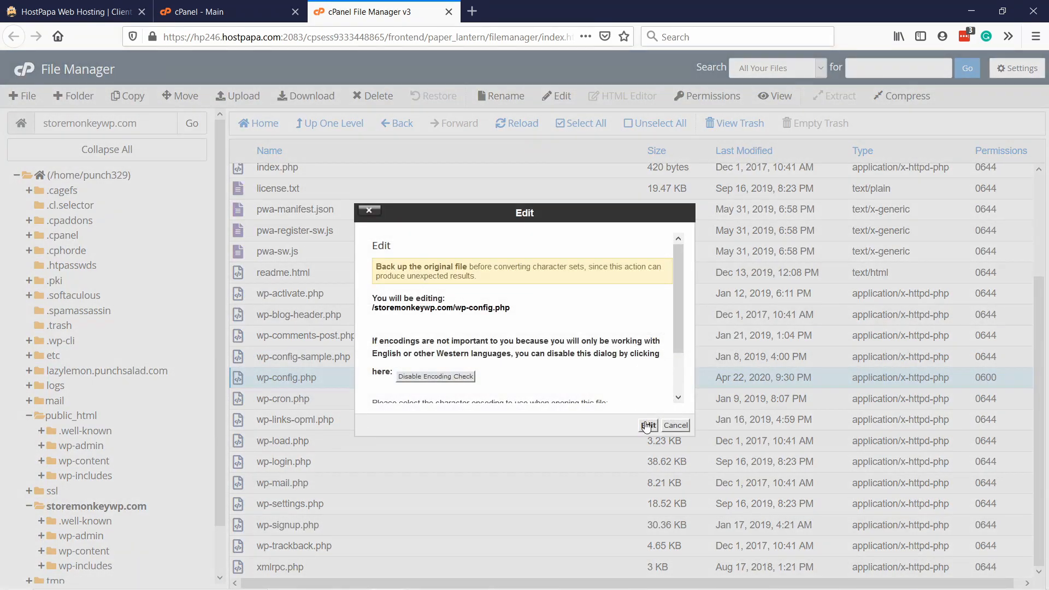
left_click(646, 426)
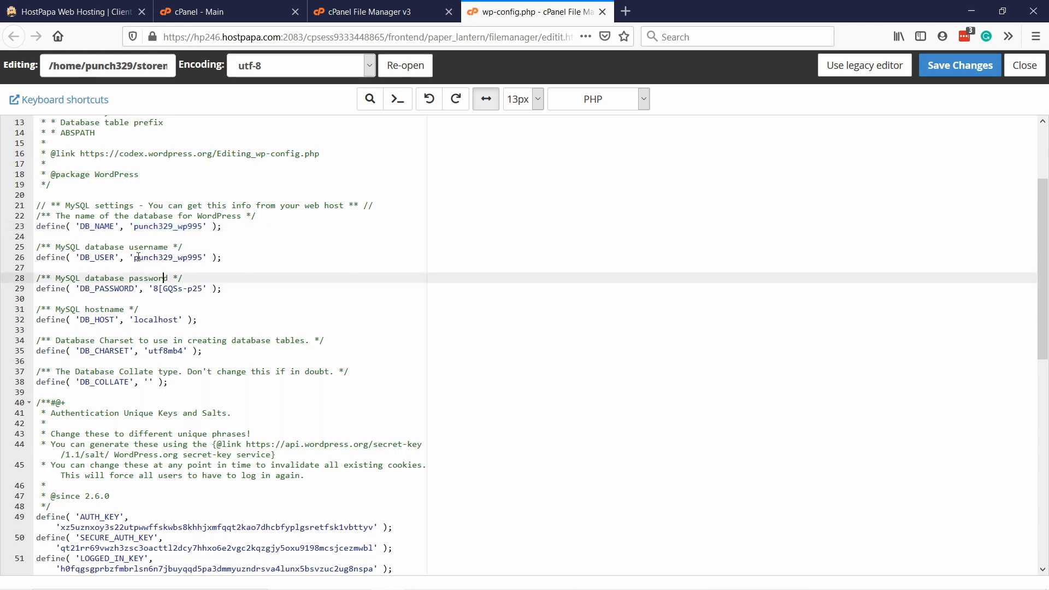
Highlight the DB_USER, DB_PASSWORD and DB_HOST settings, then return to the cPanel main page
double_click(169, 256)
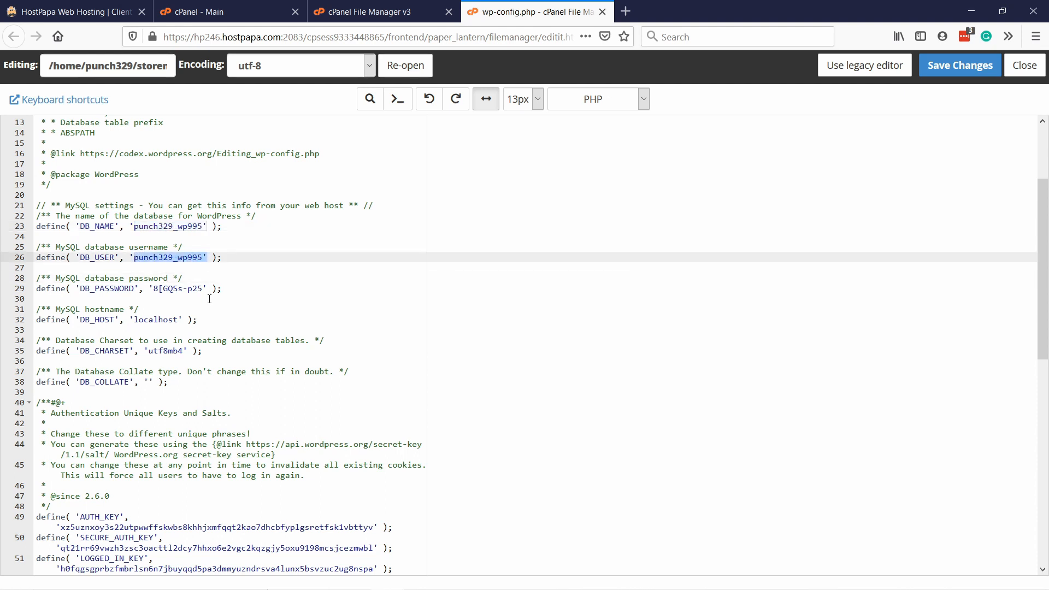
left_click(161, 289)
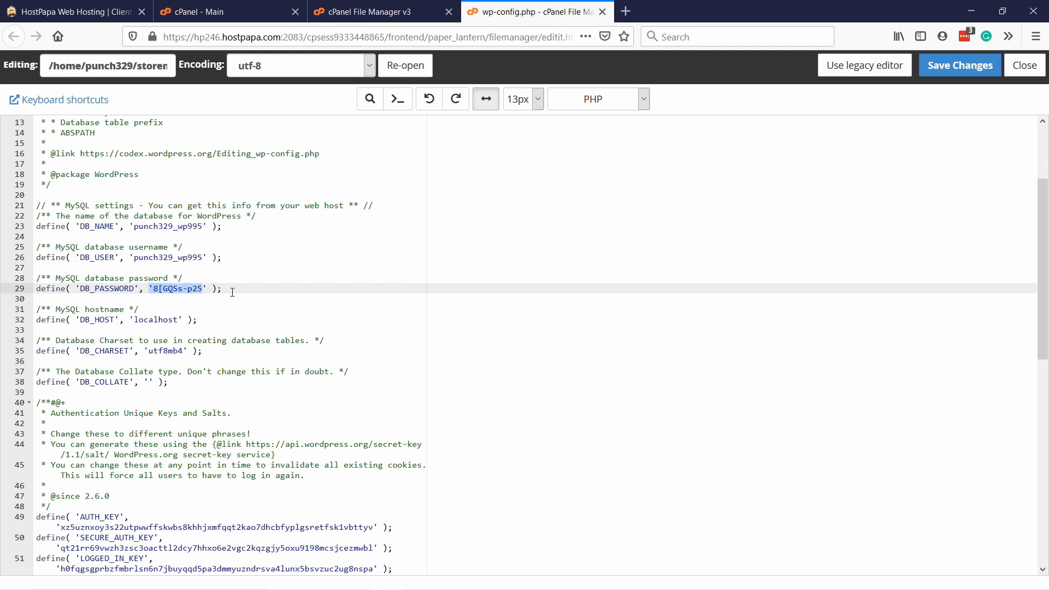
left_click(184, 288)
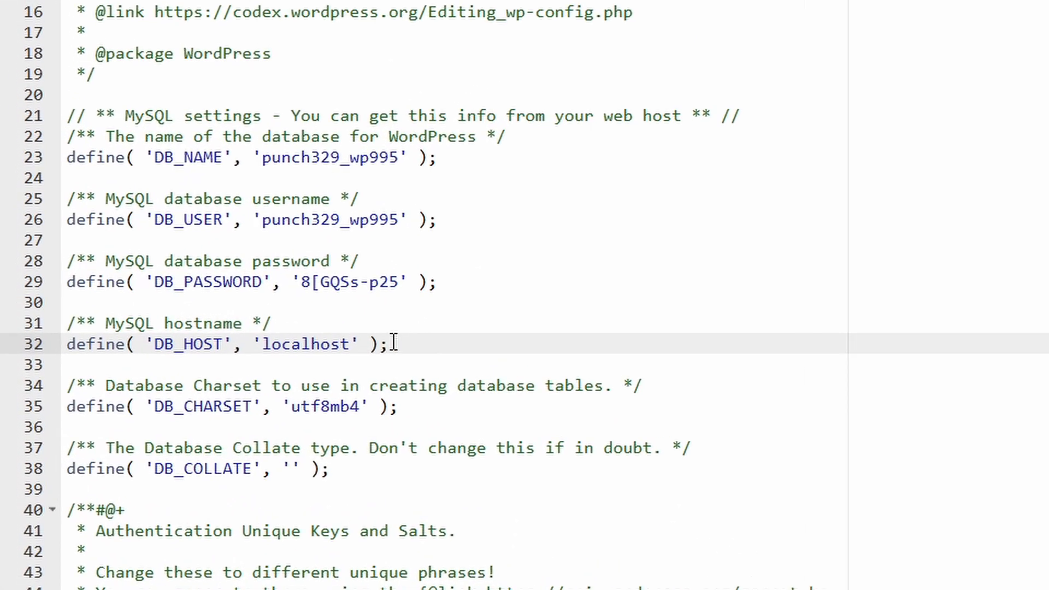
left_click_drag(66, 116, 389, 345)
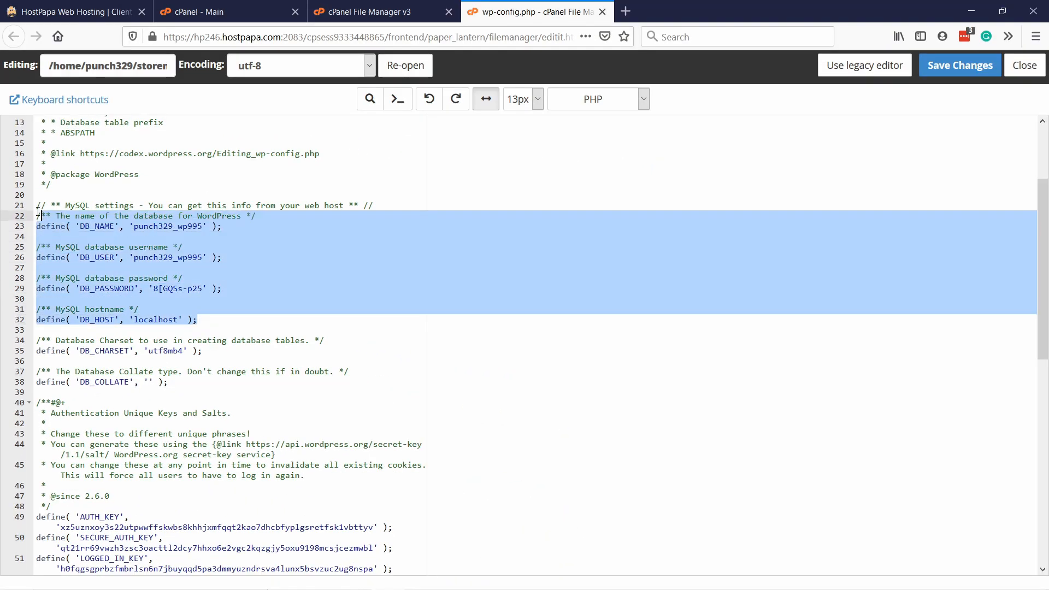
left_click(170, 278)
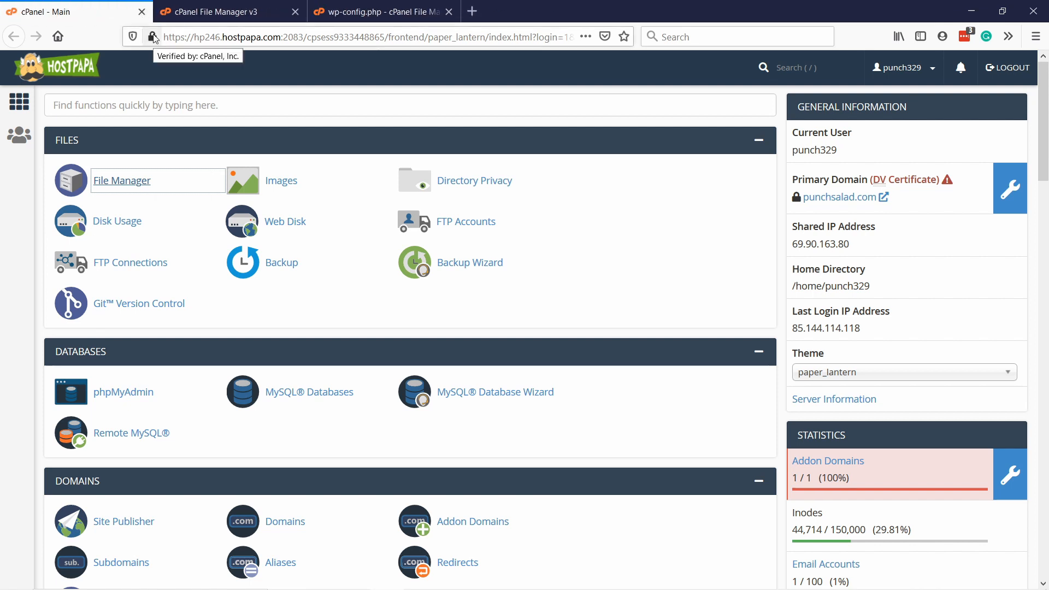
mouse_move(176, 101)
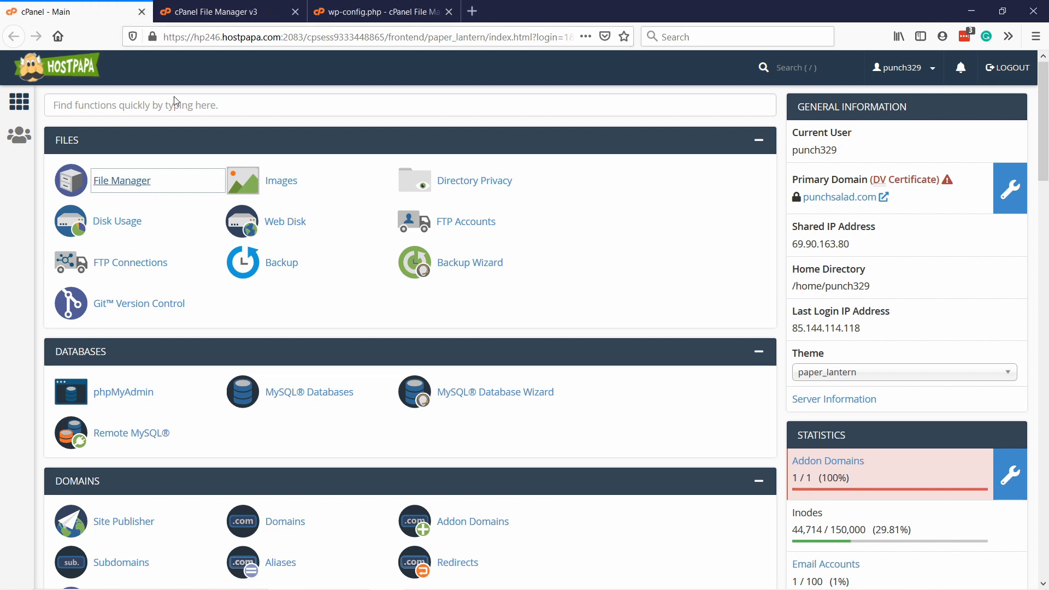
Open MySQL Databases and scroll to the Current Databases table
scroll("down", 3)
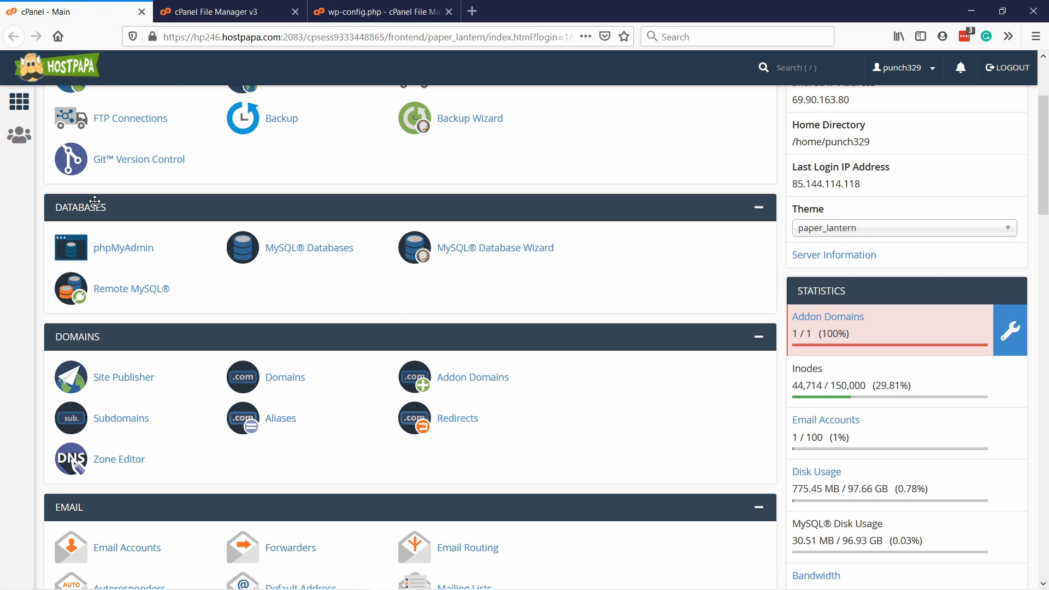
mouse_move(310, 248)
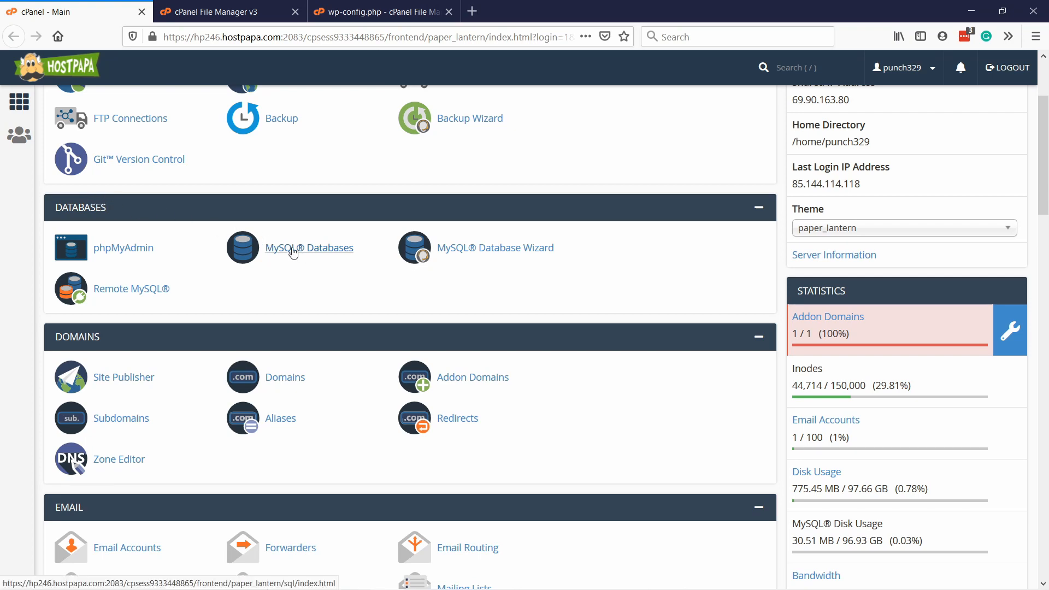
left_click(309, 248)
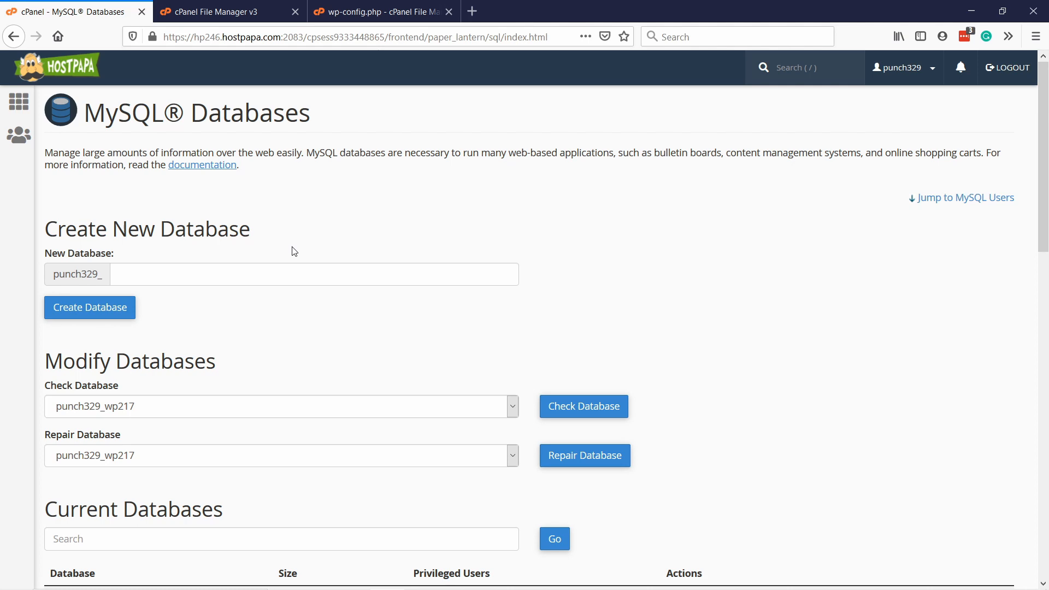
scroll("down", 3)
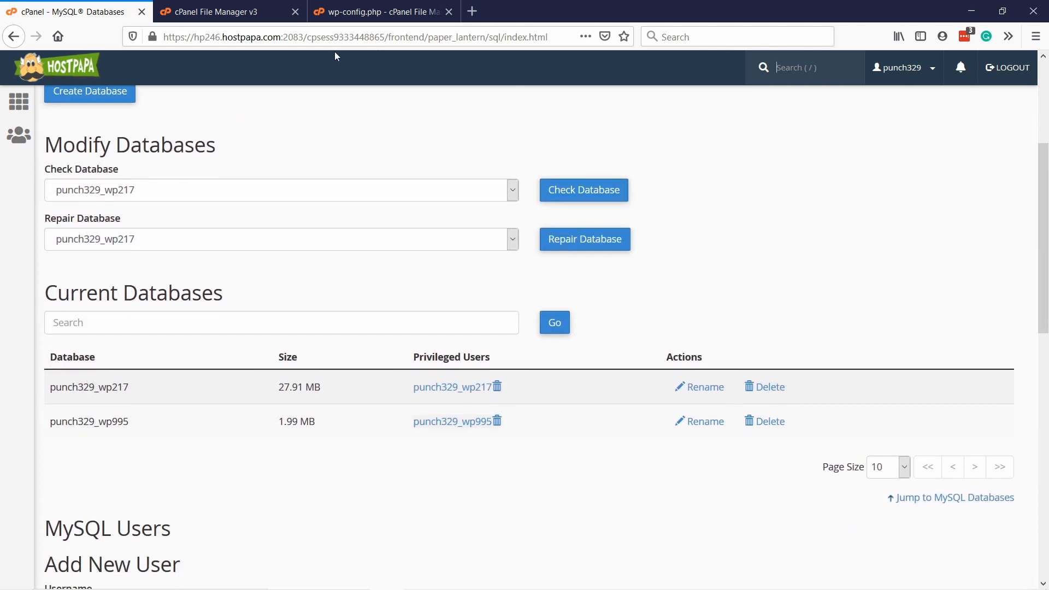
mouse_move(258, 142)
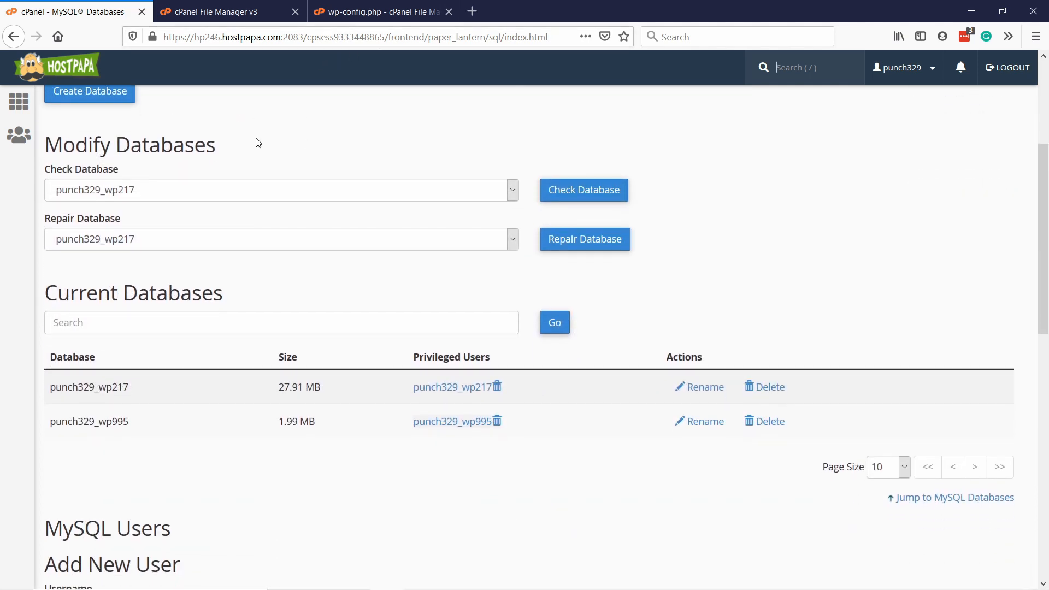
scroll("down", 3)
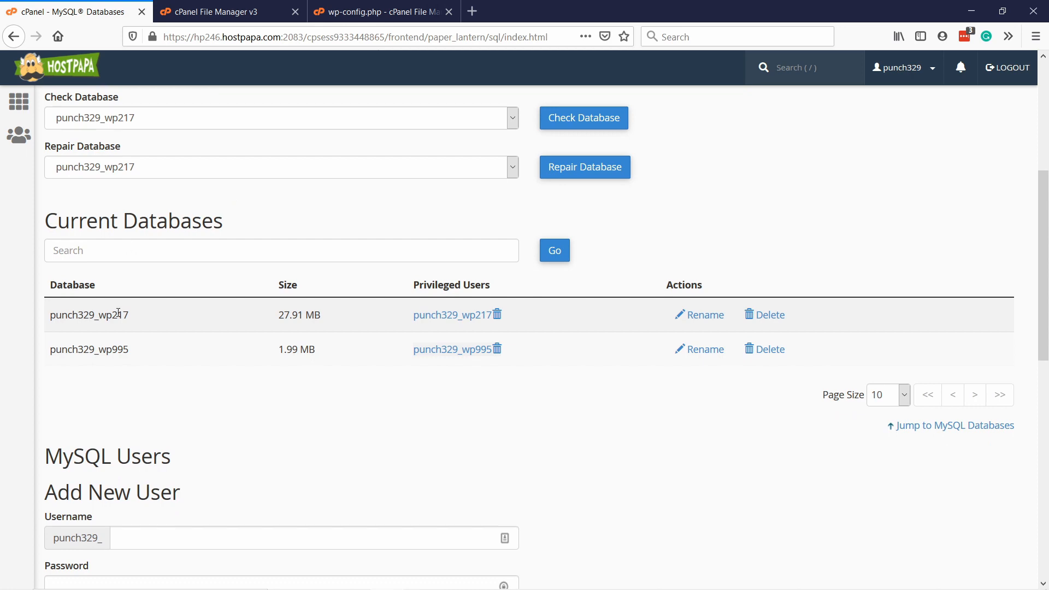
double_click(120, 349)
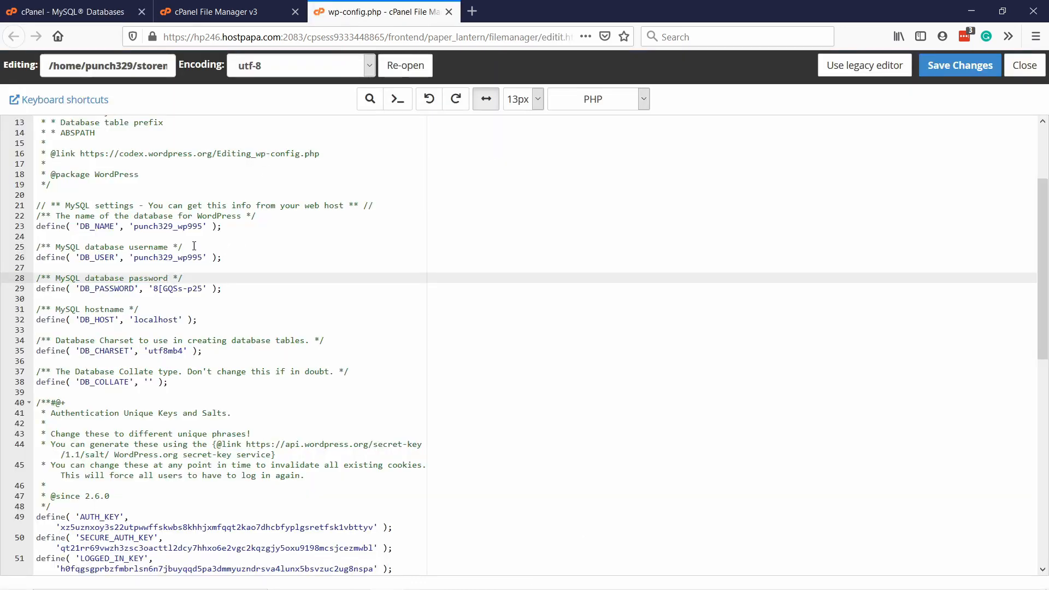
double_click(169, 226)
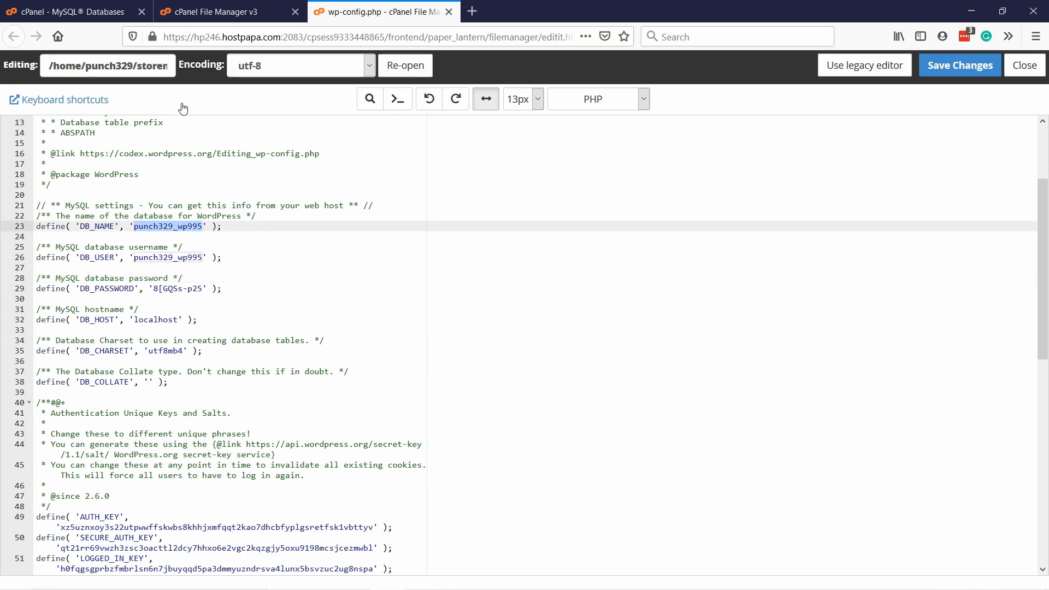
mouse_move(155, 204)
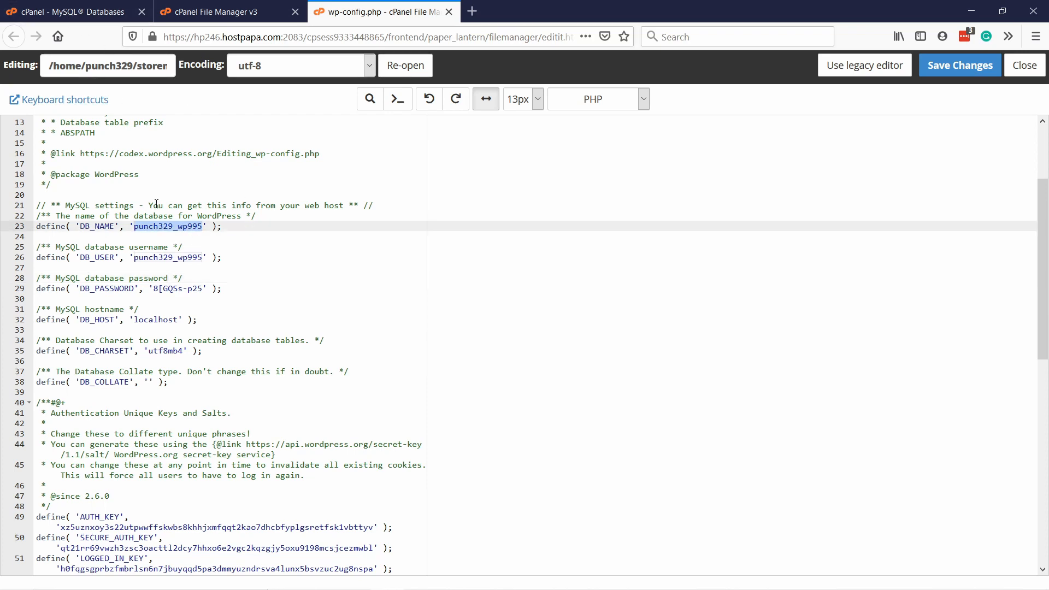
left_click(66, 12)
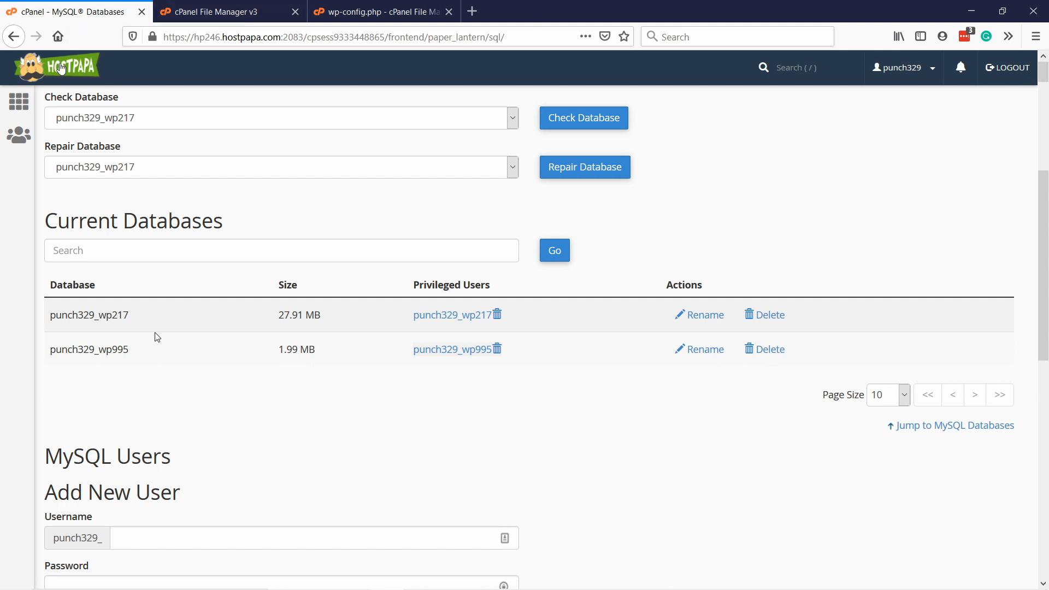
mouse_move(221, 12)
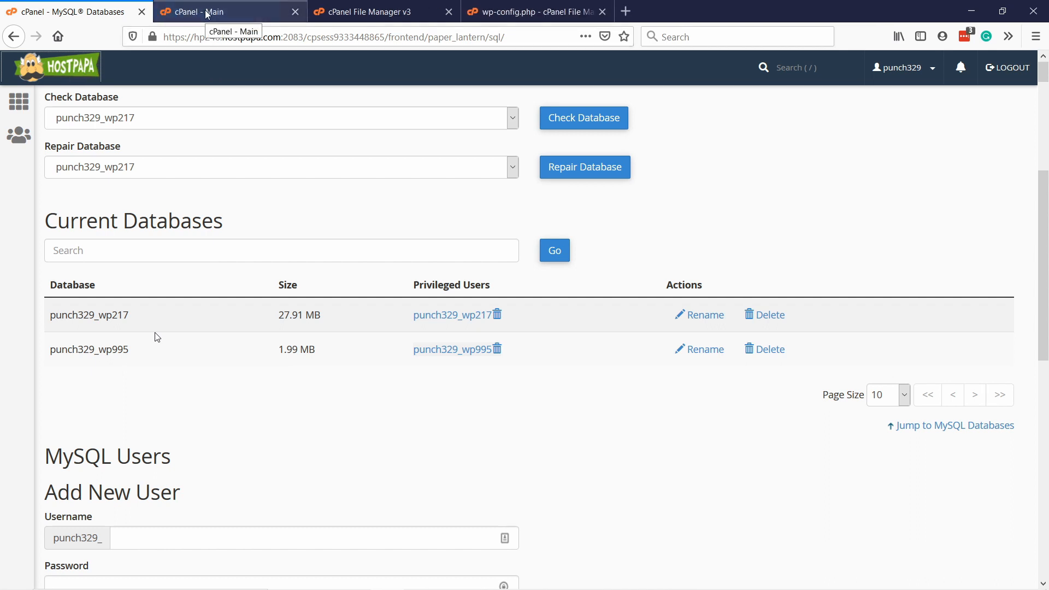
Open phpMyAdmin, browse punch329_wp995's wppl_options table and inspect the siteurl value
left_click(230, 11)
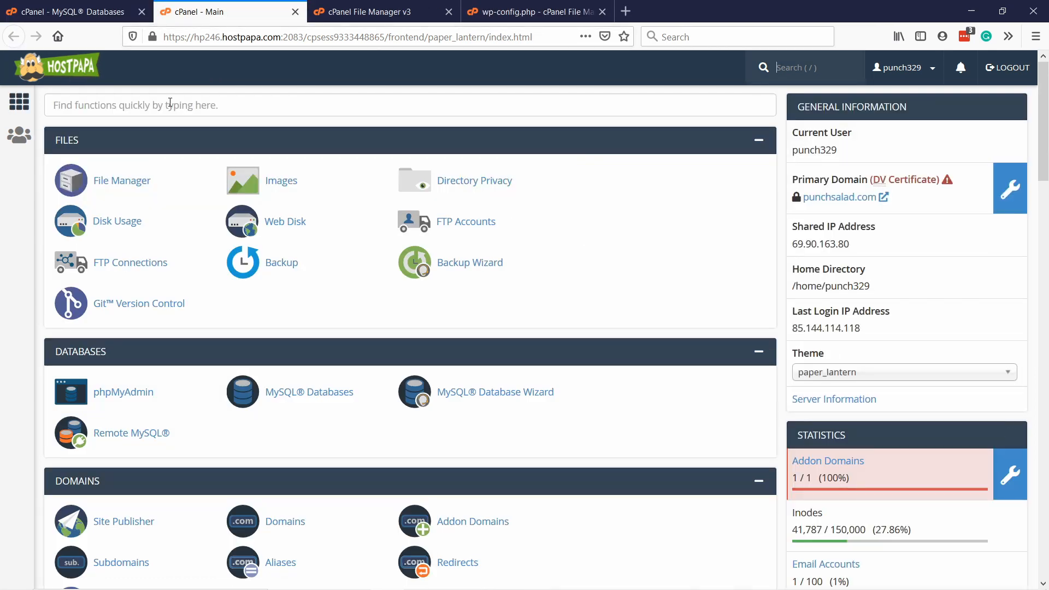
scroll("down", 3)
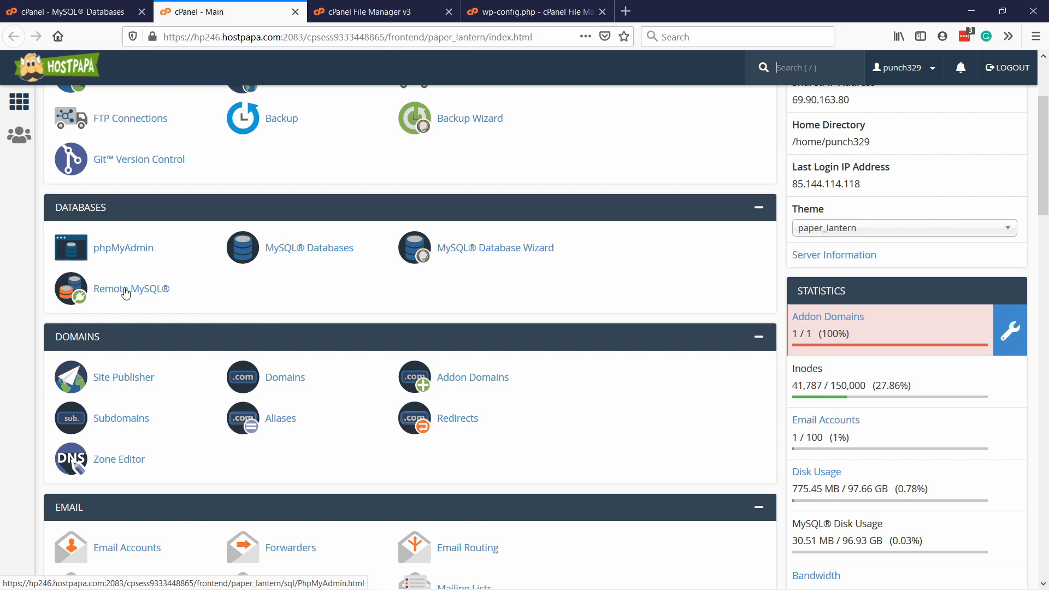
left_click(123, 248)
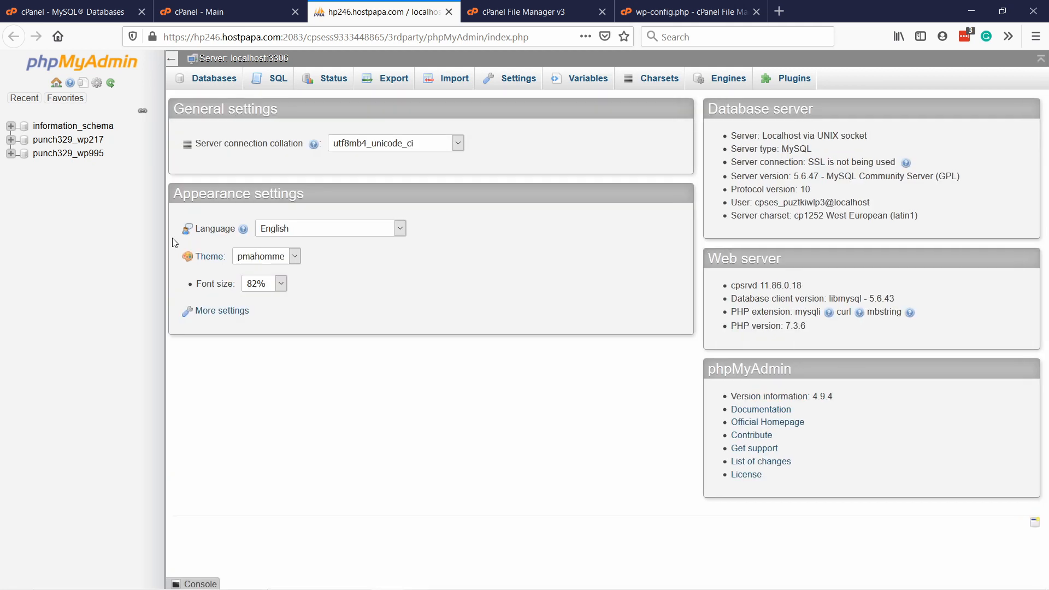
mouse_move(68, 153)
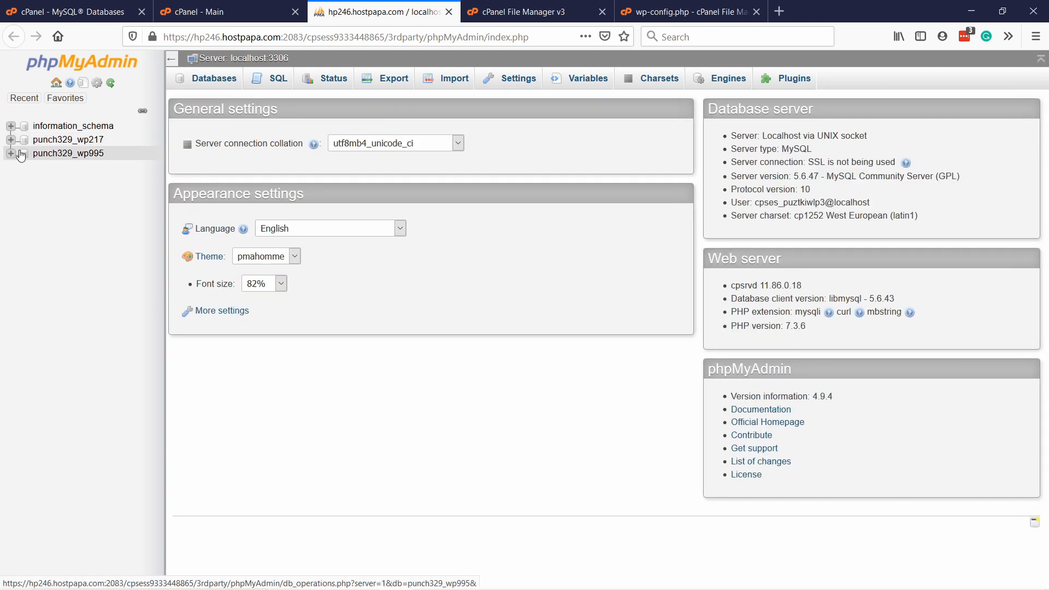
left_click(67, 153)
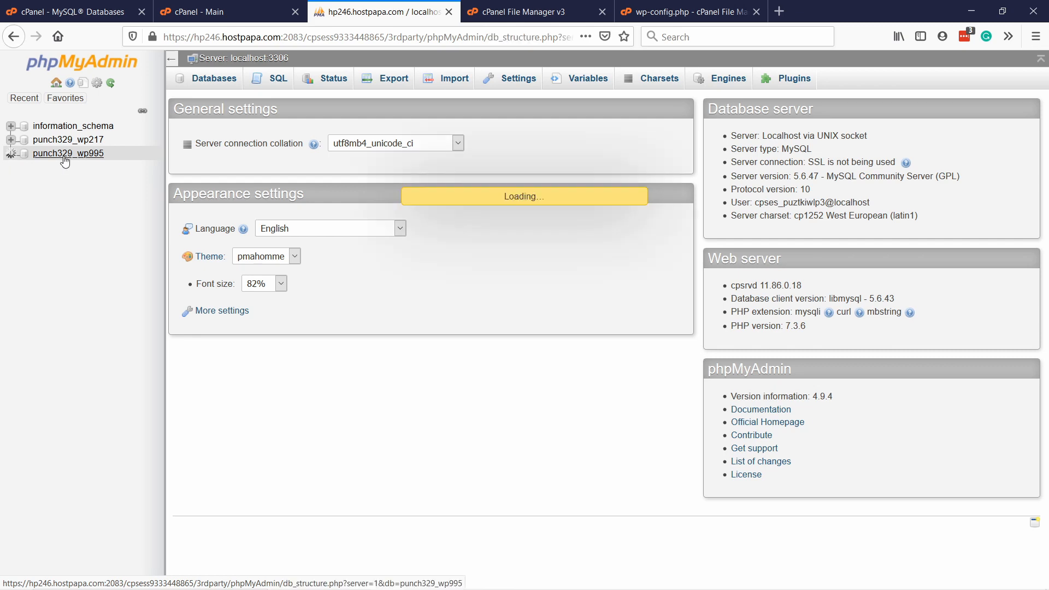
left_click(69, 153)
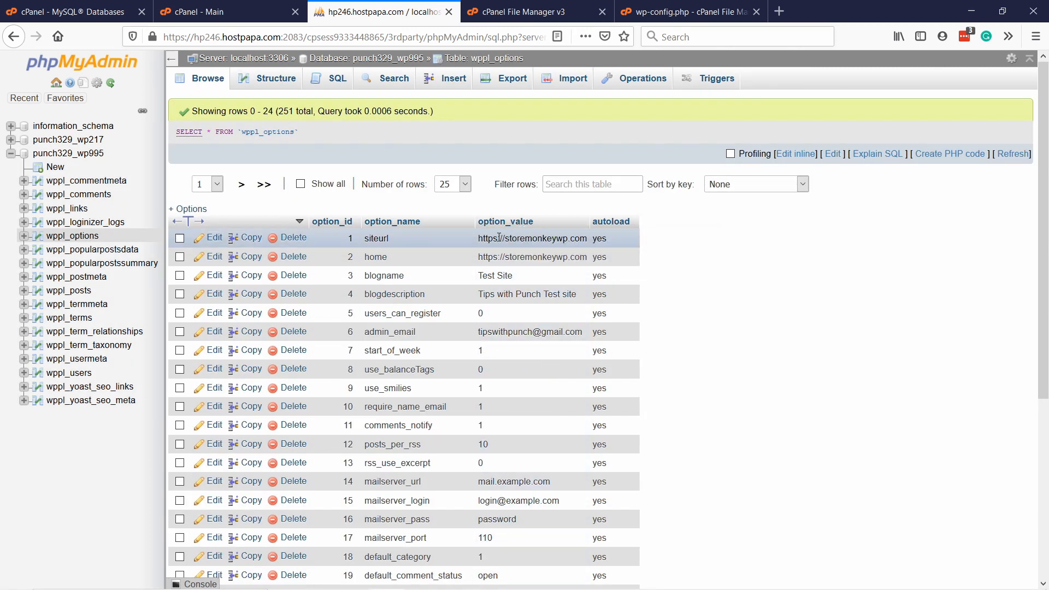
double_click(531, 238)
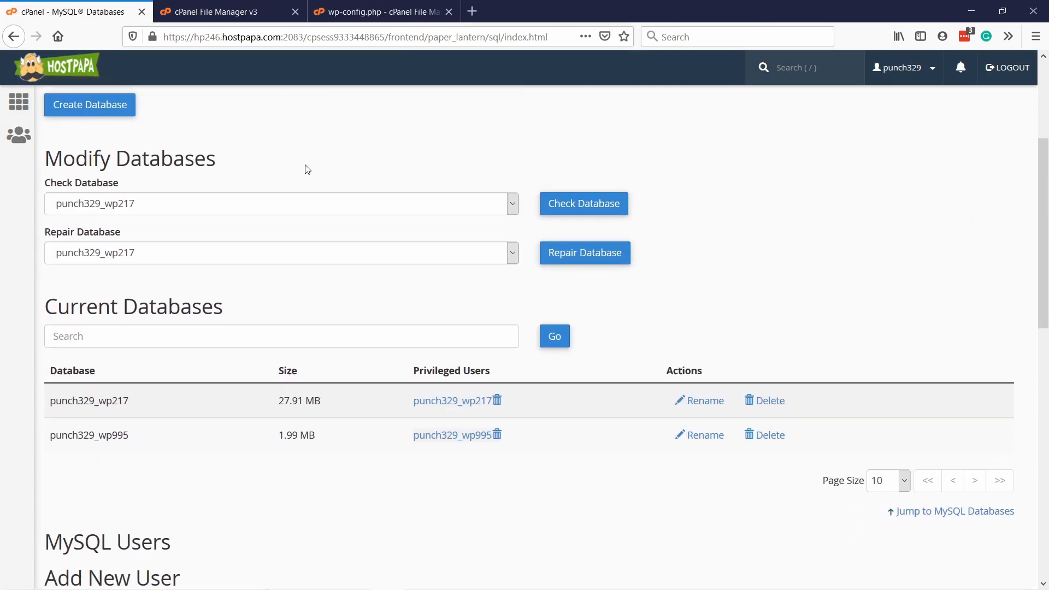
scroll("down", 3)
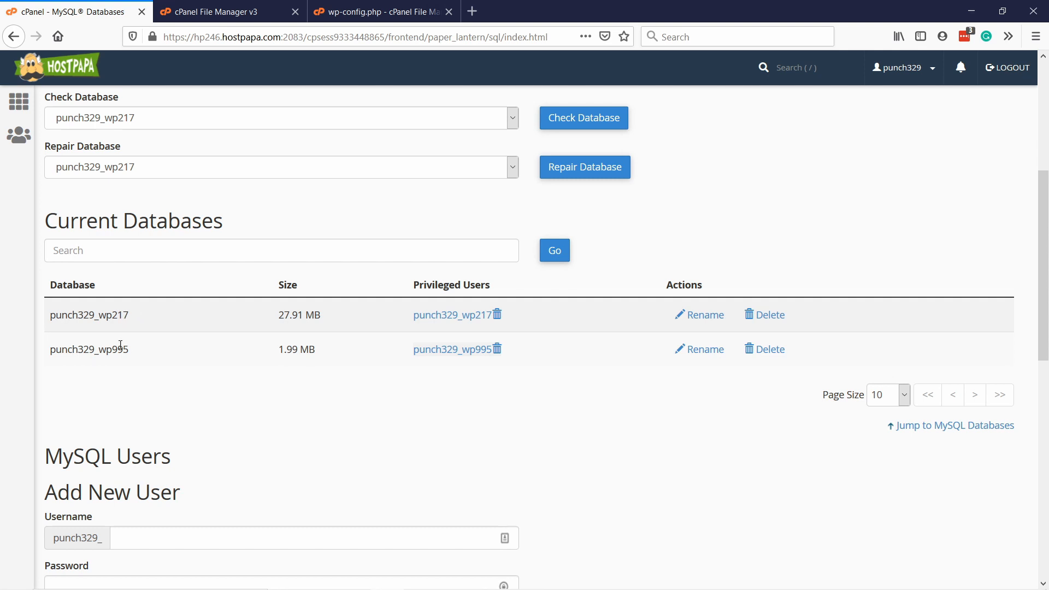
scroll("down", 3)
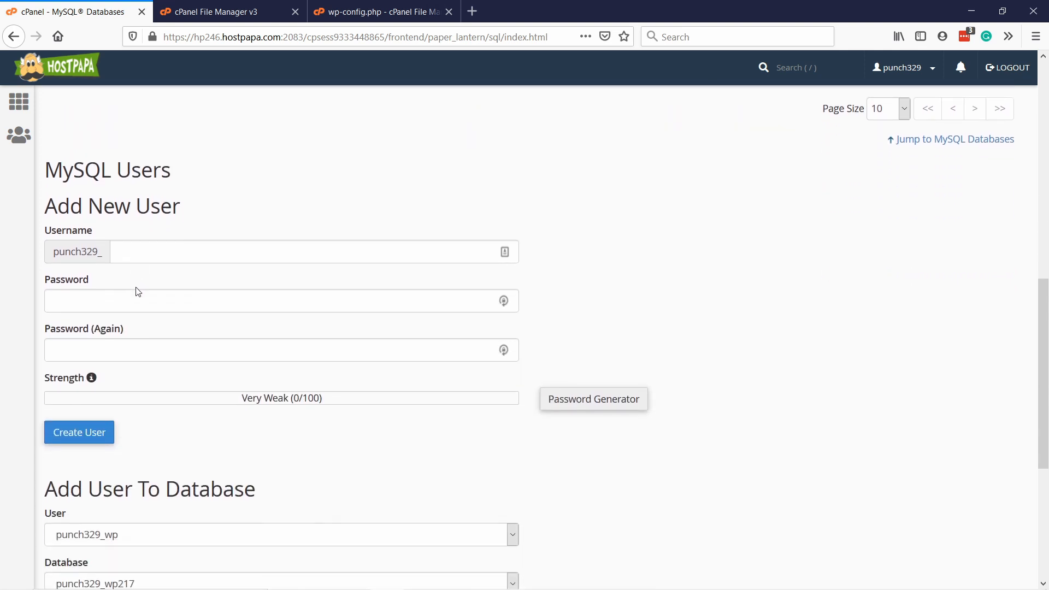
scroll("down", 3)
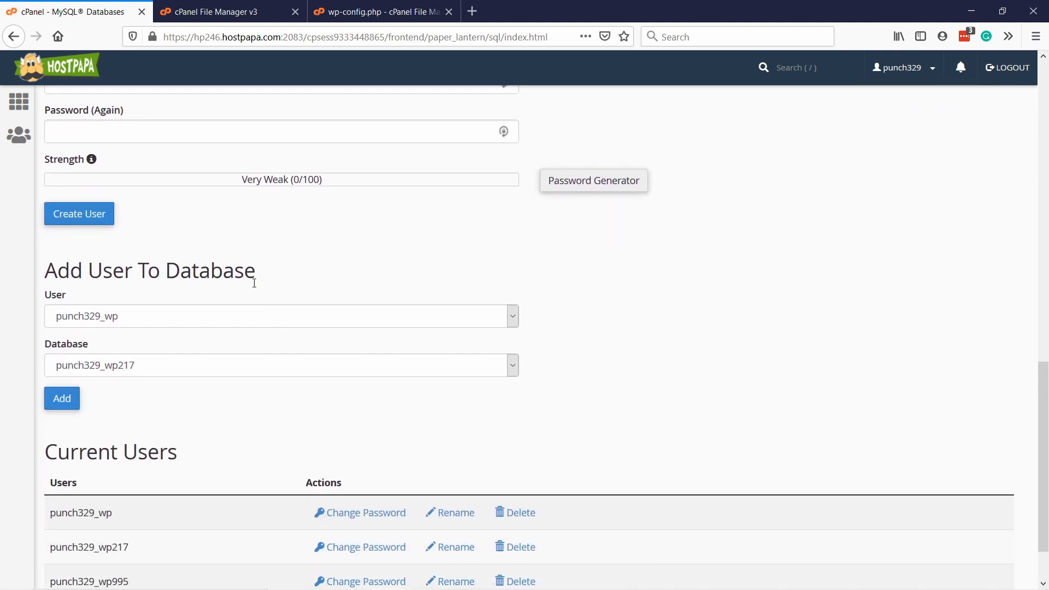
scroll("down", 3)
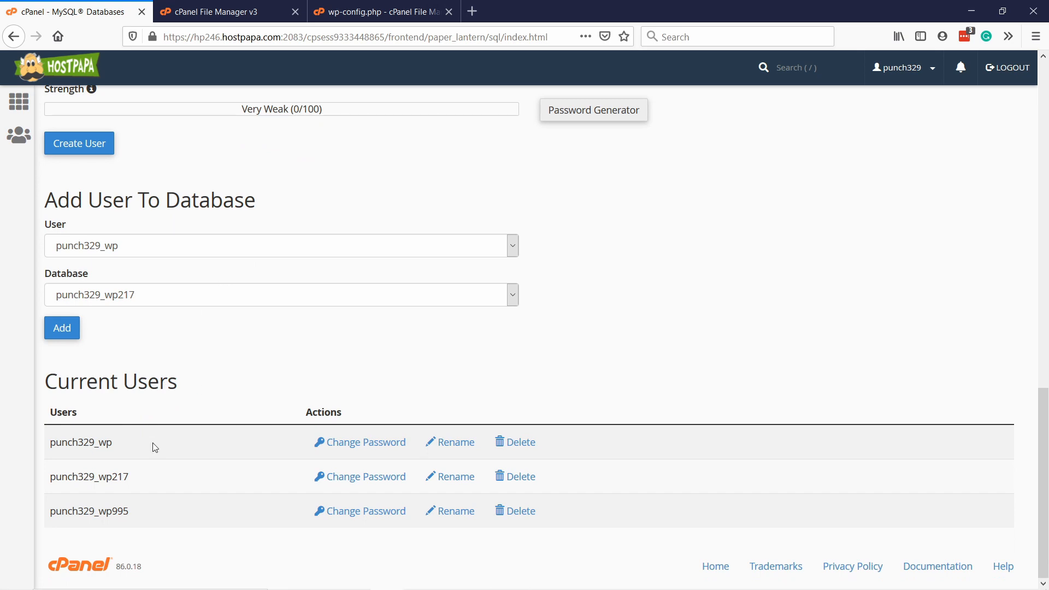
double_click(89, 511)
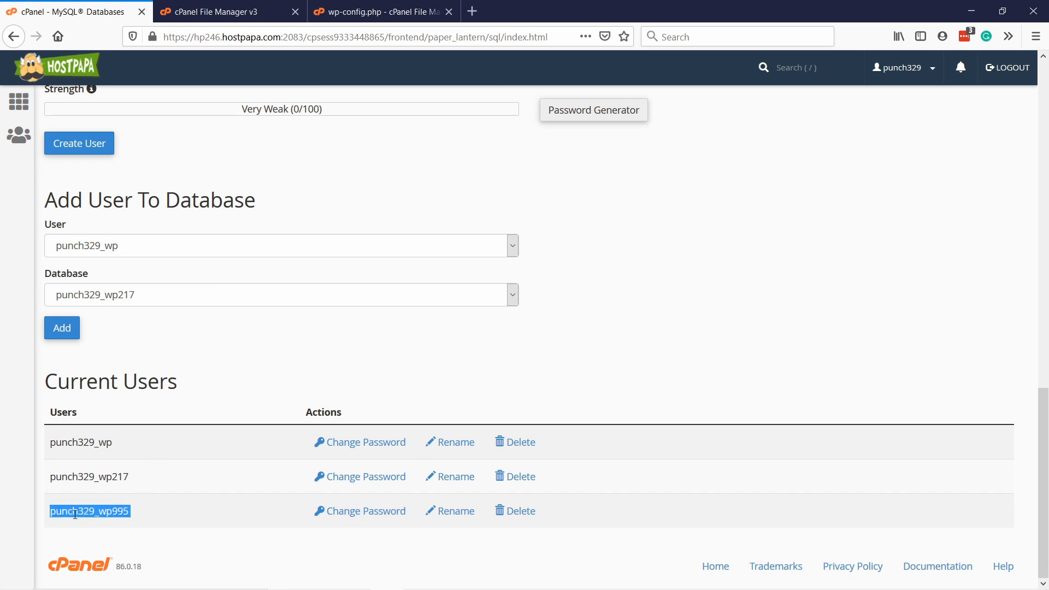
left_click(381, 11)
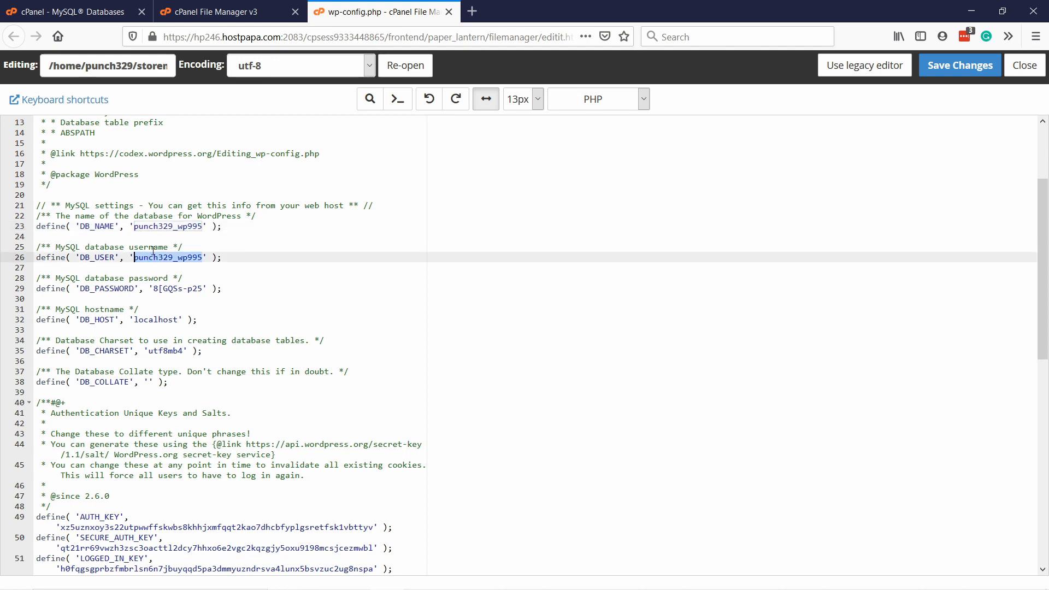
left_click(224, 12)
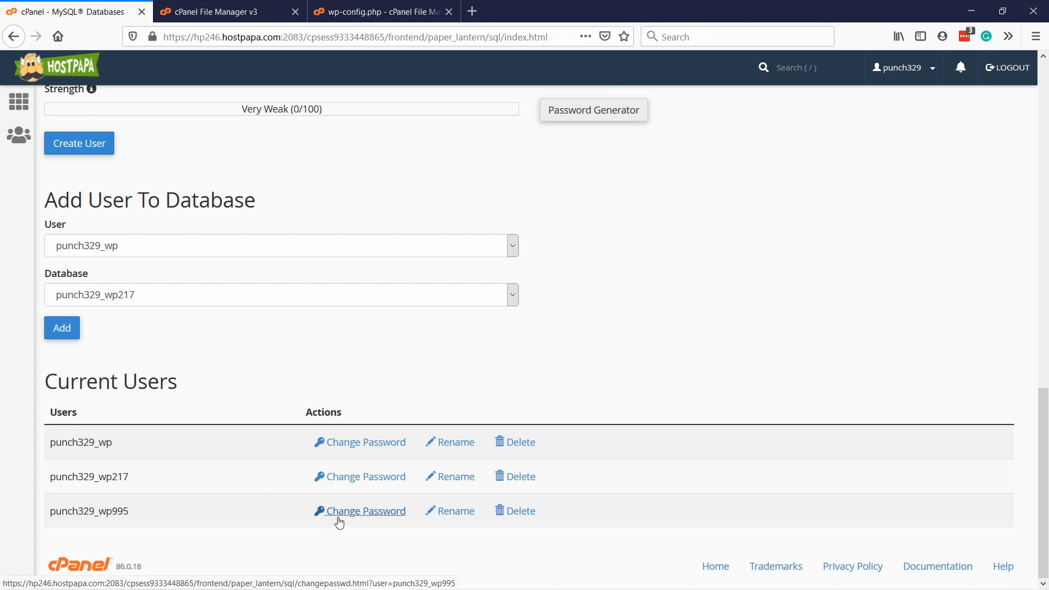
left_click(365, 511)
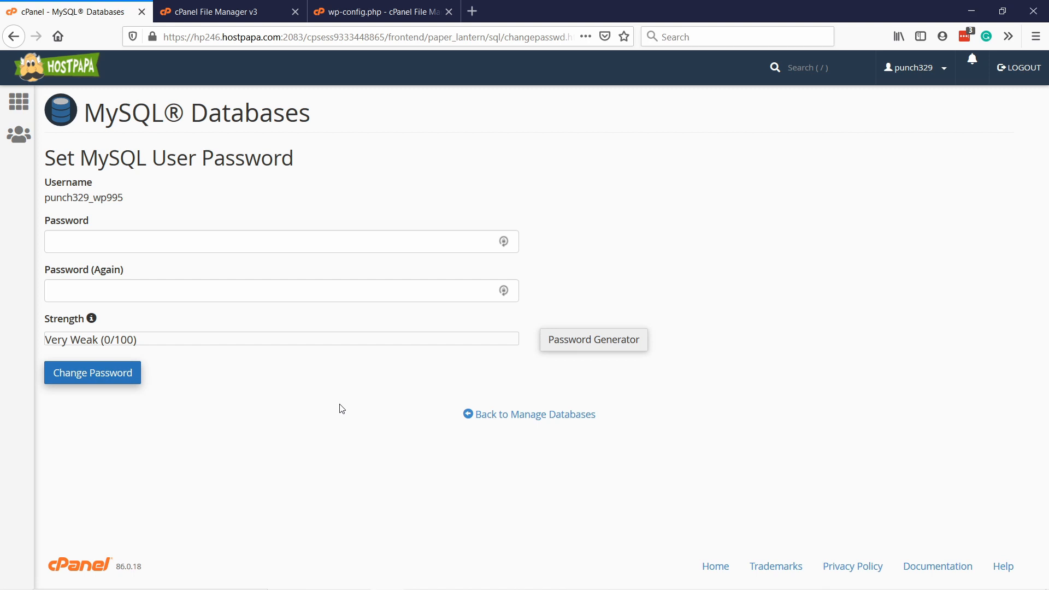
mouse_move(529, 414)
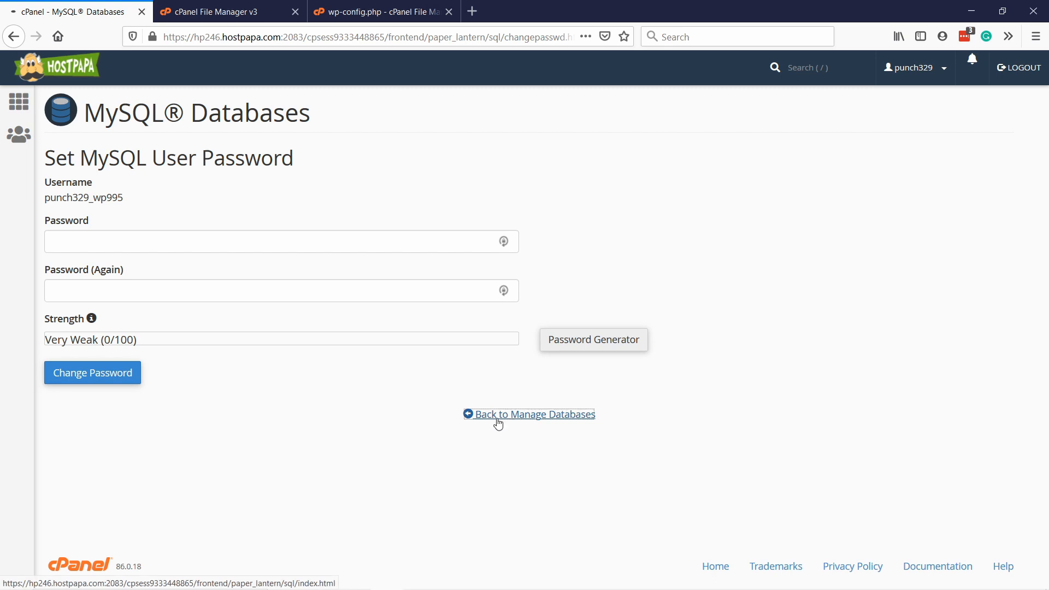
left_click(533, 414)
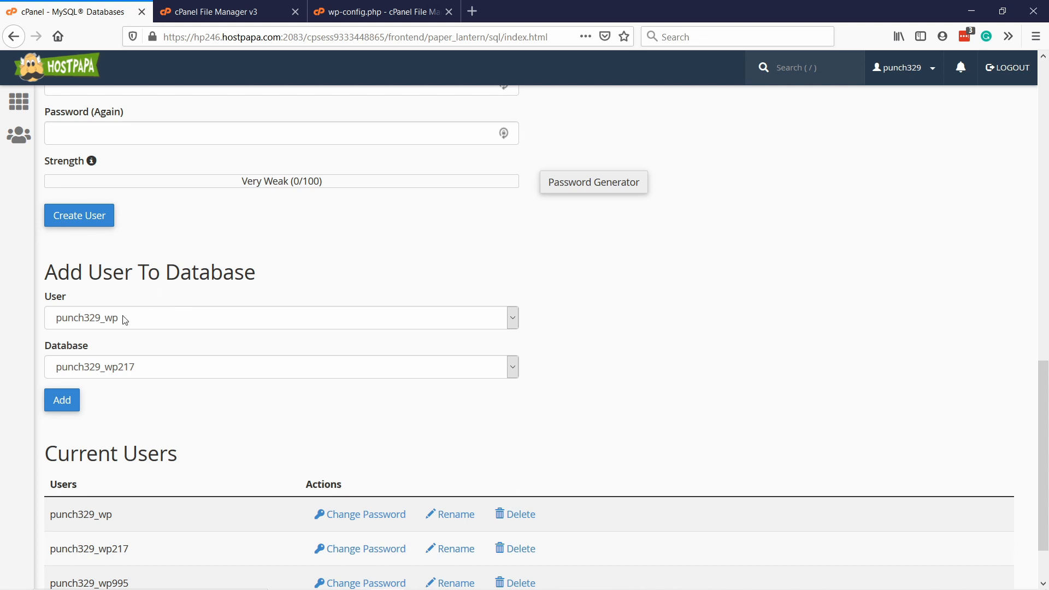
left_click(281, 317)
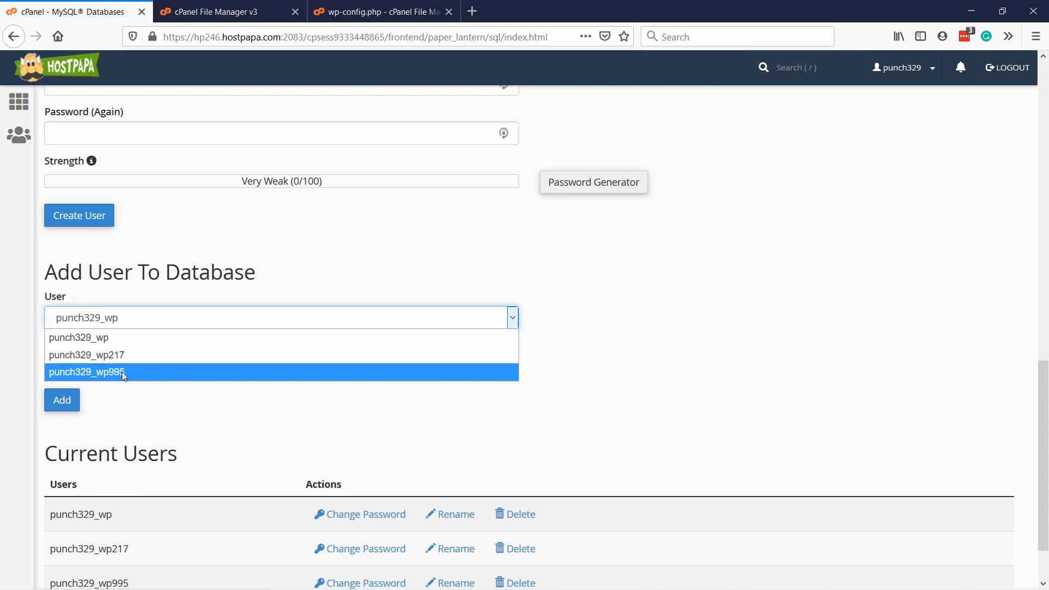
left_click(87, 372)
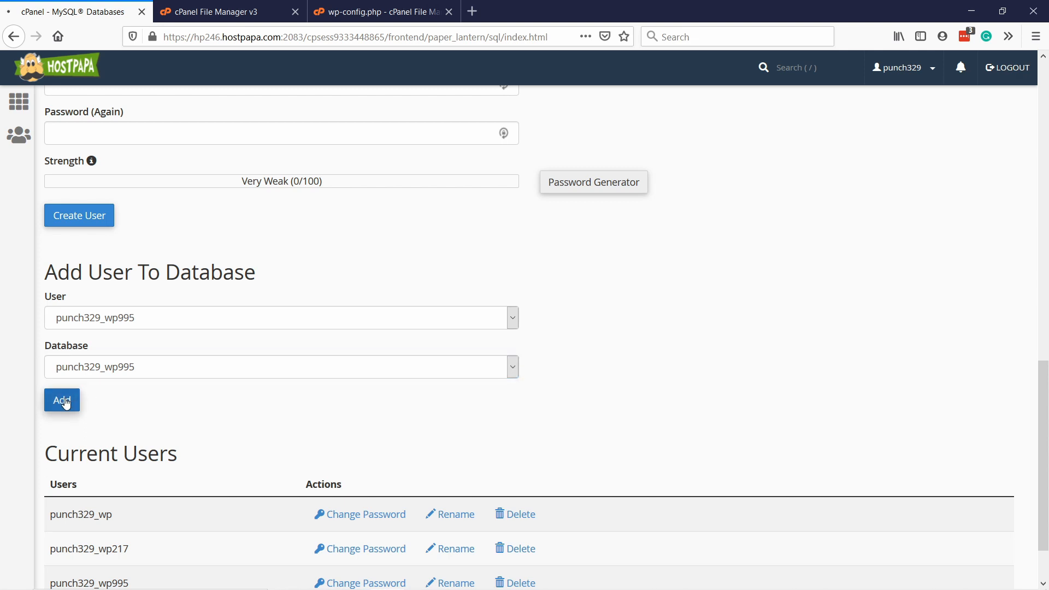
left_click(62, 400)
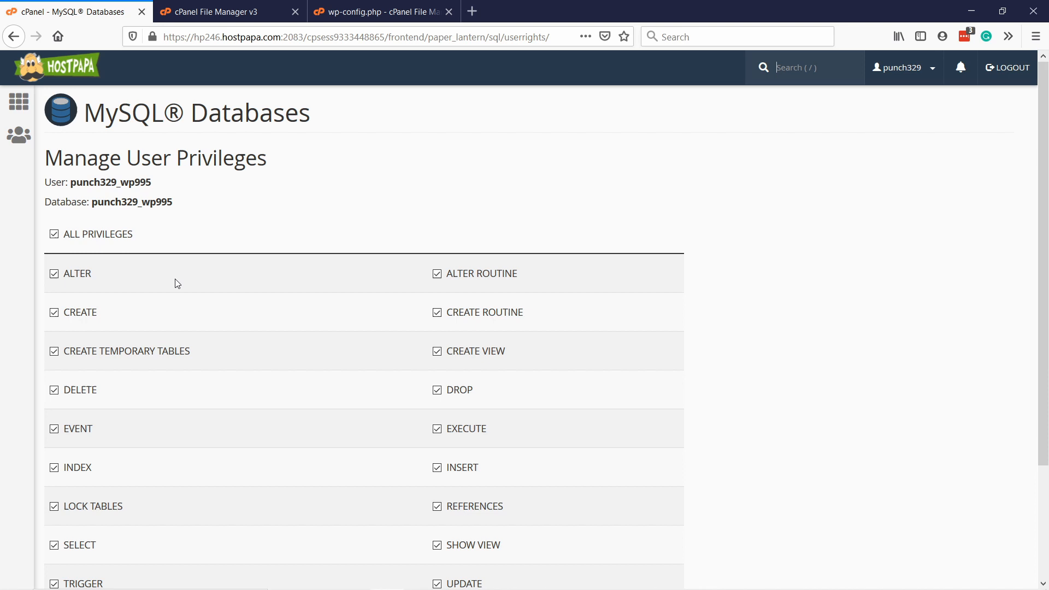
scroll("down", 3)
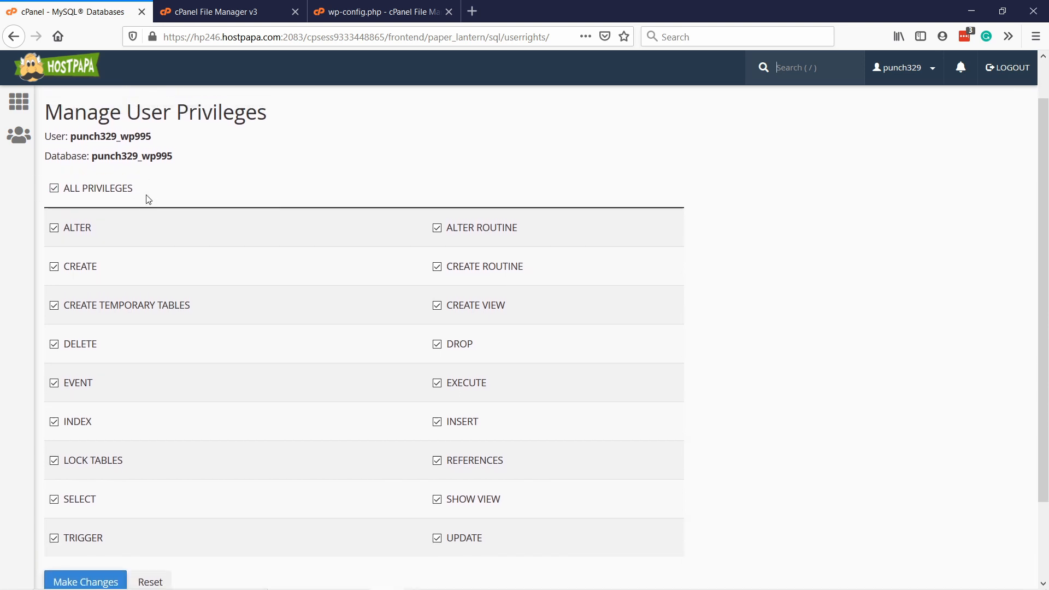
scroll("down", 3)
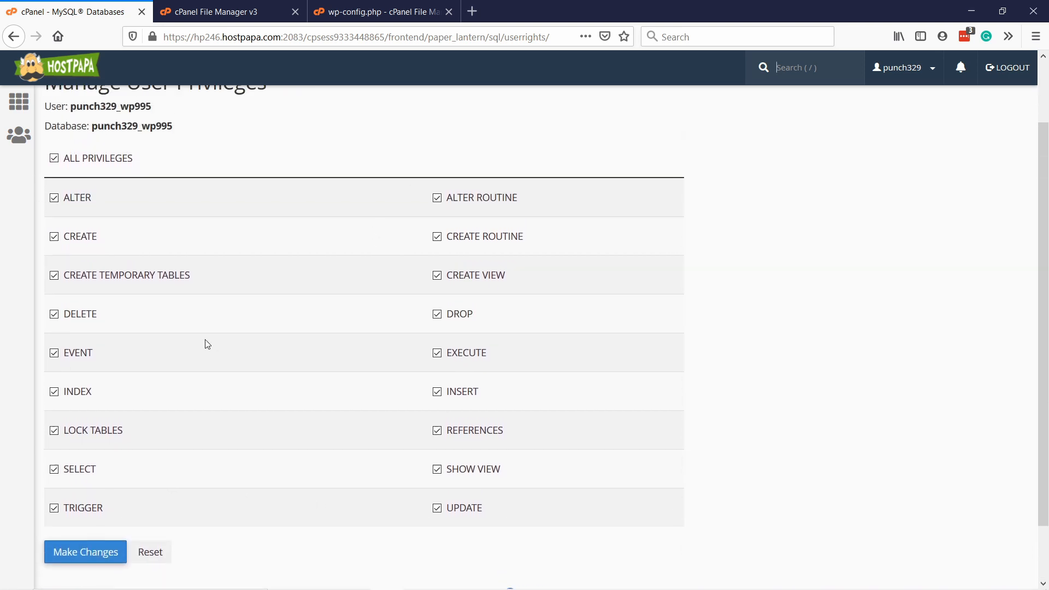
scroll("down", 3)
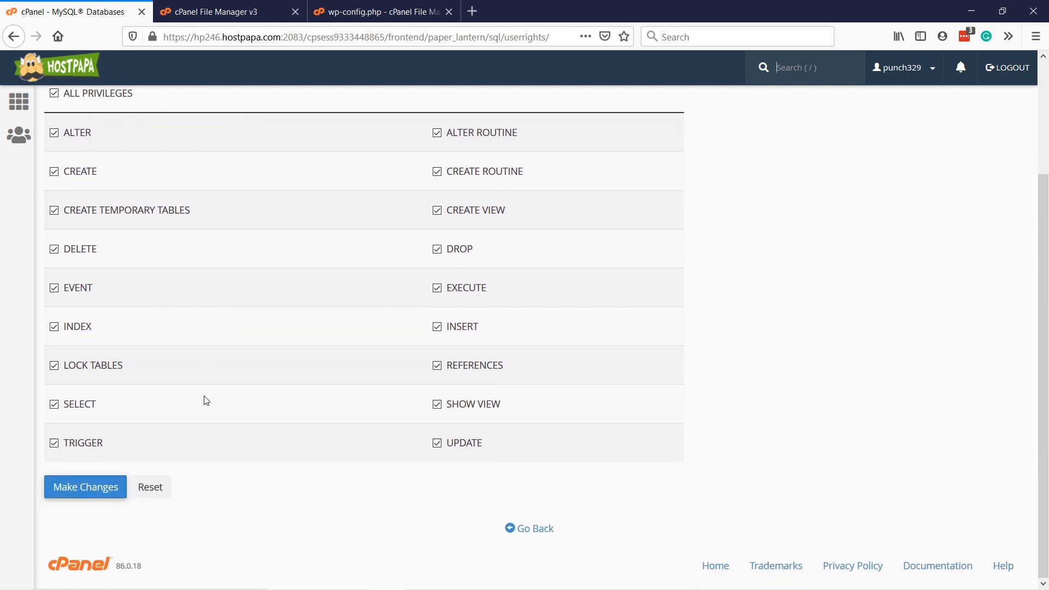
left_click(85, 486)
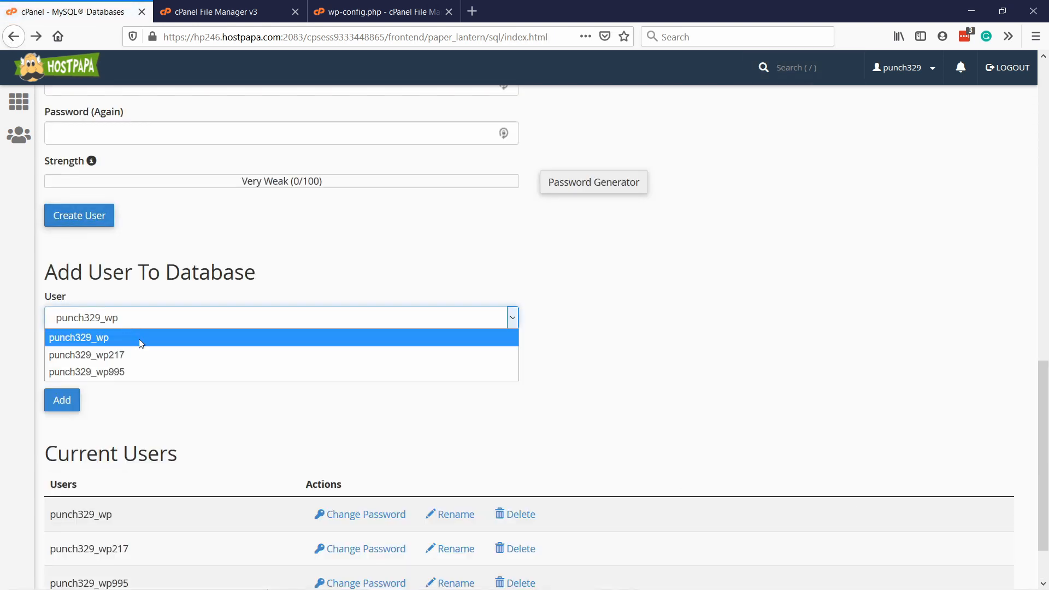
Add user punch329_wp995 to database punch329_wp217 with ALL PRIVILEGES, then return to MySQL Databases
left_click(87, 372)
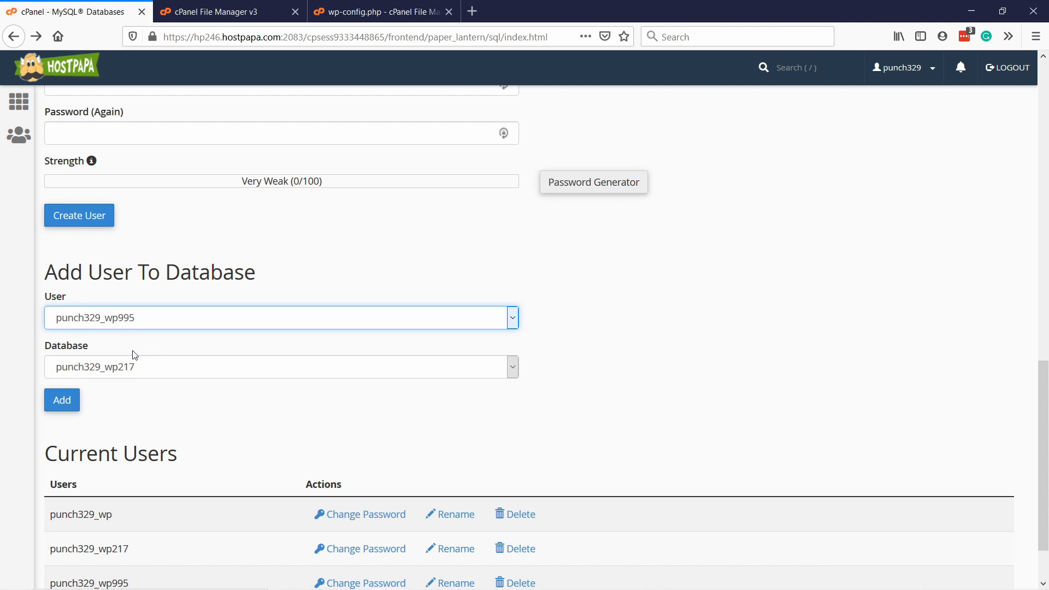
left_click(62, 399)
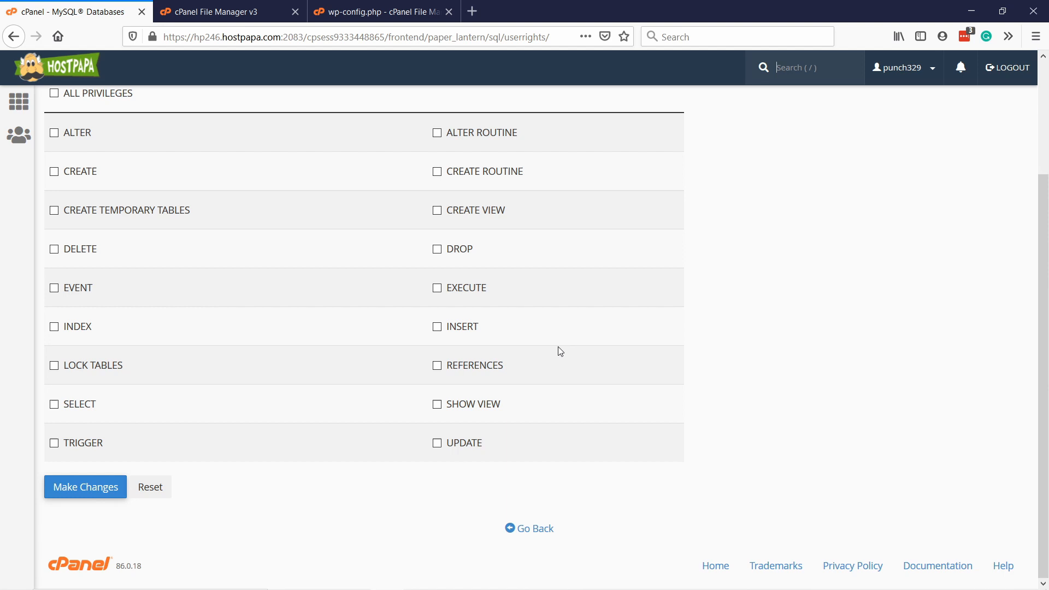
scroll("up", 3)
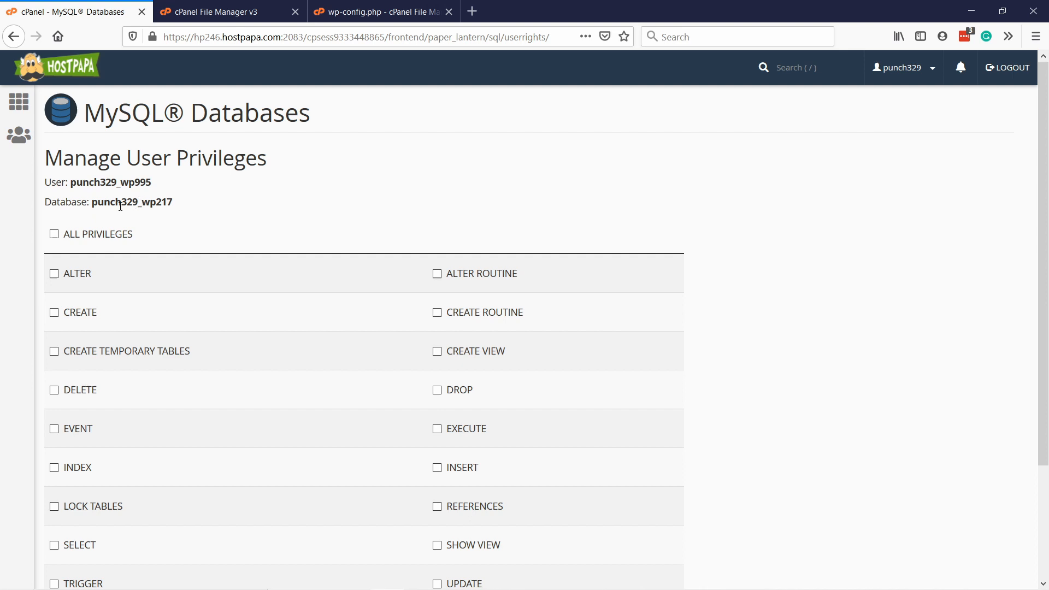
left_click(54, 233)
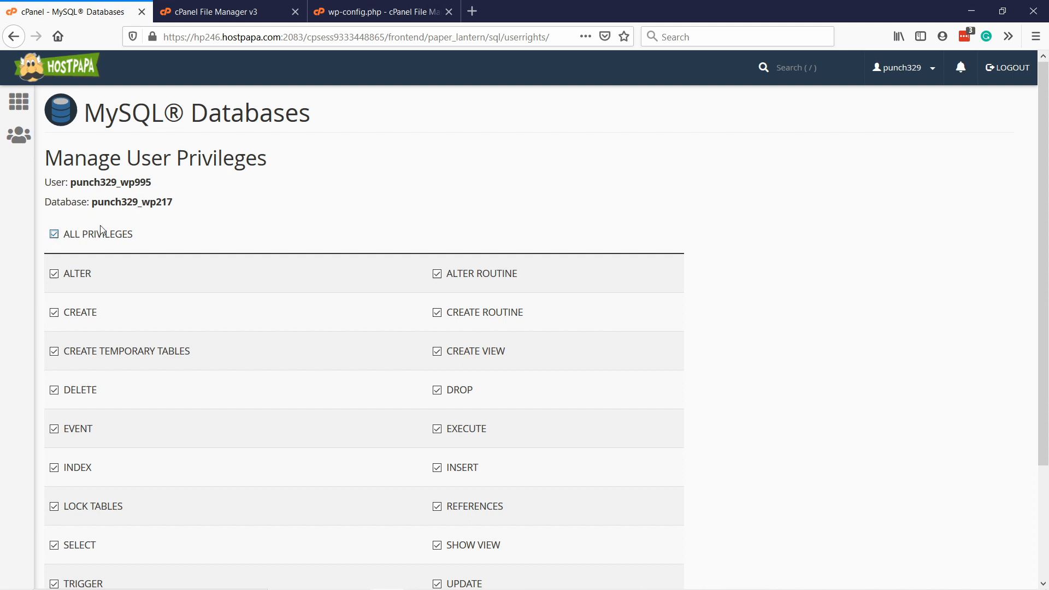
scroll("down", 3)
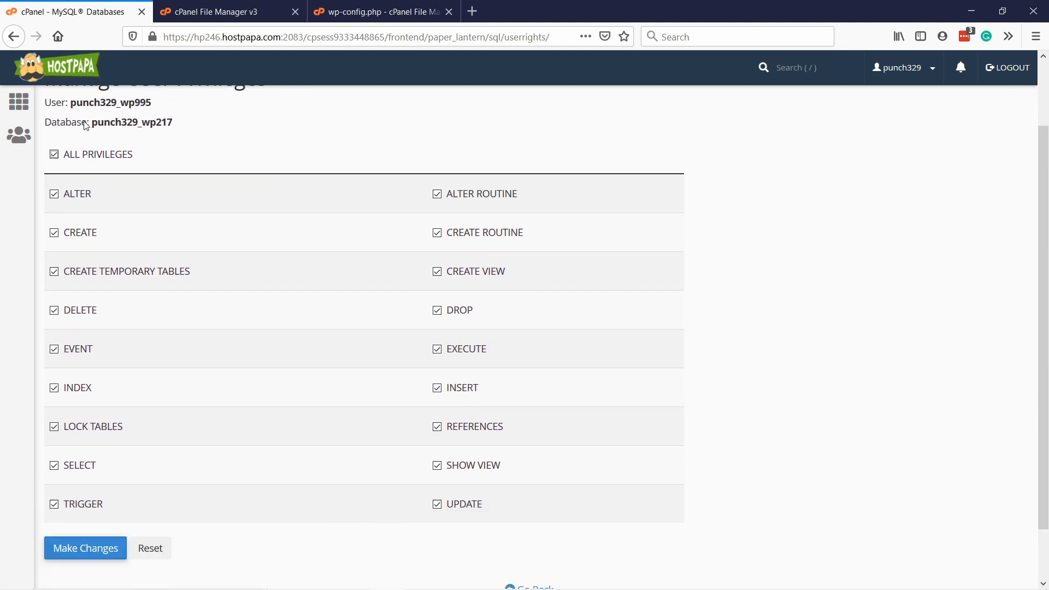
scroll("down", 3)
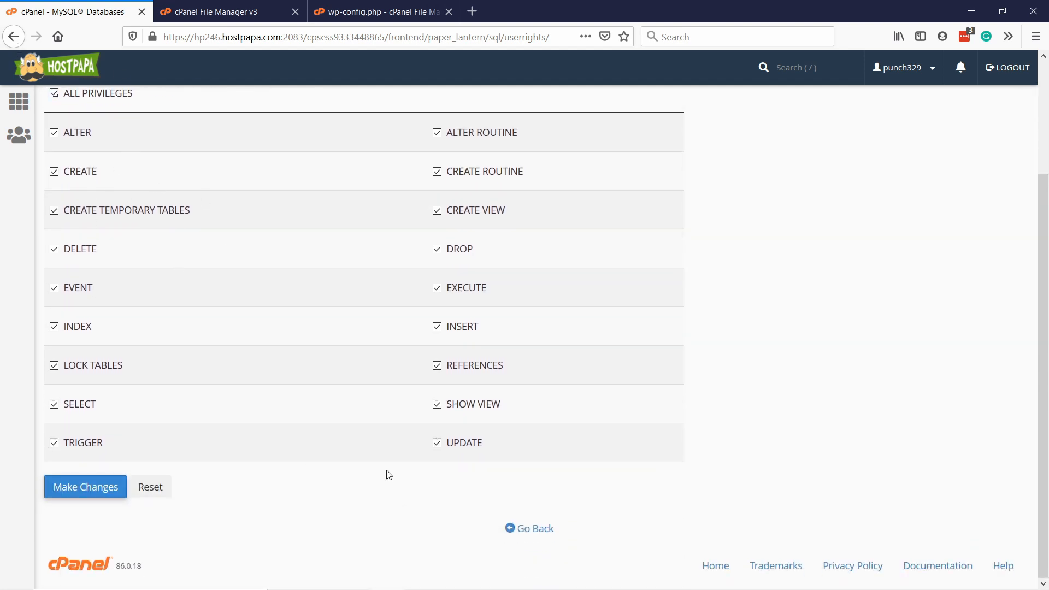
left_click(528, 528)
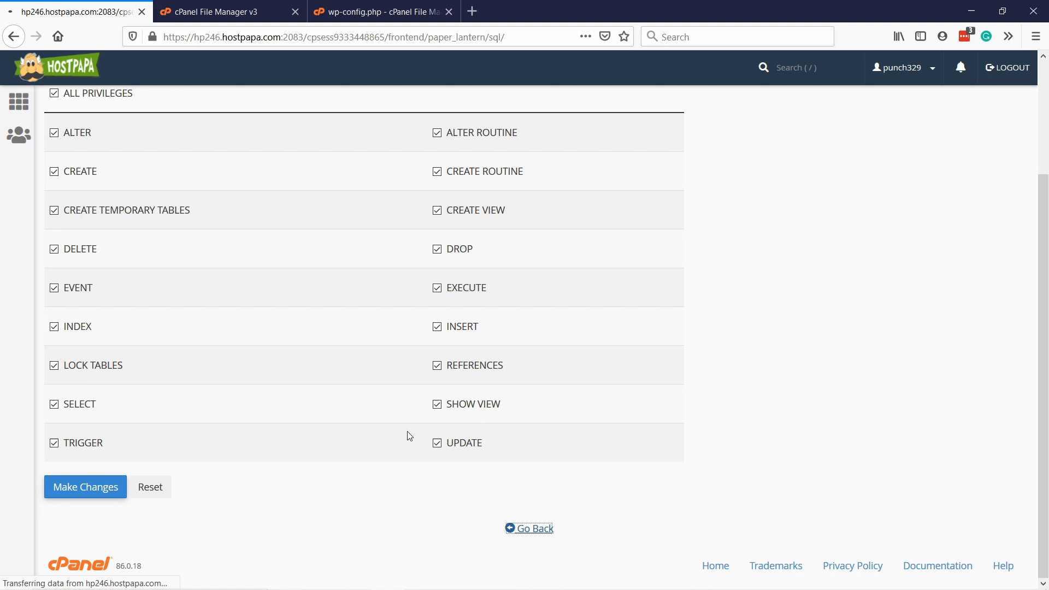
left_click(528, 528)
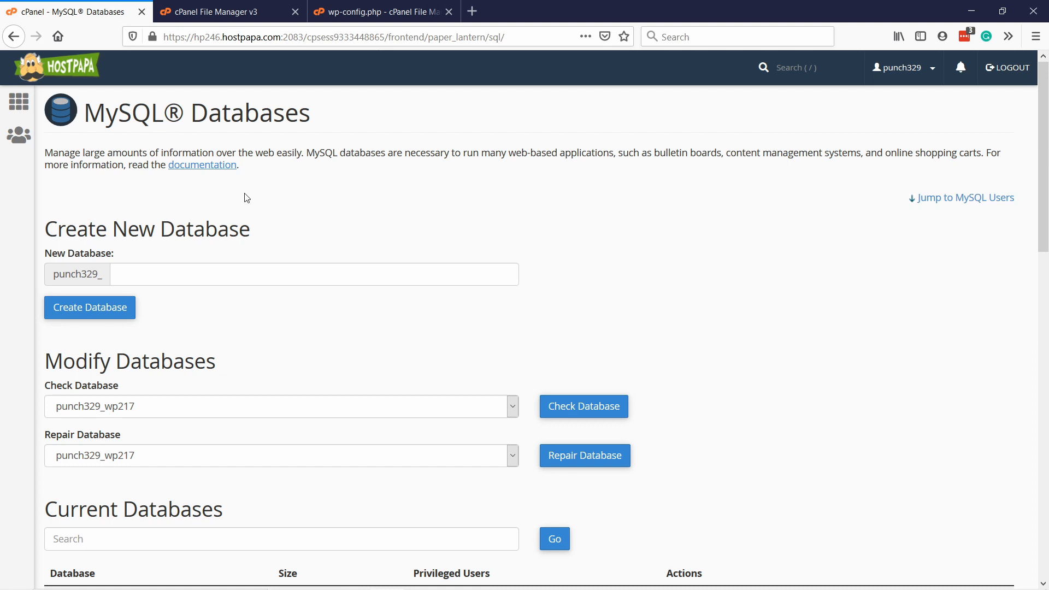
Create MySQL user punch329_testuse with a LastPass-generated strong password, declining the save prompt
scroll("down", 3)
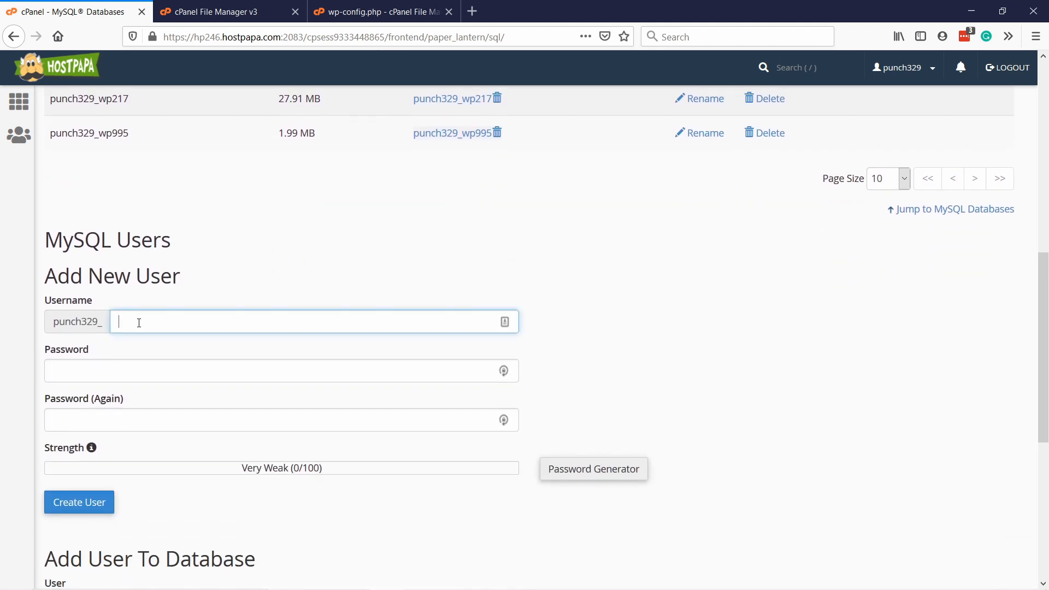
type("testU")
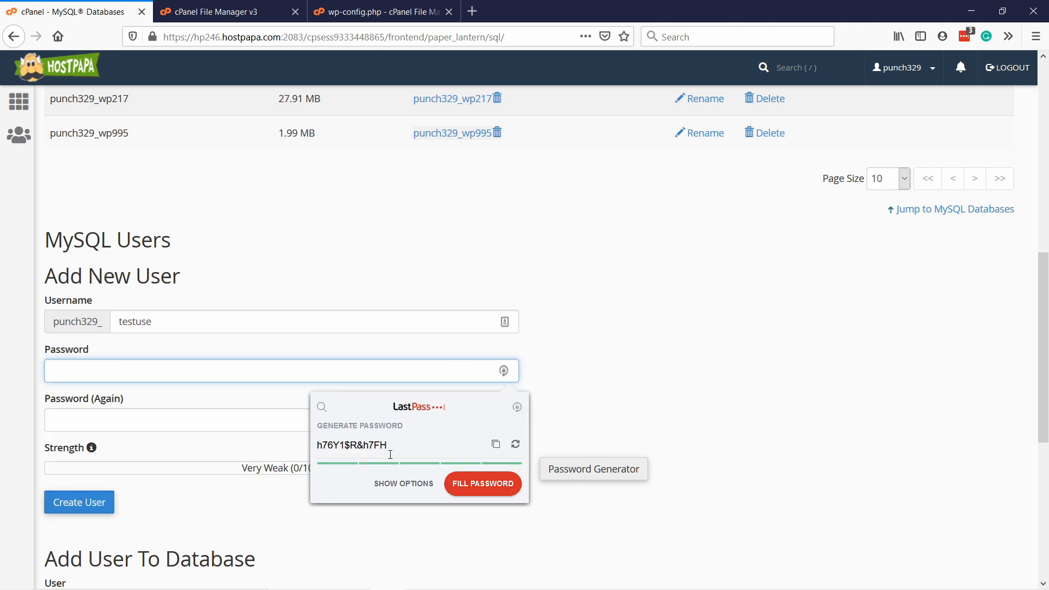
left_click(483, 483)
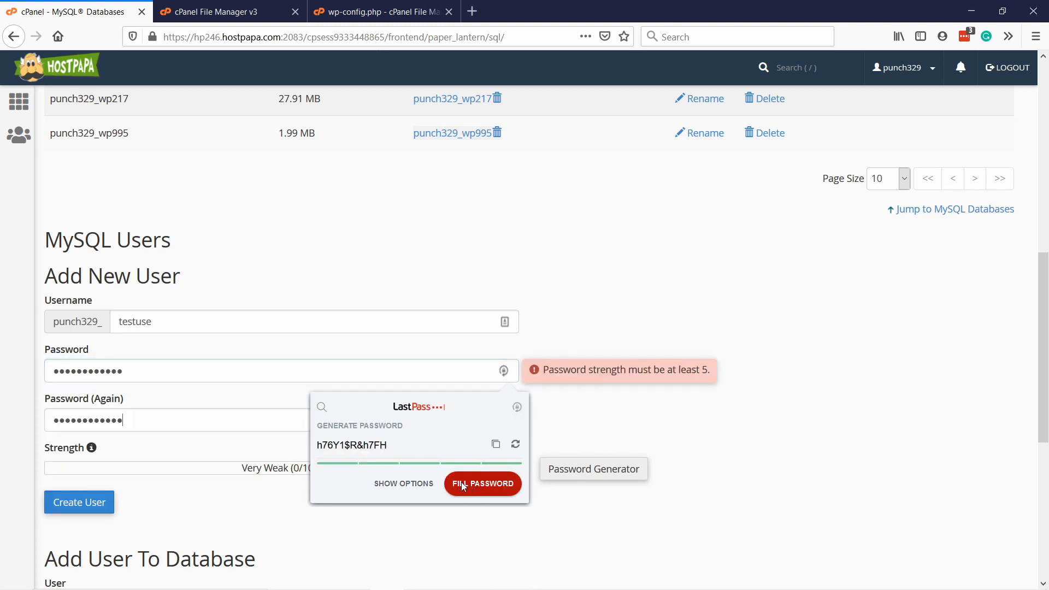
left_click(483, 483)
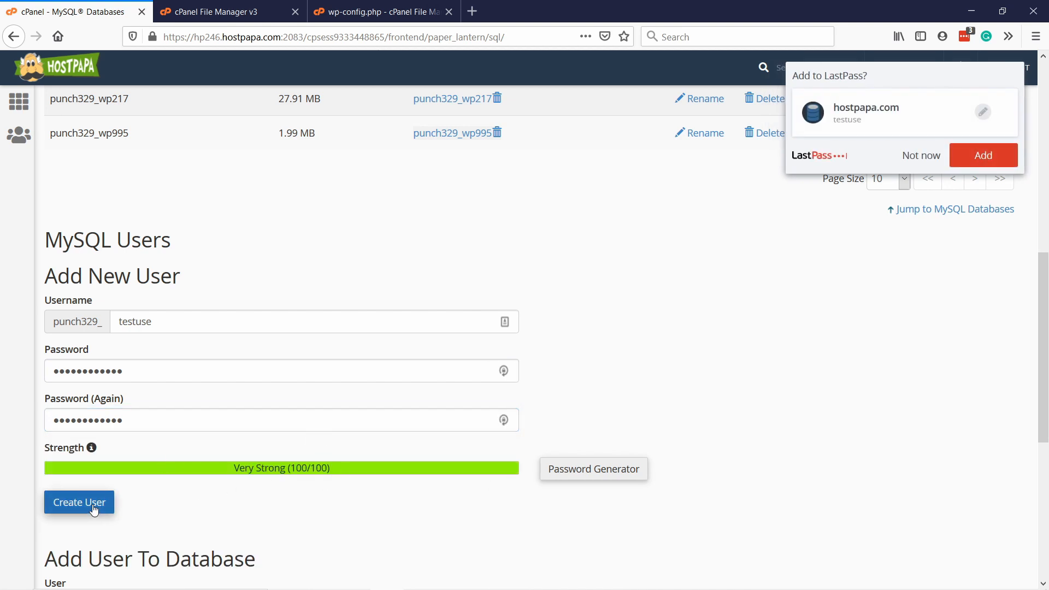
left_click(79, 501)
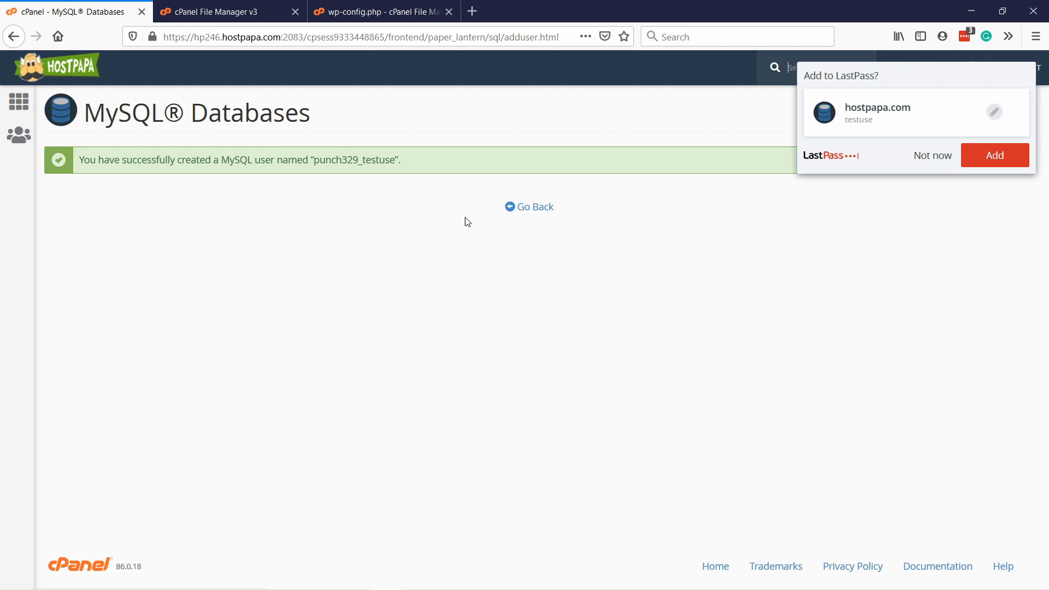
left_click(932, 155)
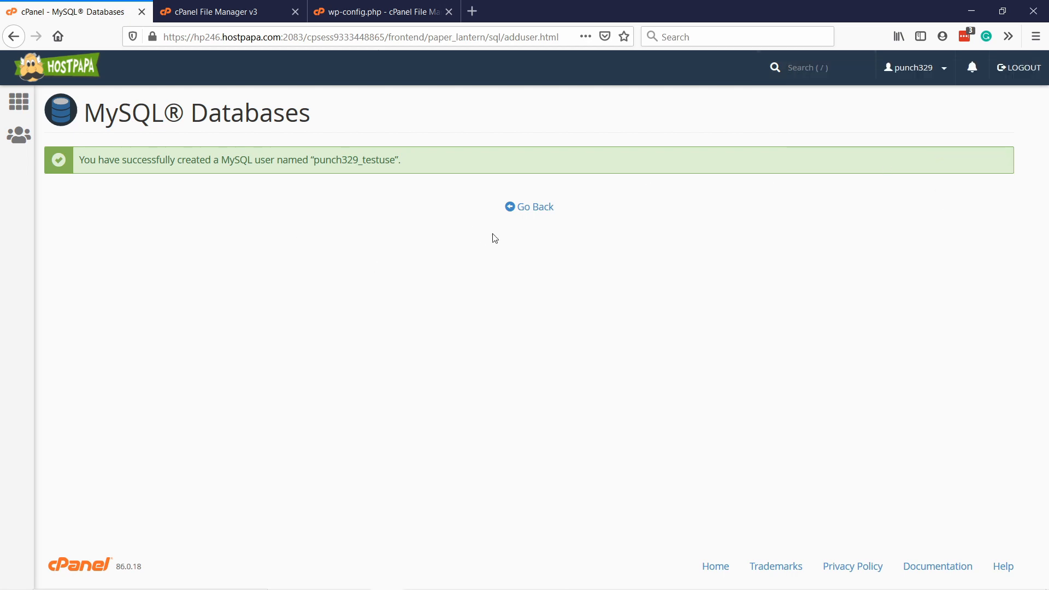
left_click(529, 206)
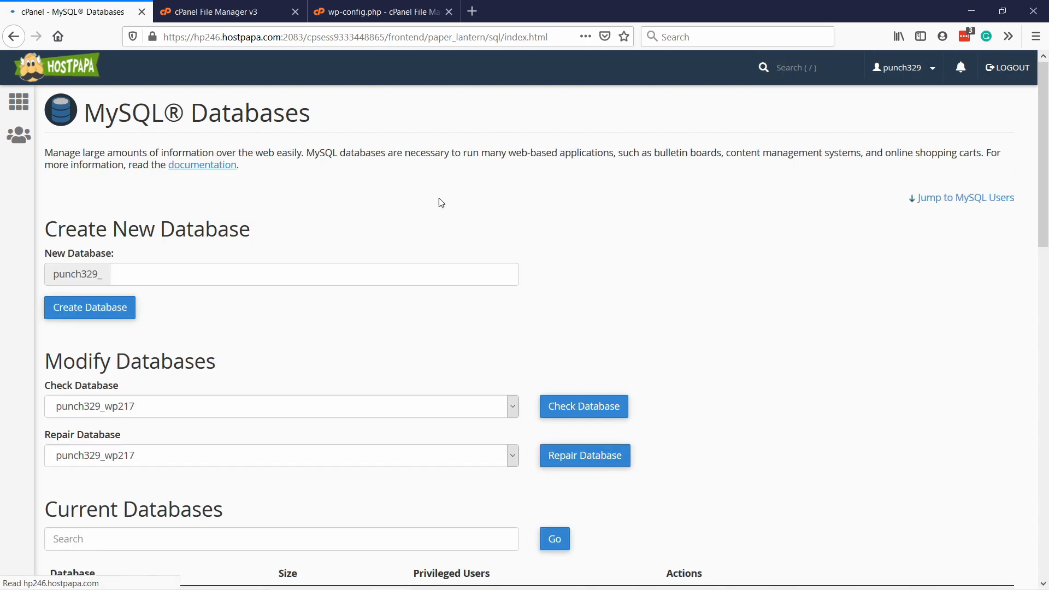
Add punch329_testuse to punch329_wp995 with ALL PRIVILEGES and save the changes
scroll("down", 3)
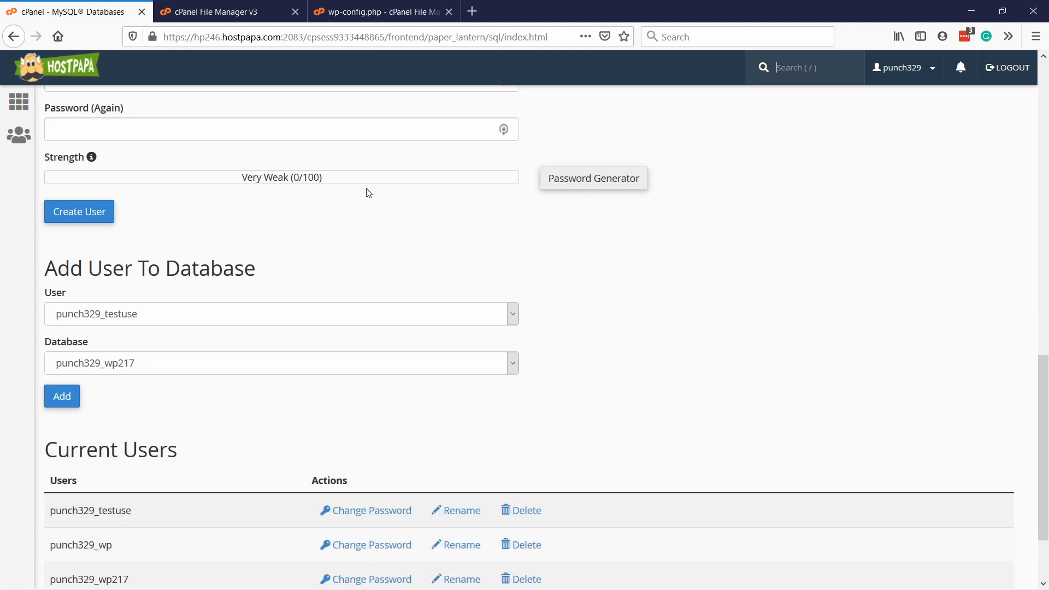
left_click(281, 313)
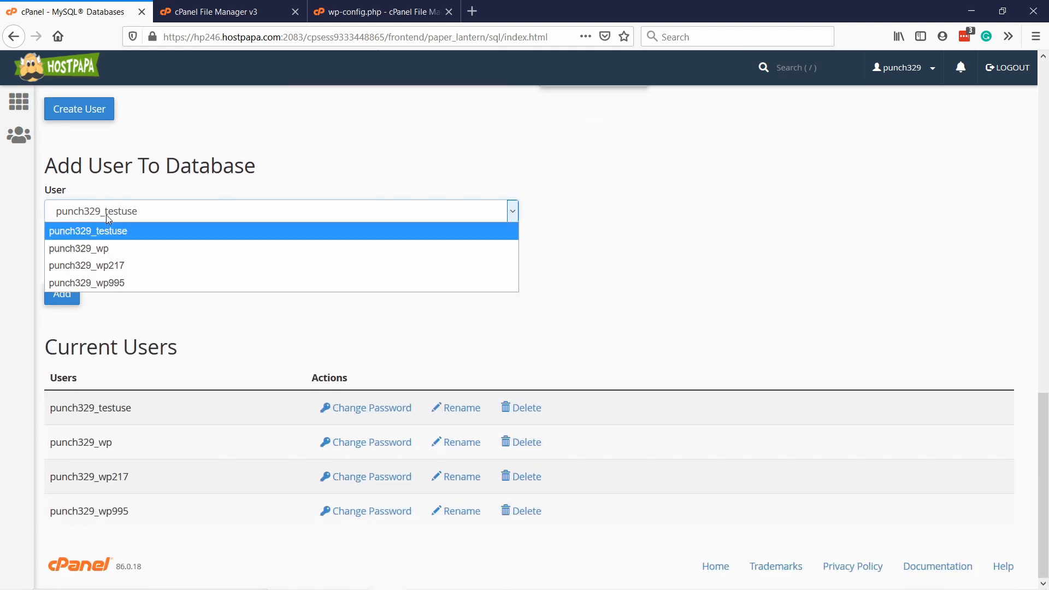
left_click(88, 230)
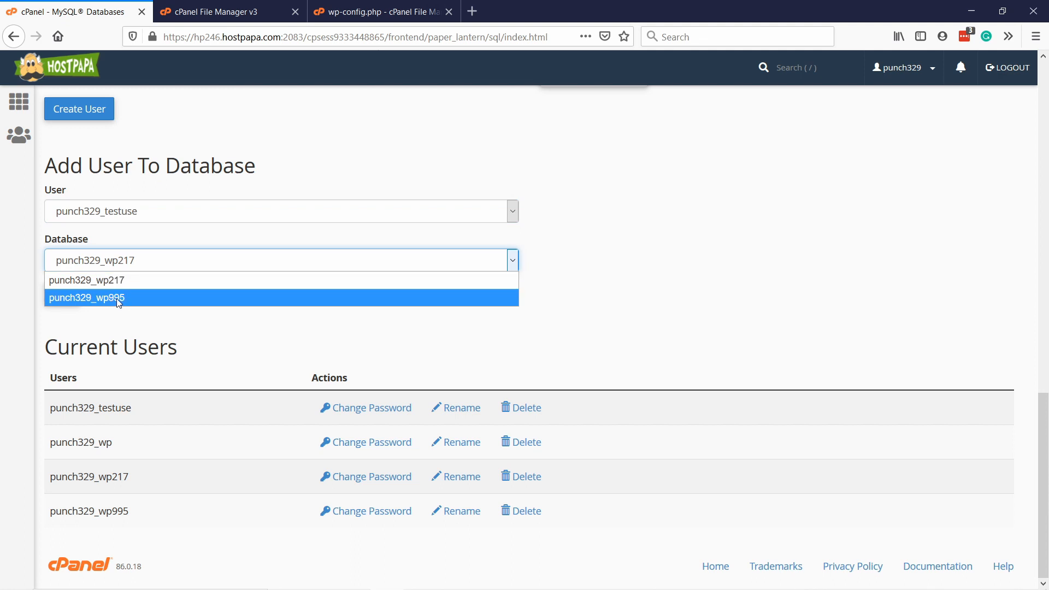
left_click(86, 297)
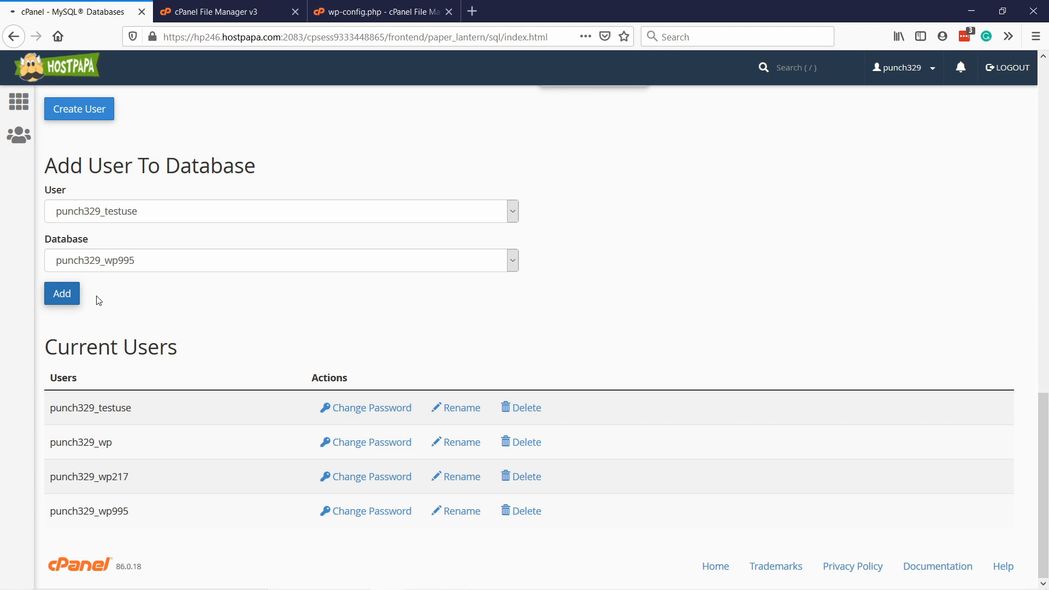
left_click(61, 292)
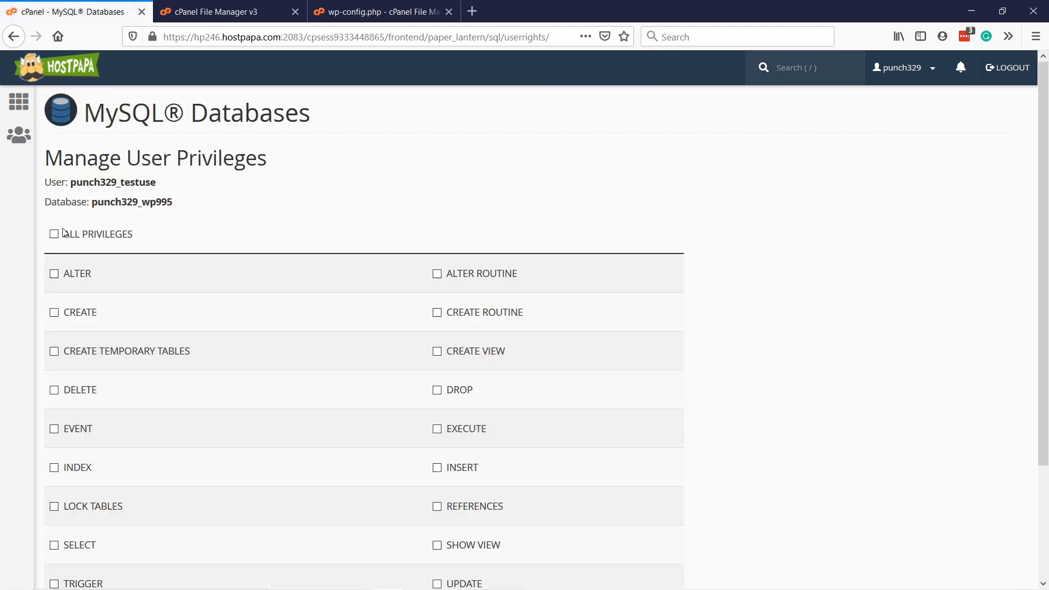
left_click(54, 234)
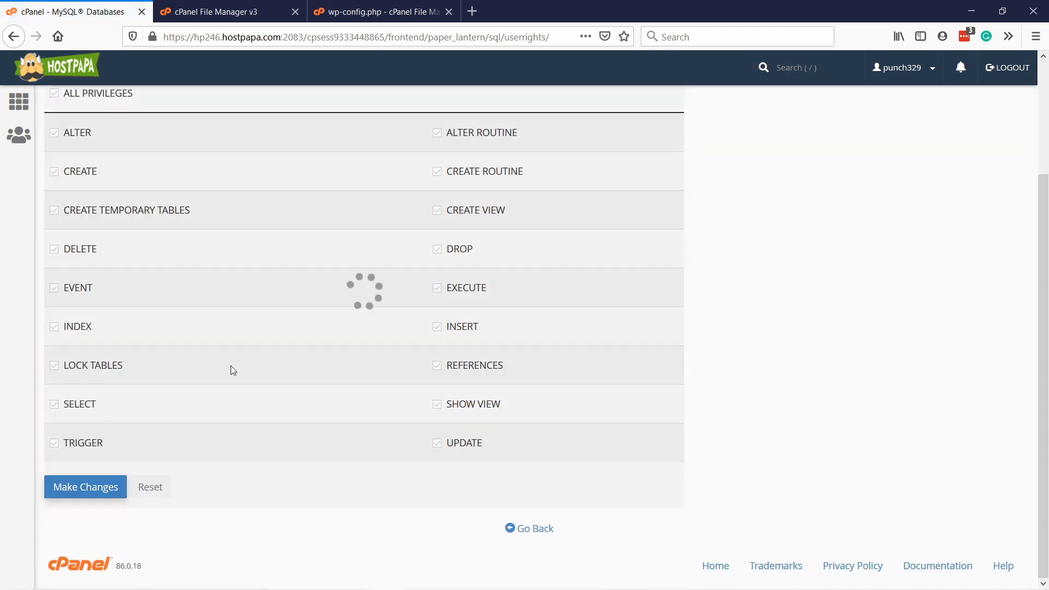
left_click(85, 487)
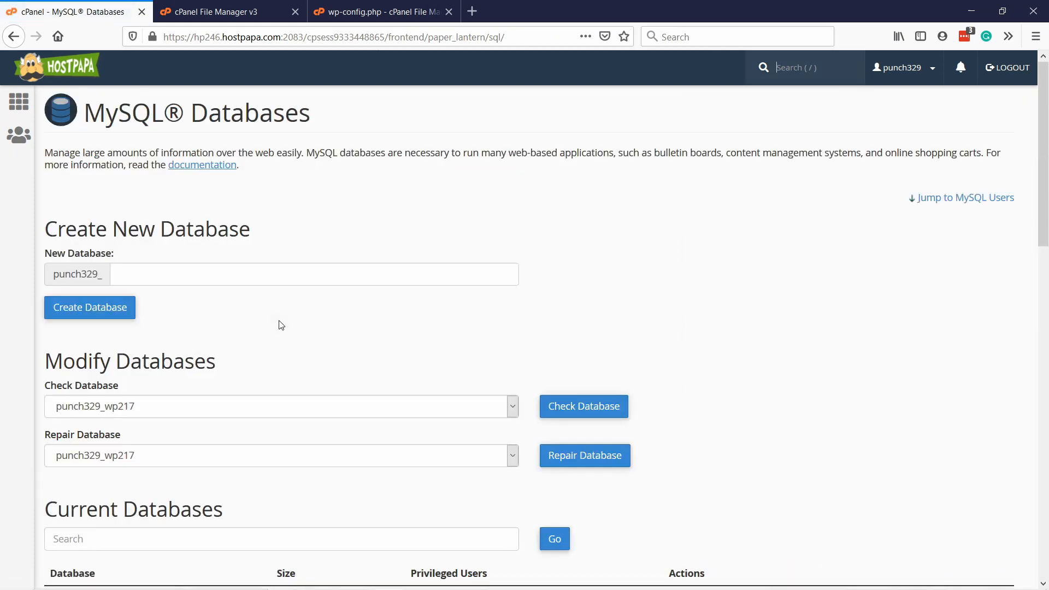
scroll("down", 3)
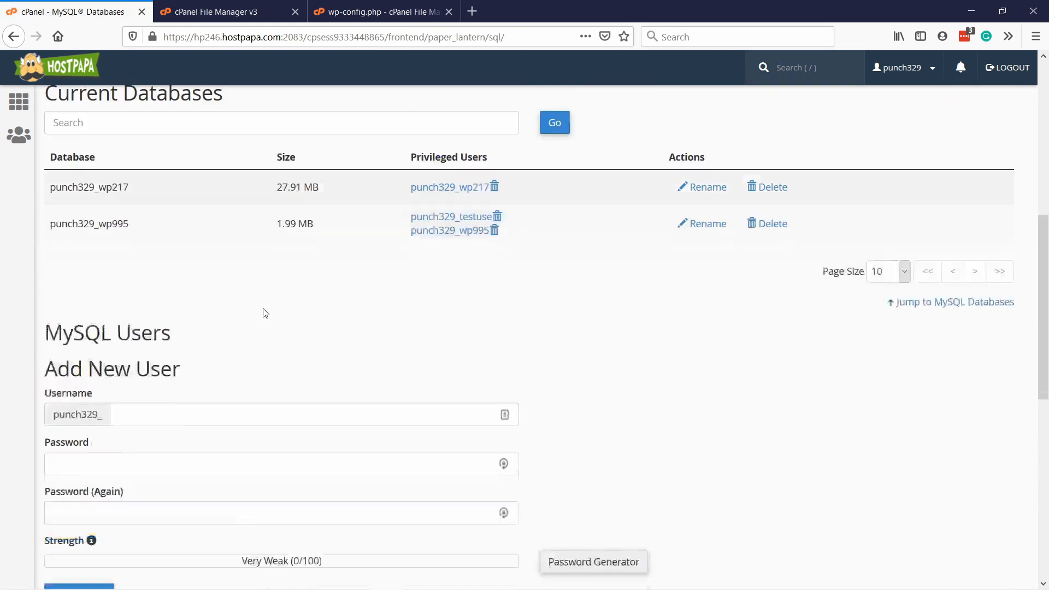
scroll("up", 3)
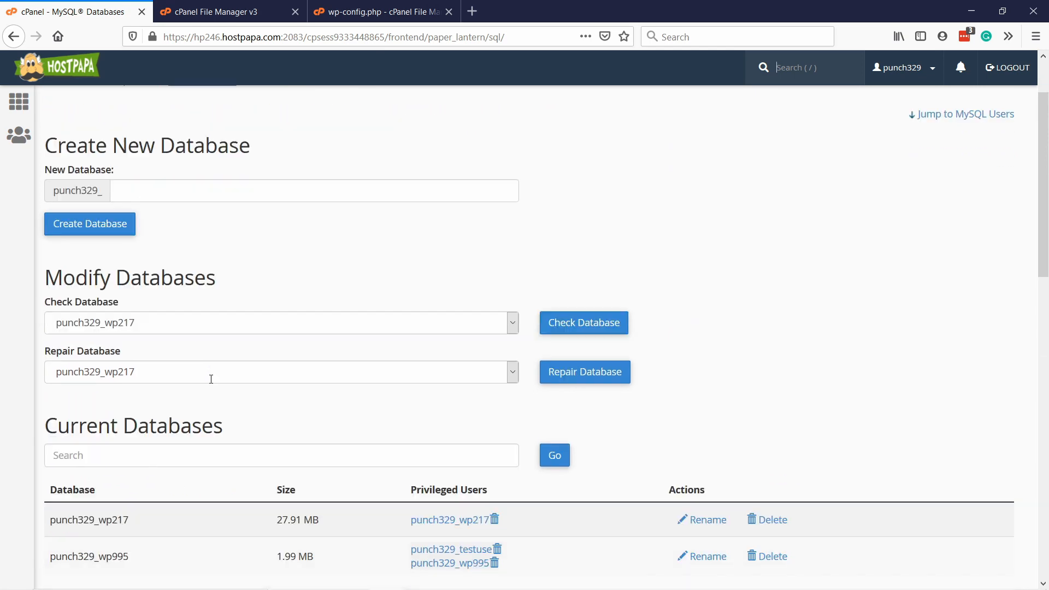
scroll("down", 3)
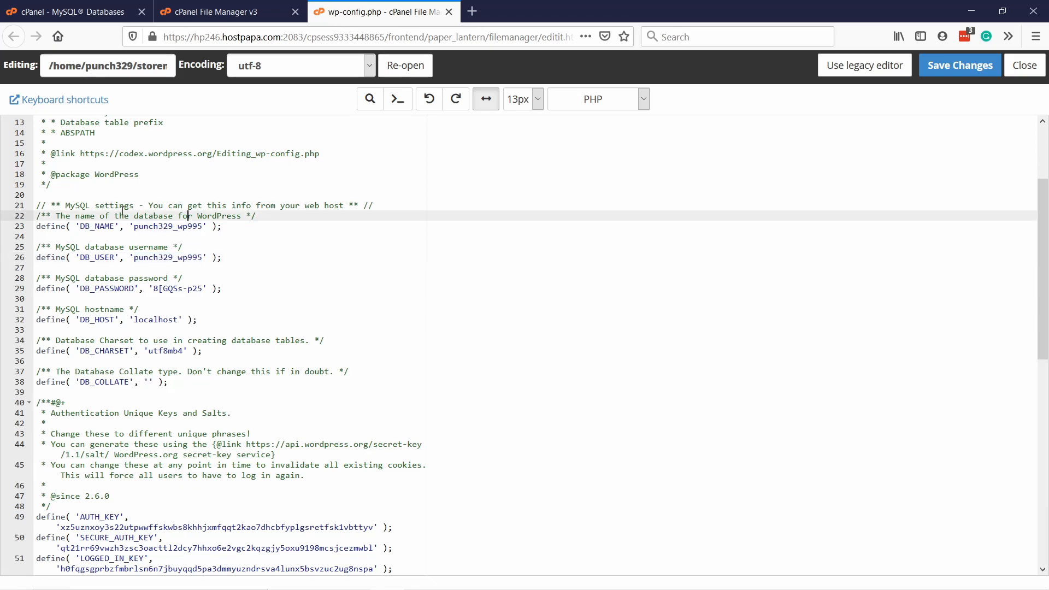
Replace the DB_USER value in wp-config.php with punch329_testuse and save the file
double_click(168, 257)
type("testuser")
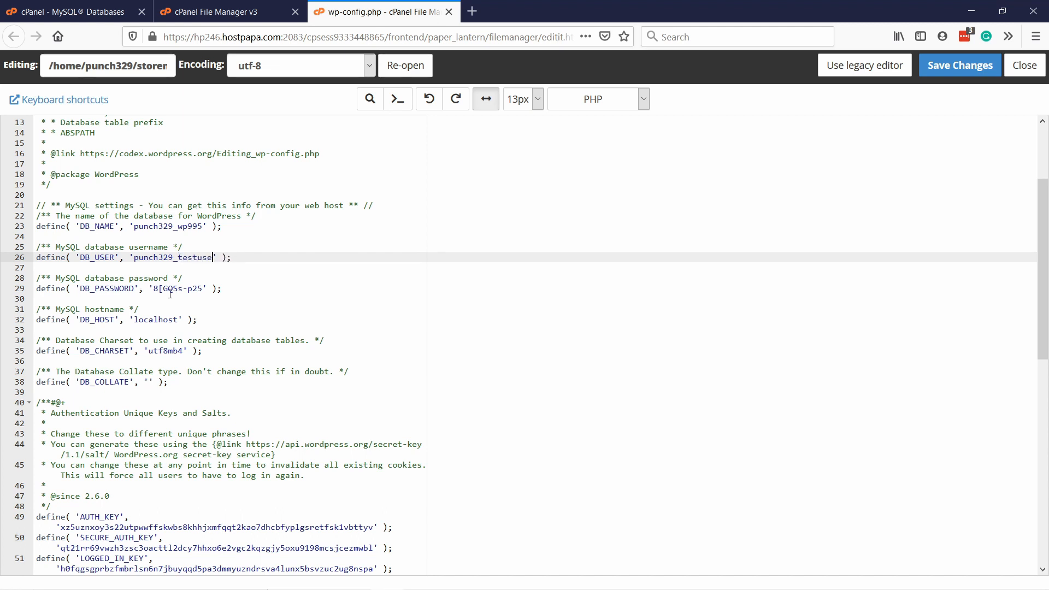
mouse_move(188, 298)
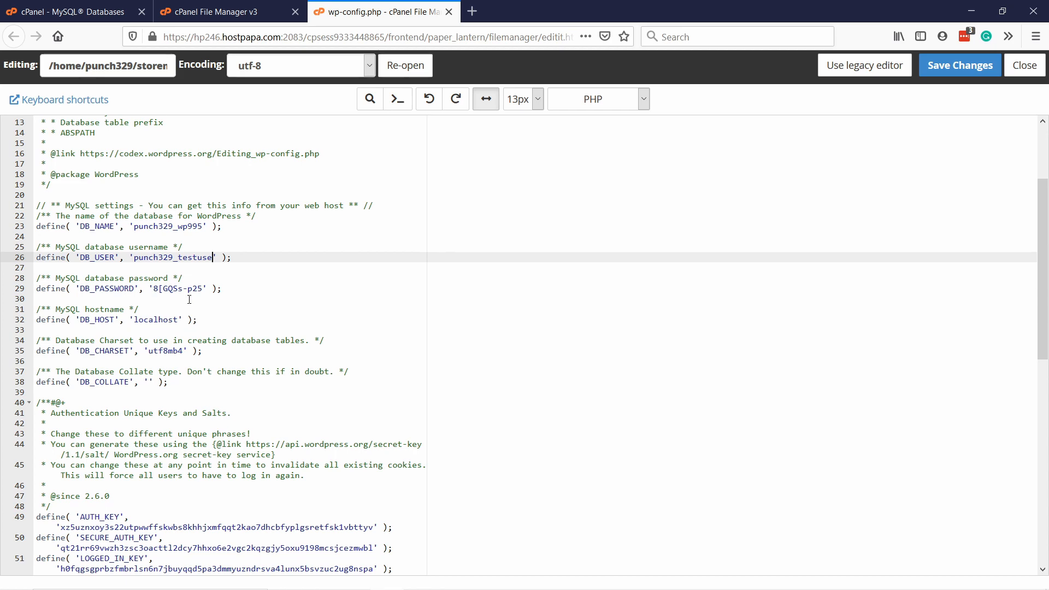
left_click(959, 65)
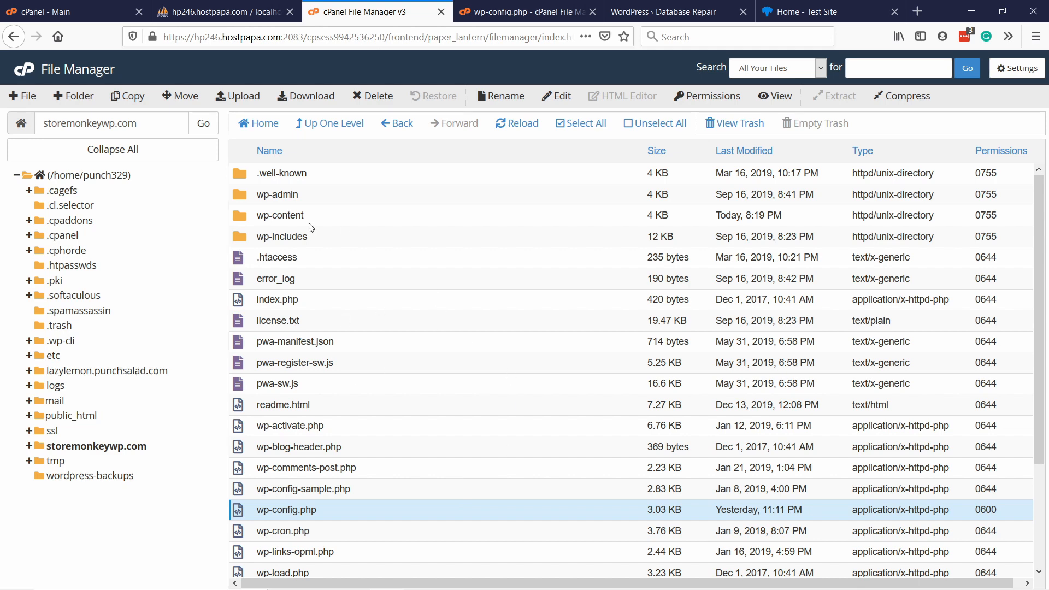
Create a new file named connectiontest.php in the storemonkeywp.com folder
scroll("down", 3)
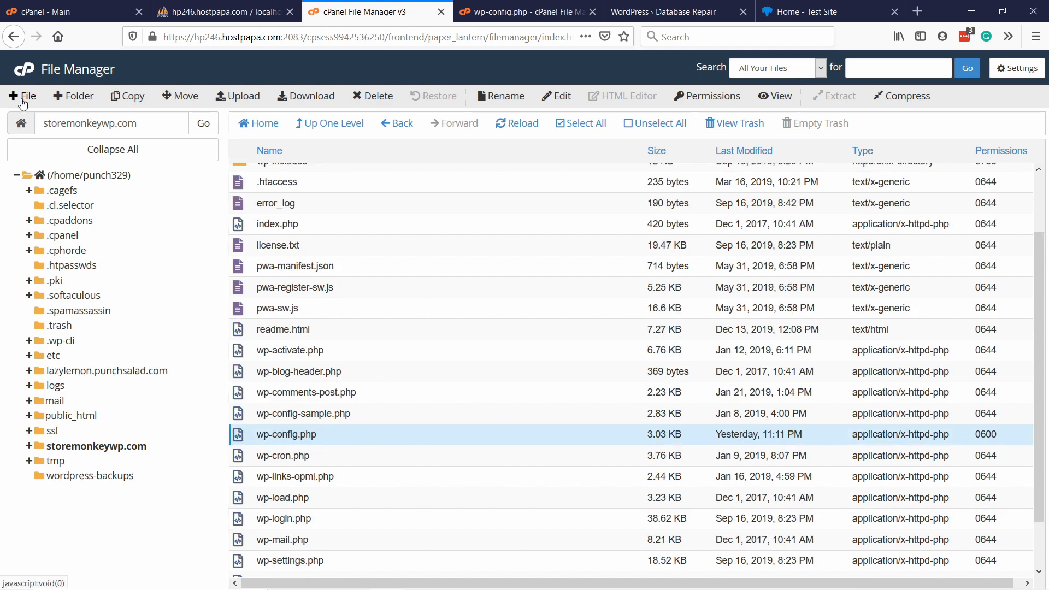
left_click(22, 95)
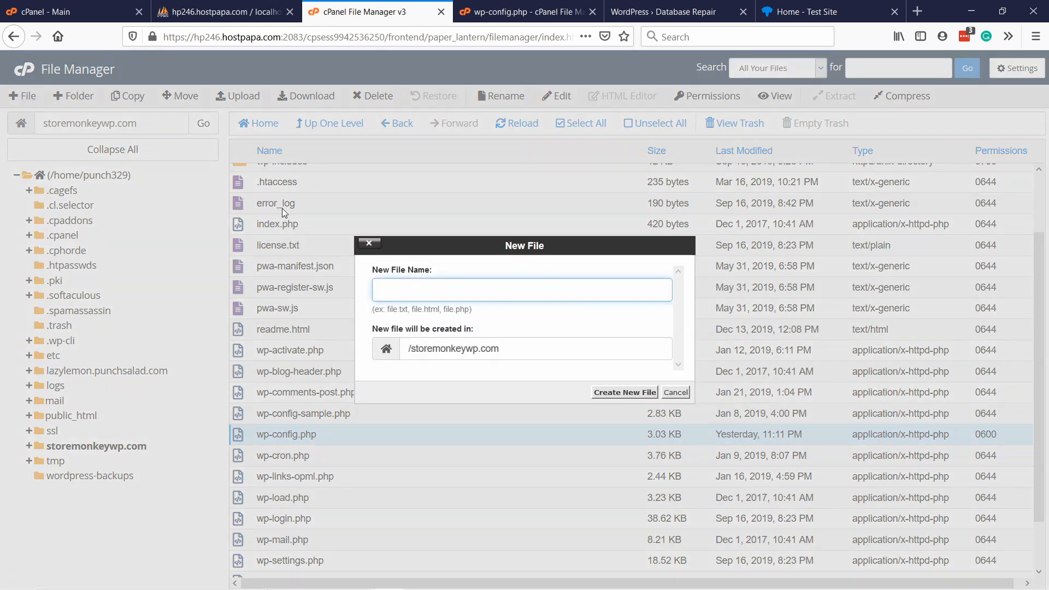
left_click(521, 289)
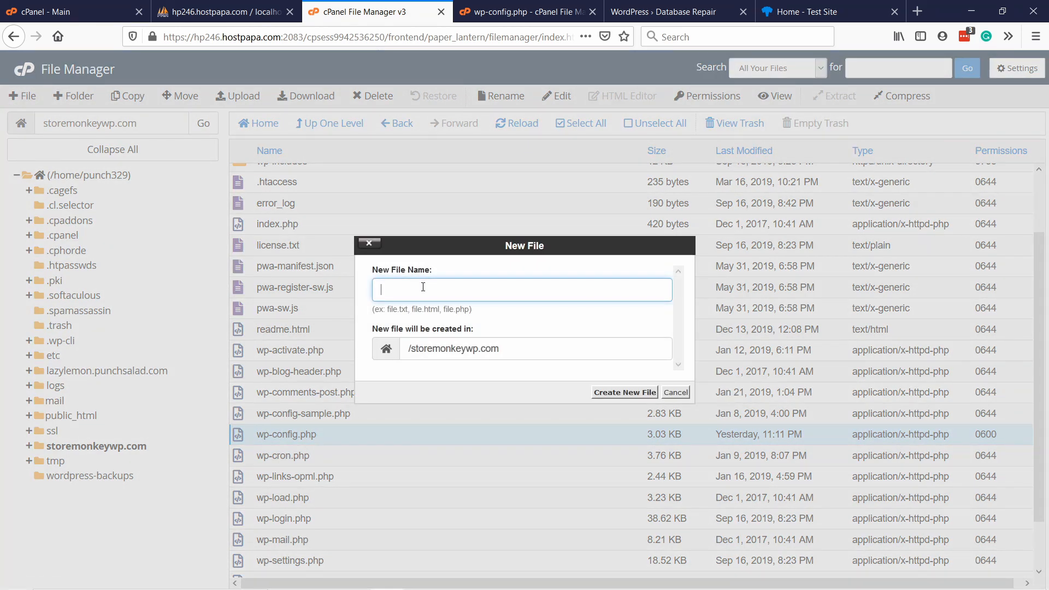
type("connectiontest")
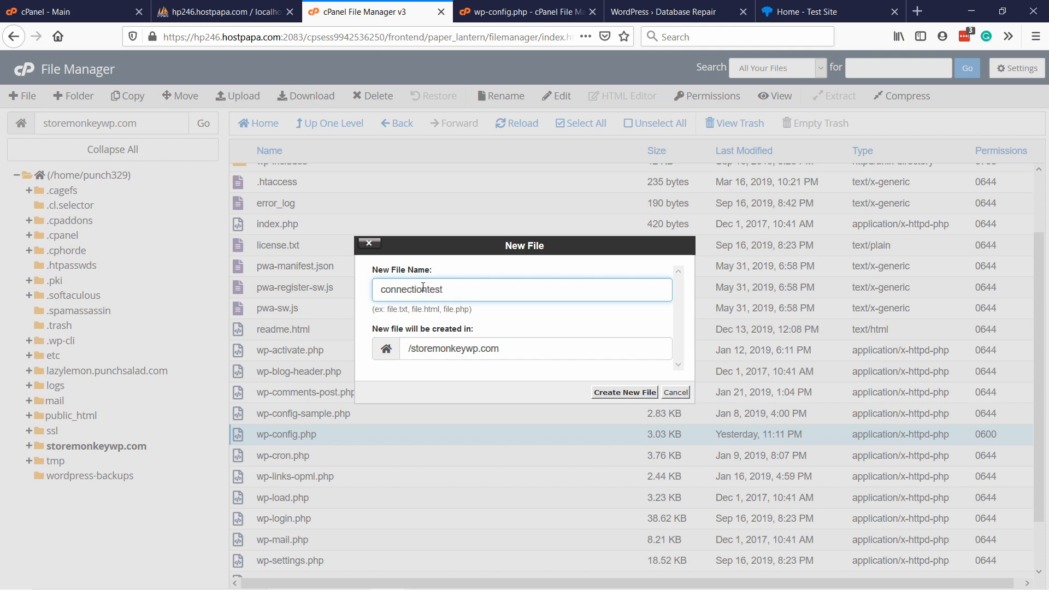
type(".php")
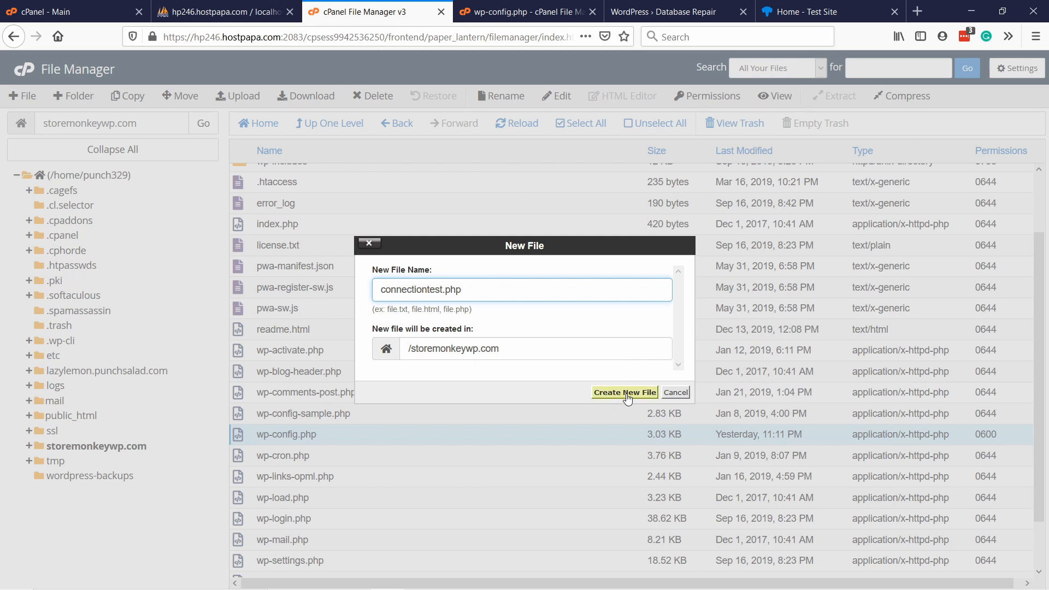
left_click(624, 393)
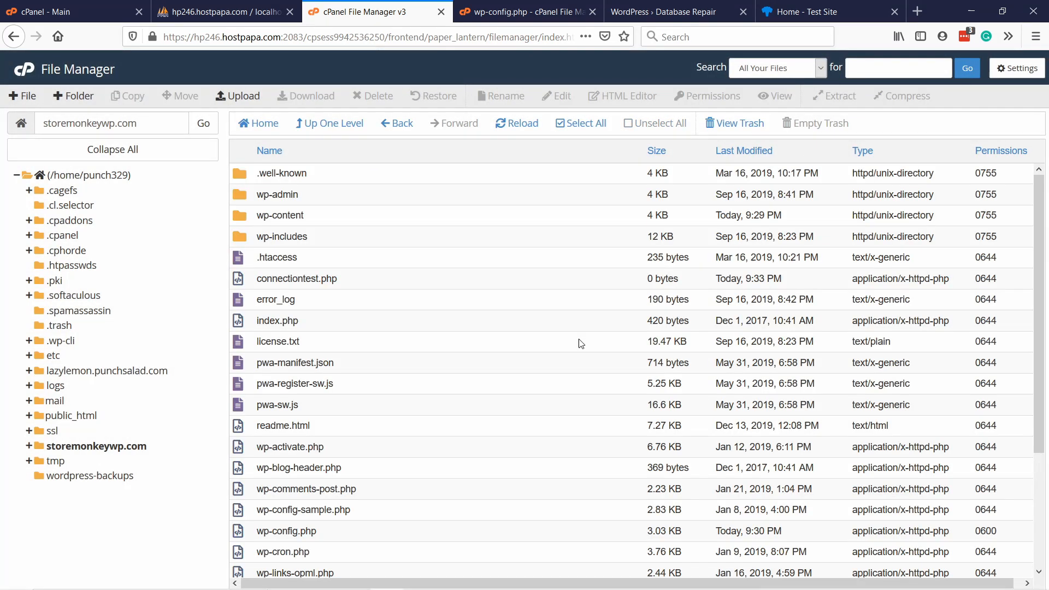
Select connectiontest.php and choose Edit from its context menu
left_click(296, 279)
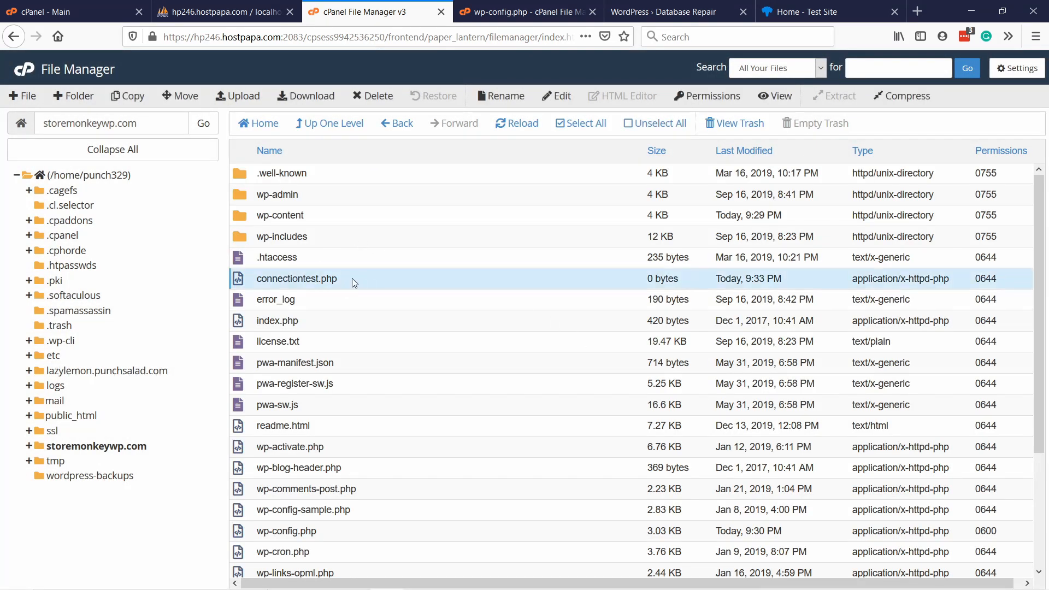
right_click(296, 278)
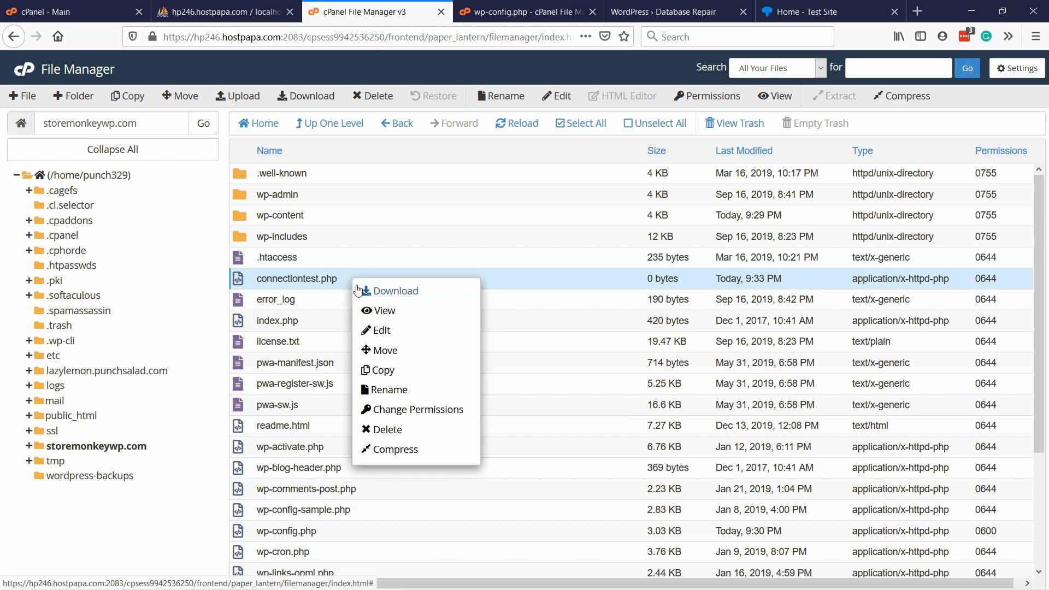
left_click(381, 330)
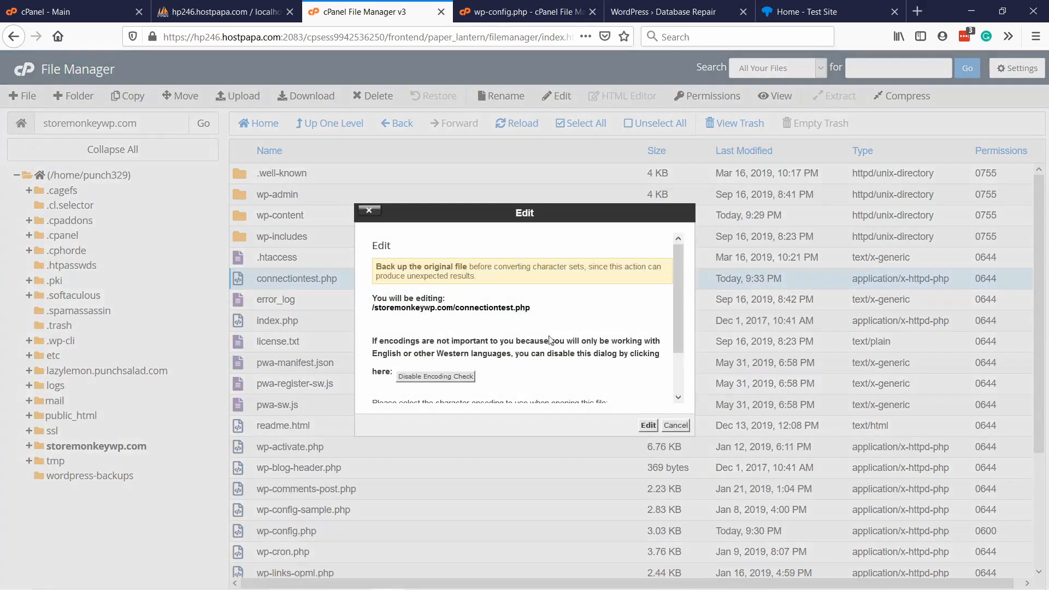
left_click(647, 426)
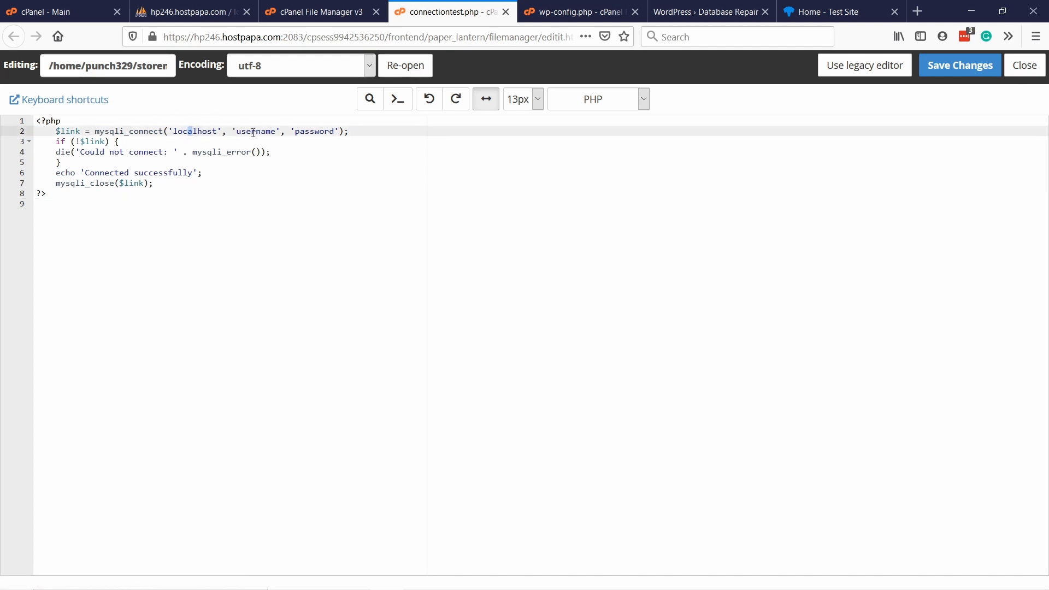
double_click(315, 131)
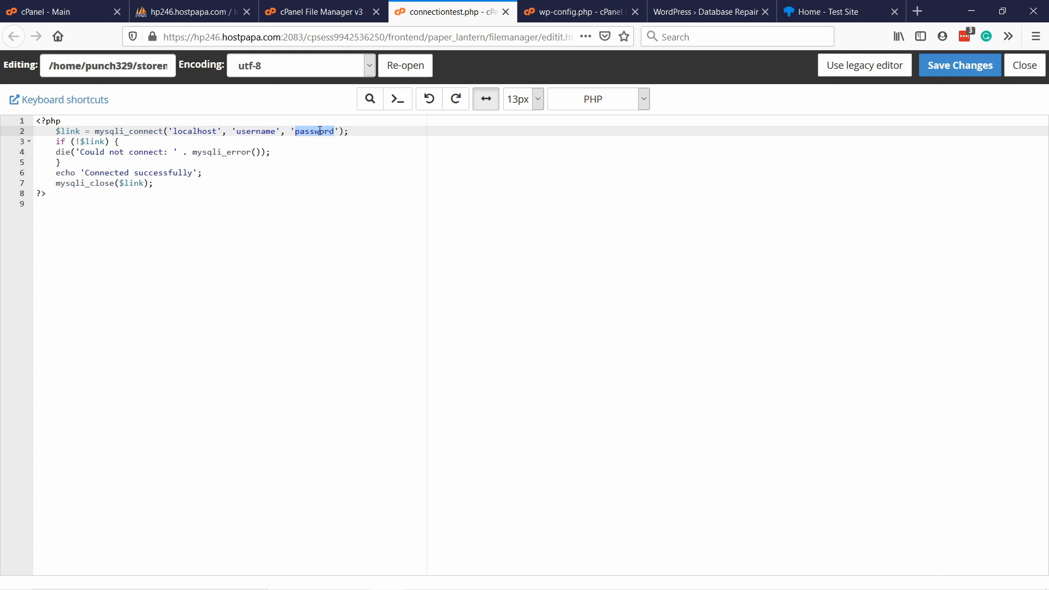
type("punch329_wp995")
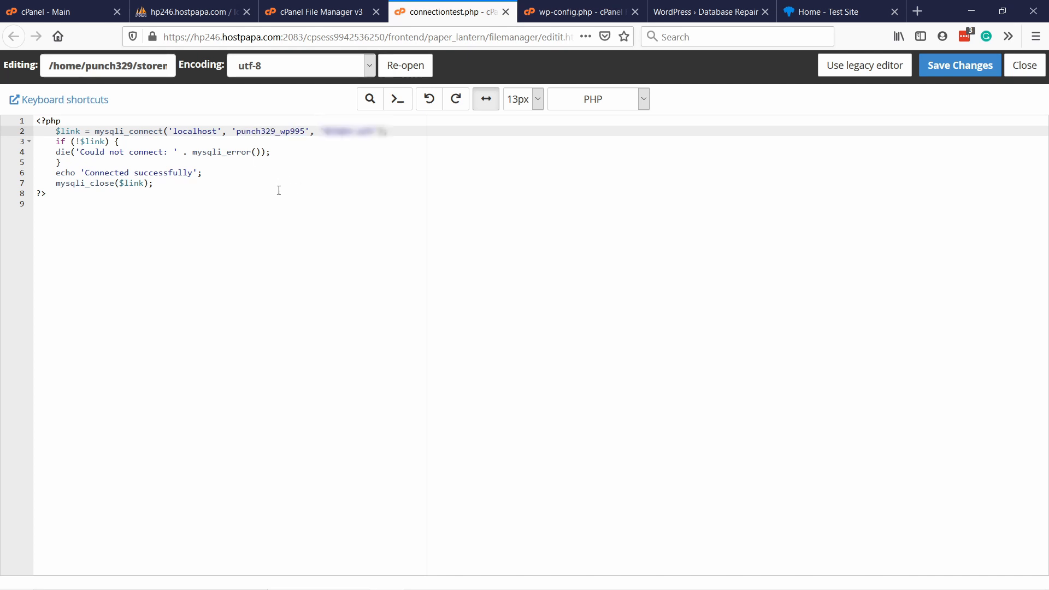
left_click(960, 65)
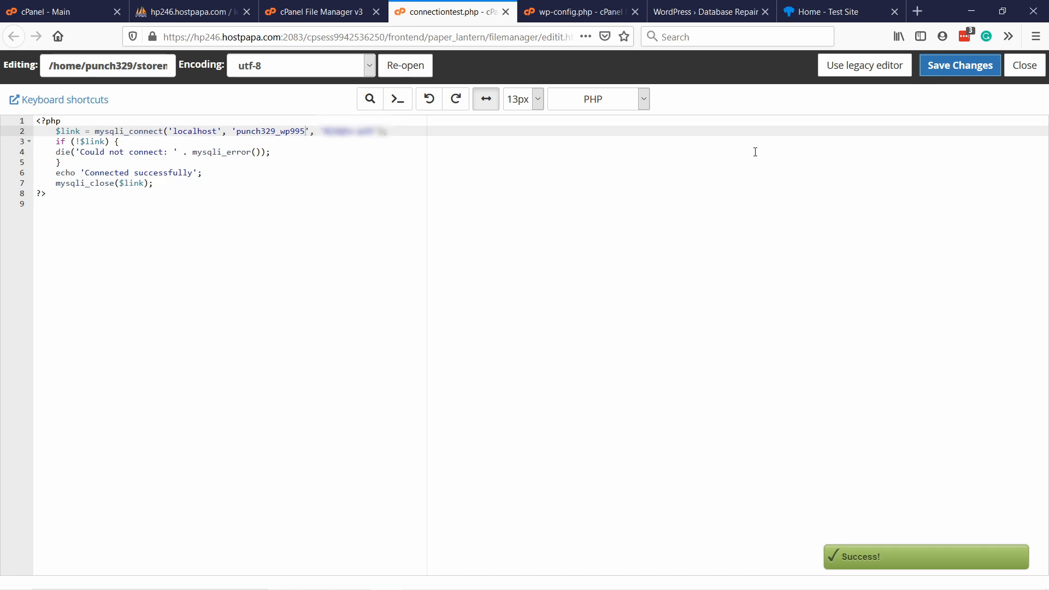
left_click(841, 11)
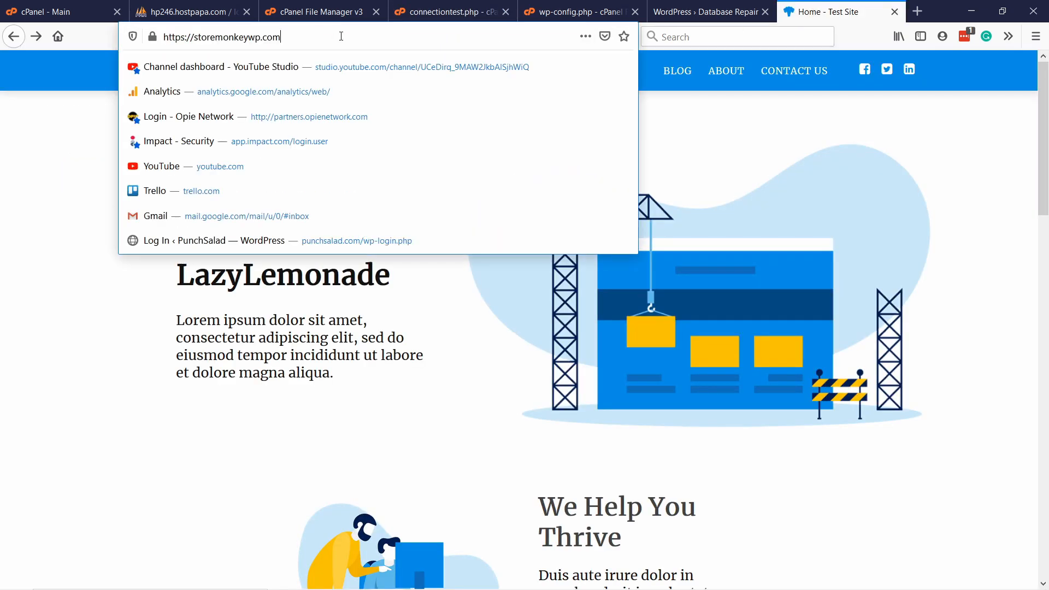
Load storemonkeywp.com/connectiontest.php, confirm 'Connected successfully', then bring up connectiontest.php's actions
type("/connectiontest.php")
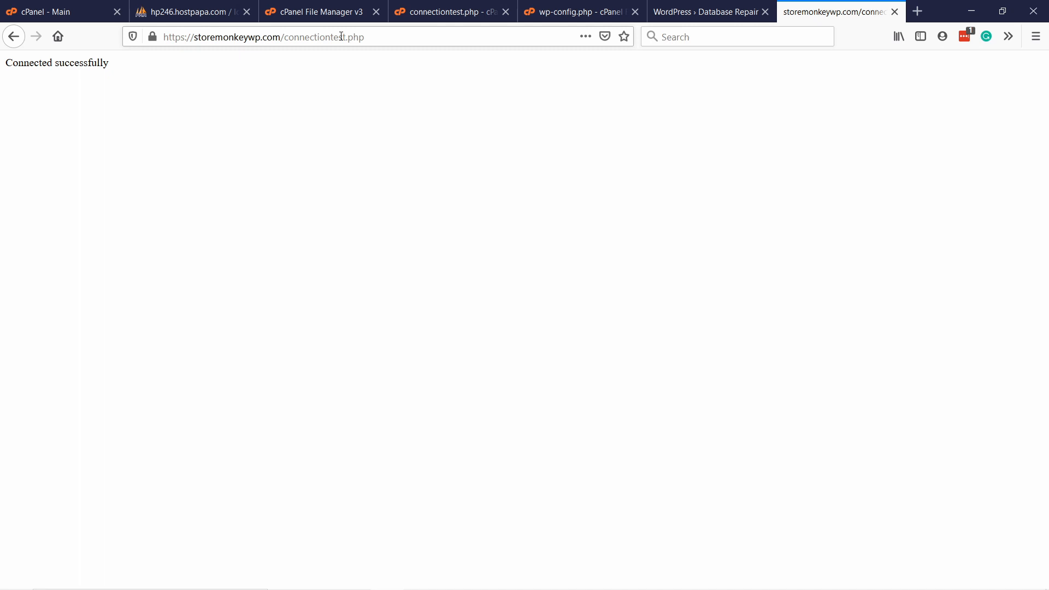
mouse_move(122, 68)
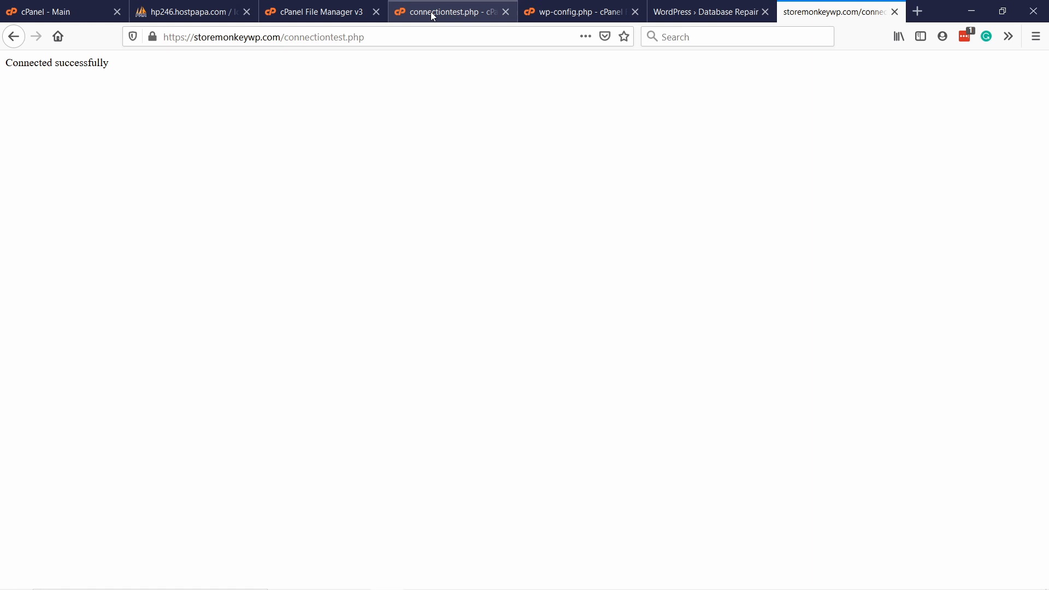
right_click(295, 278)
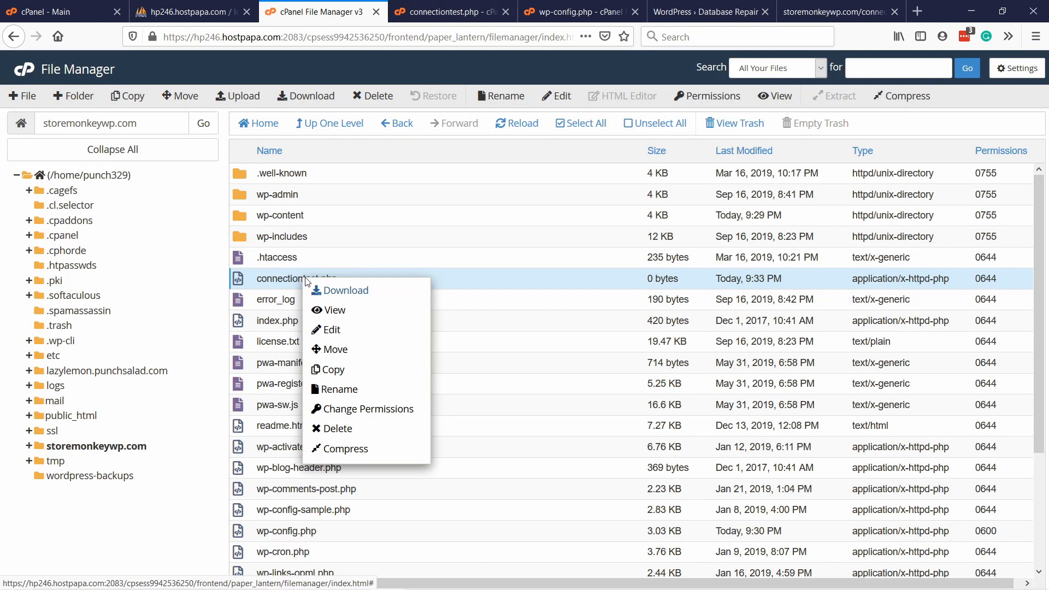
Switch to the wp-config.php editor and scroll to its MySQL database name, user, password and host
left_click(337, 429)
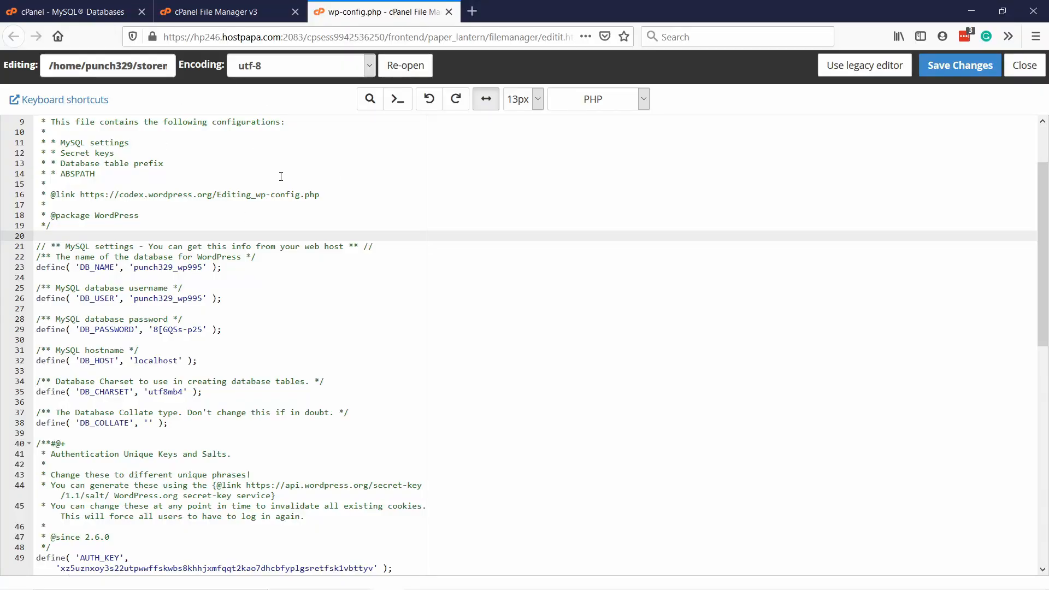
scroll("down", 3)
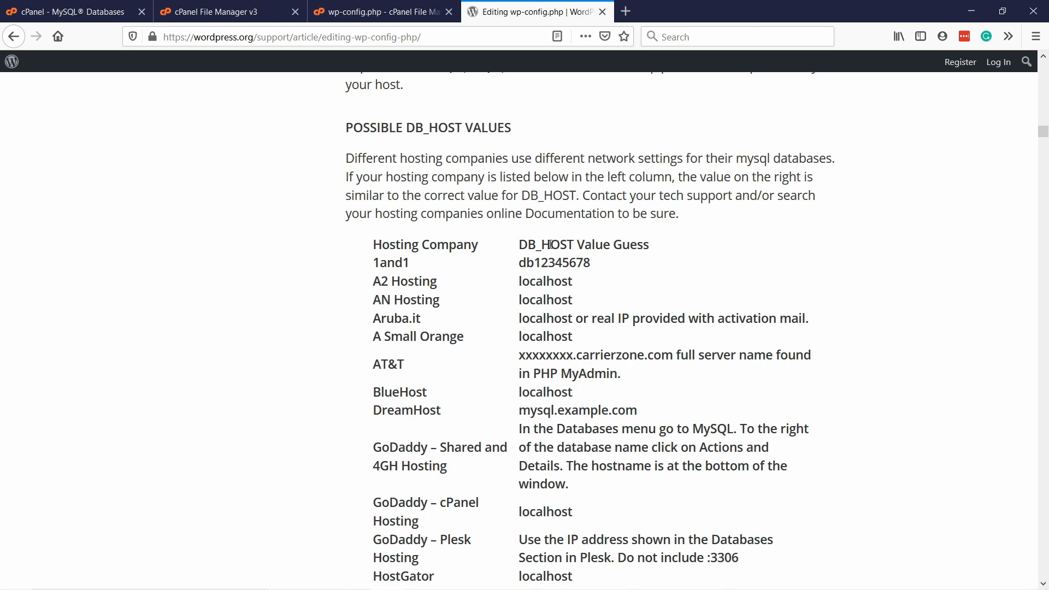
Scroll the Possible DB_HOST Values table to Hosts with cPanel, confirming localhost
scroll("down", 3)
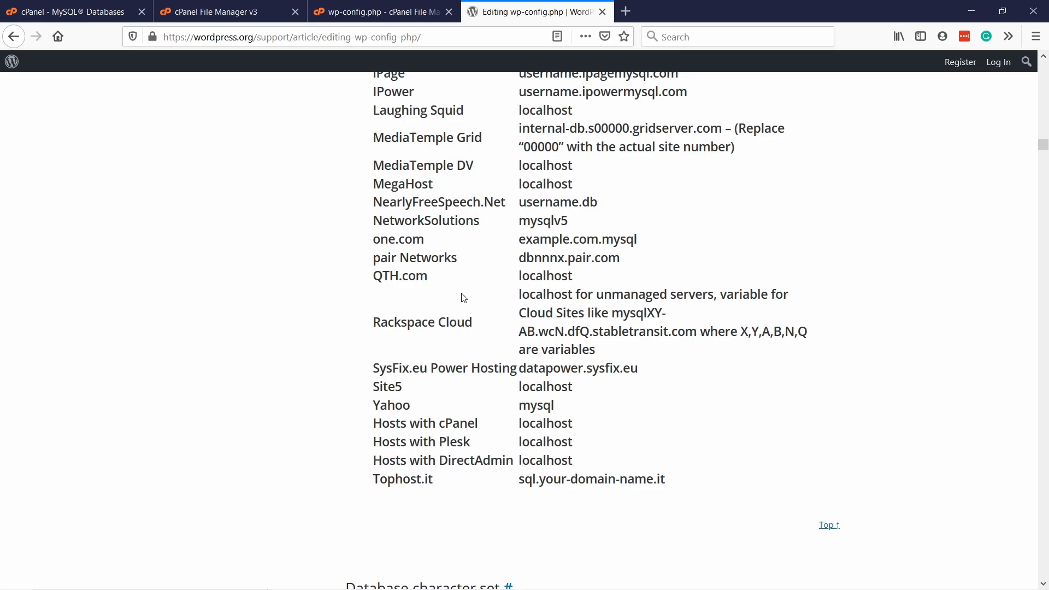
left_click(375, 12)
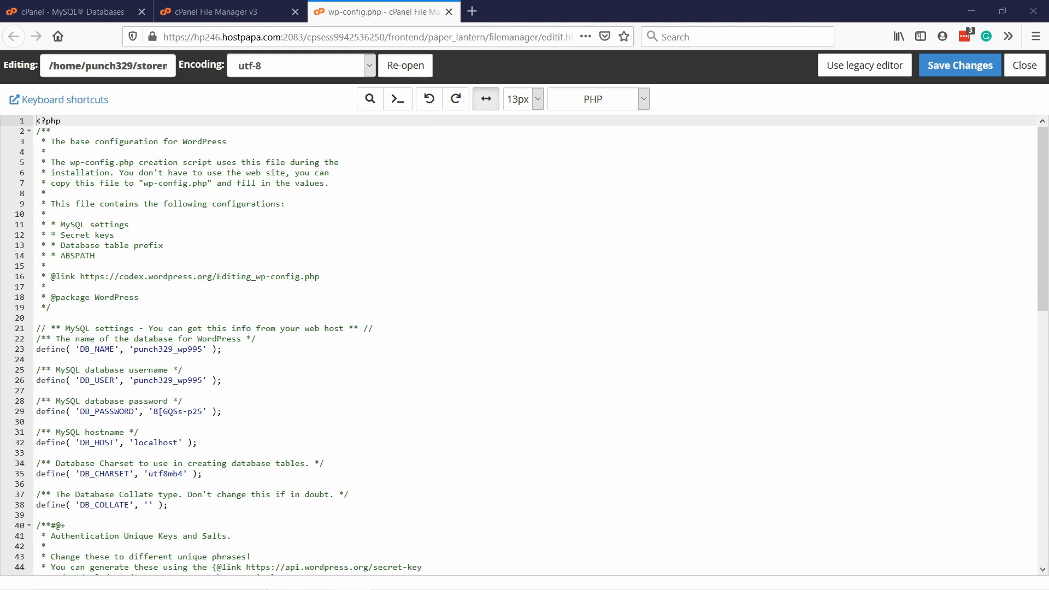
Add define('WP_ALLOW_REPAIR', true); on line 92 of wp-config.php and save changes
scroll("down", 3)
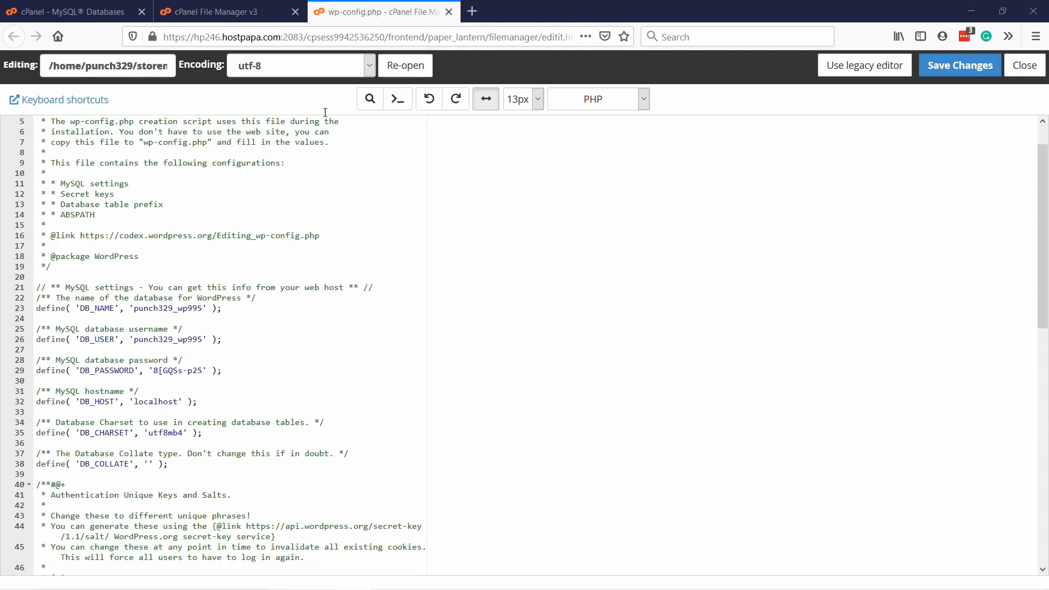
scroll("down", 3)
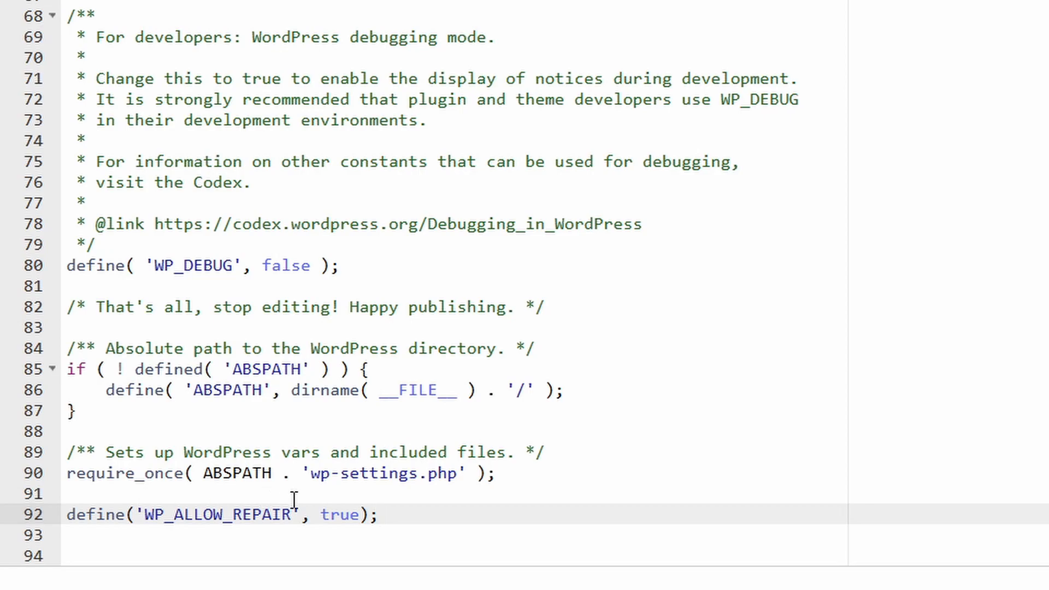
triple_click(221, 515)
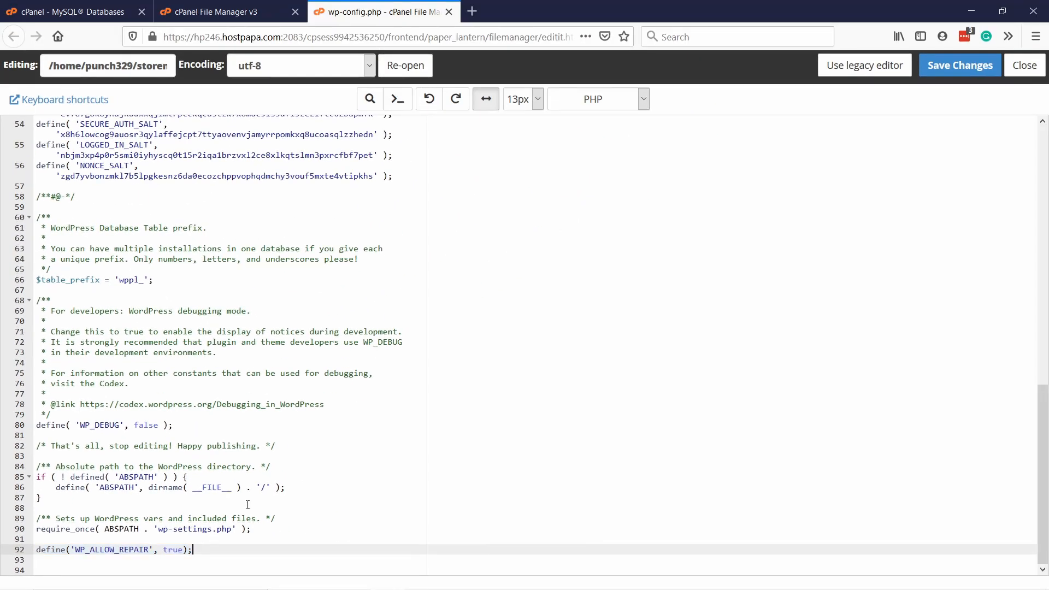
left_click(958, 65)
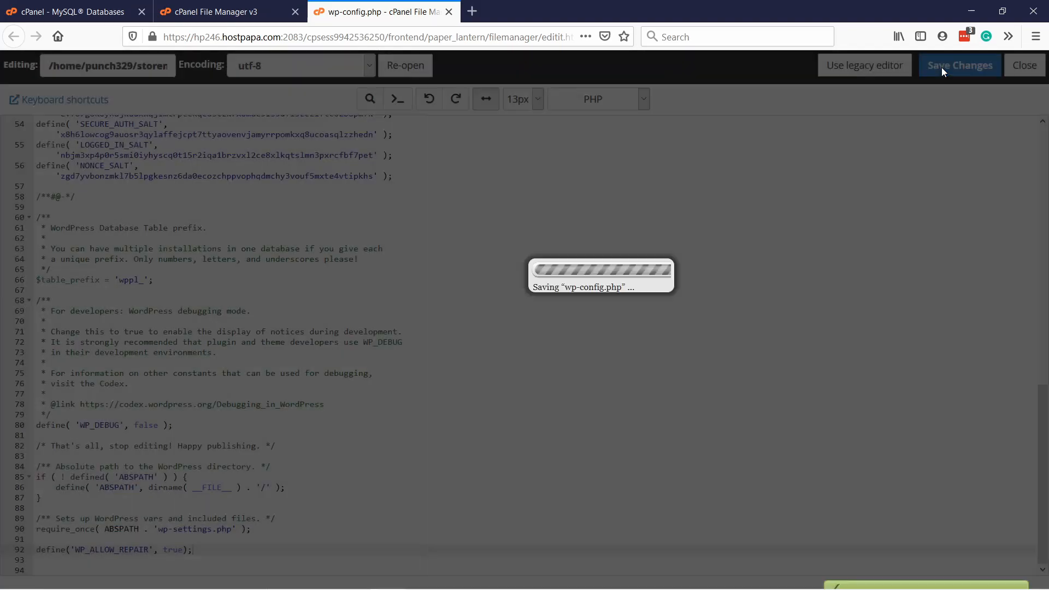
left_click(960, 65)
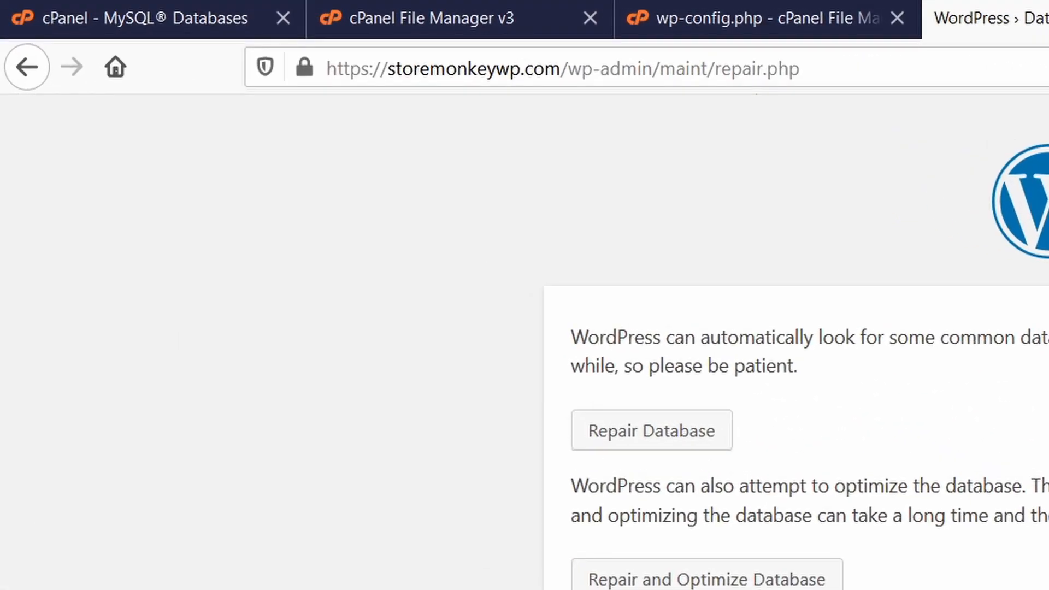
Load storemonkeywp.com/wp-admin/maint/repair.php, showing the repair and repair-plus-optimize options
left_click(589, 68)
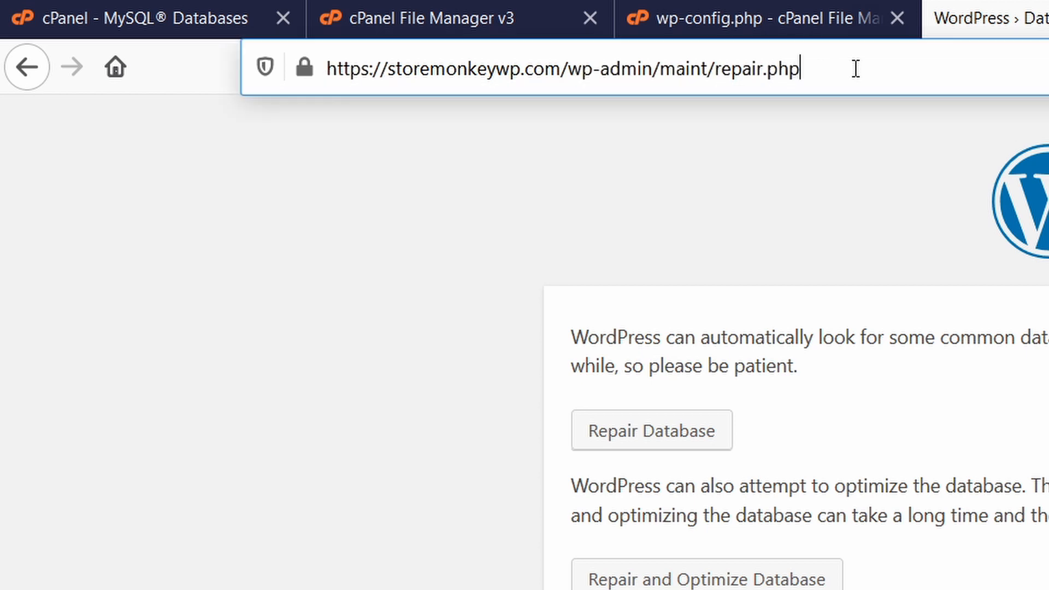
left_click(569, 68)
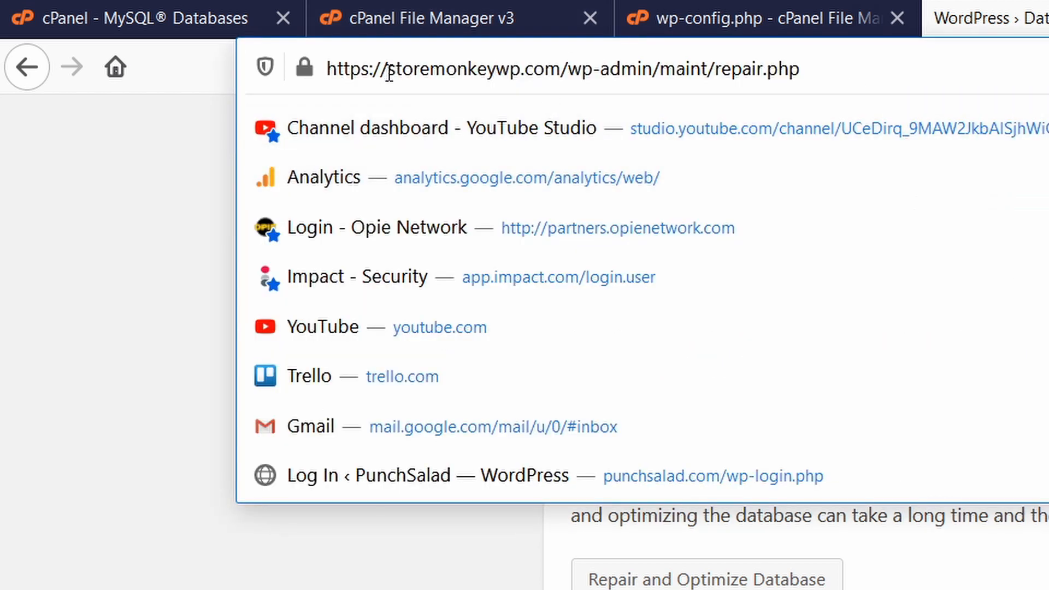
double_click(472, 68)
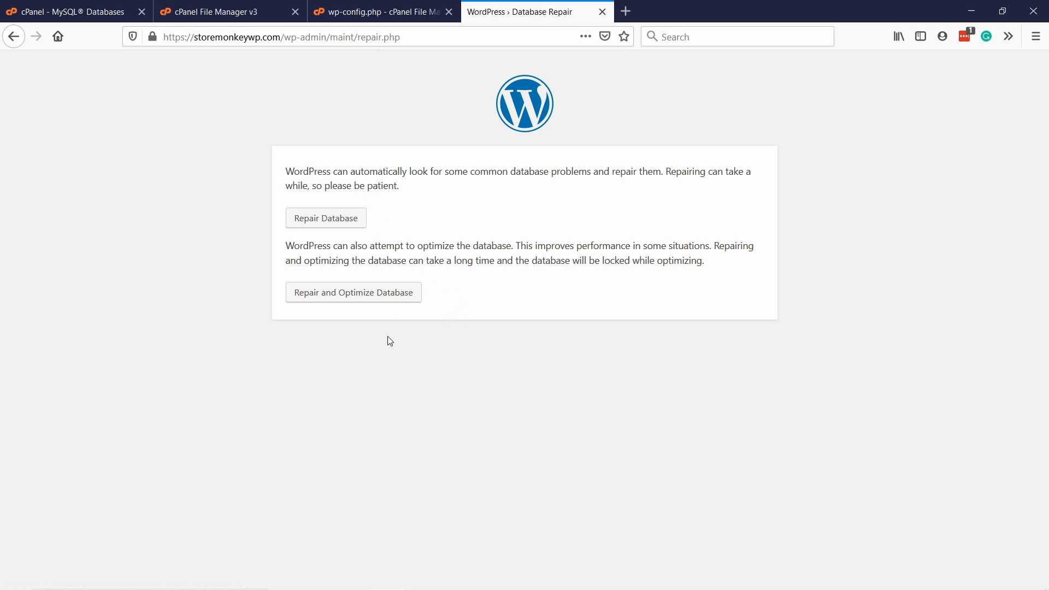
mouse_move(341, 303)
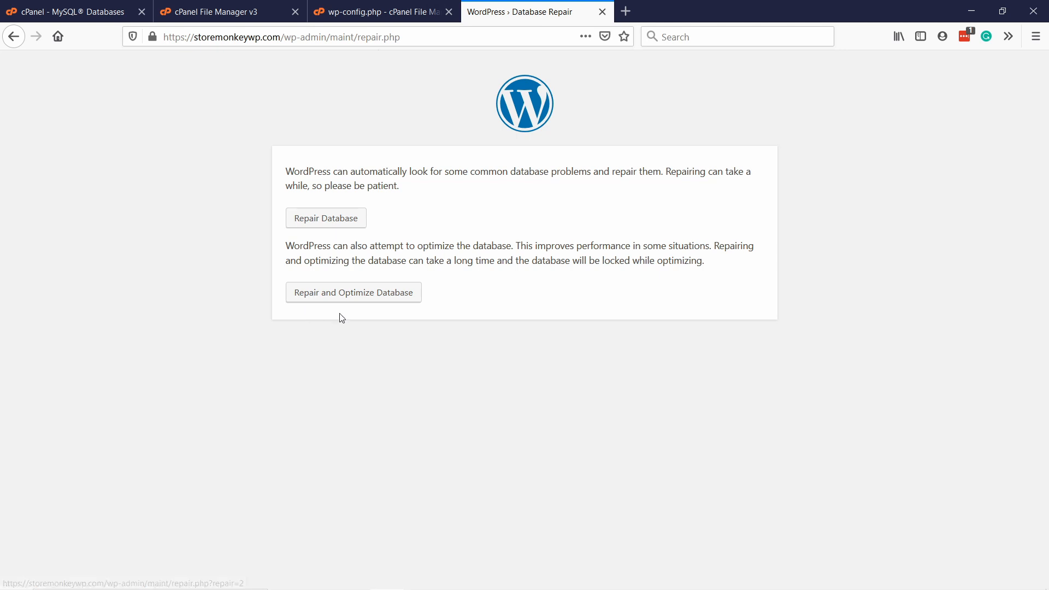
mouse_move(352, 293)
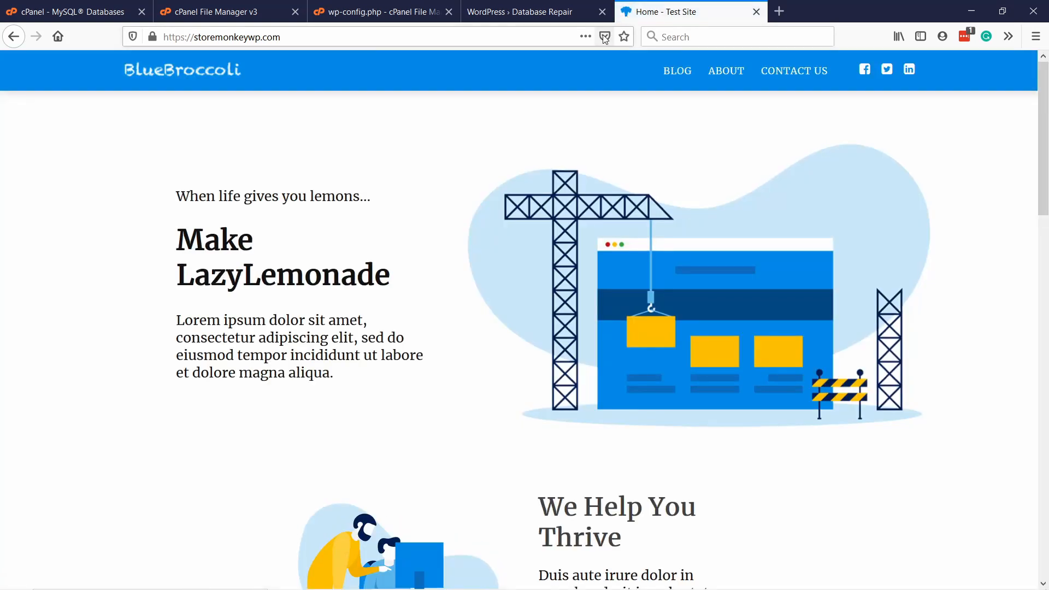
mouse_move(602, 36)
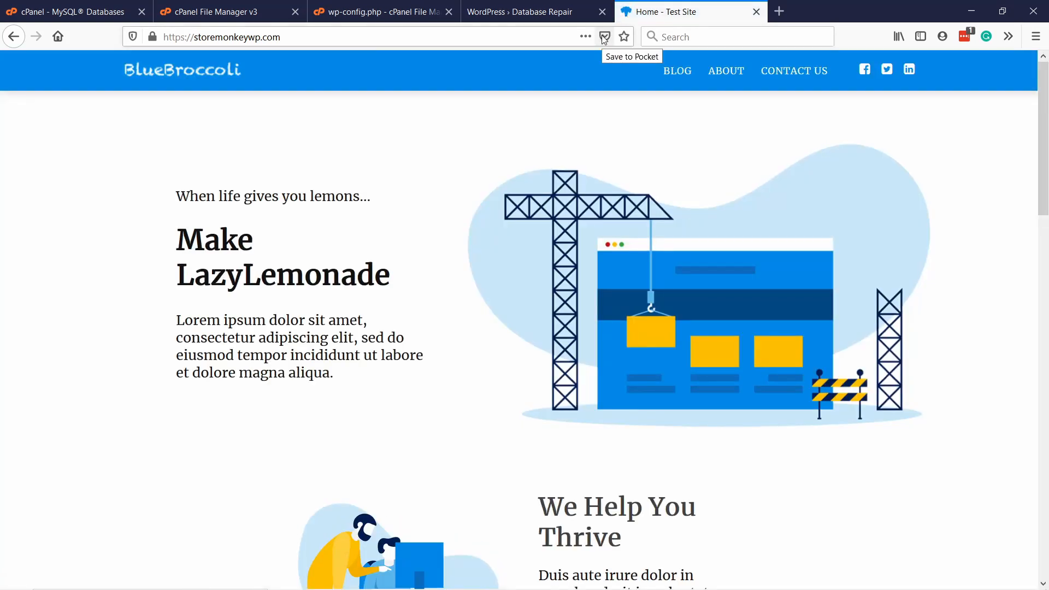
mouse_move(489, 256)
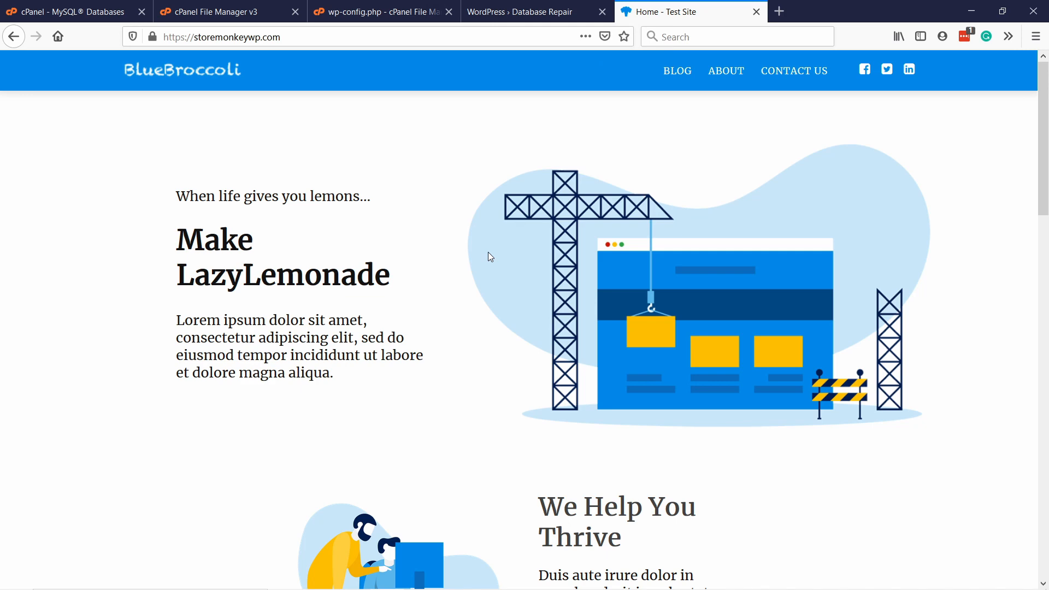
mouse_move(447, 190)
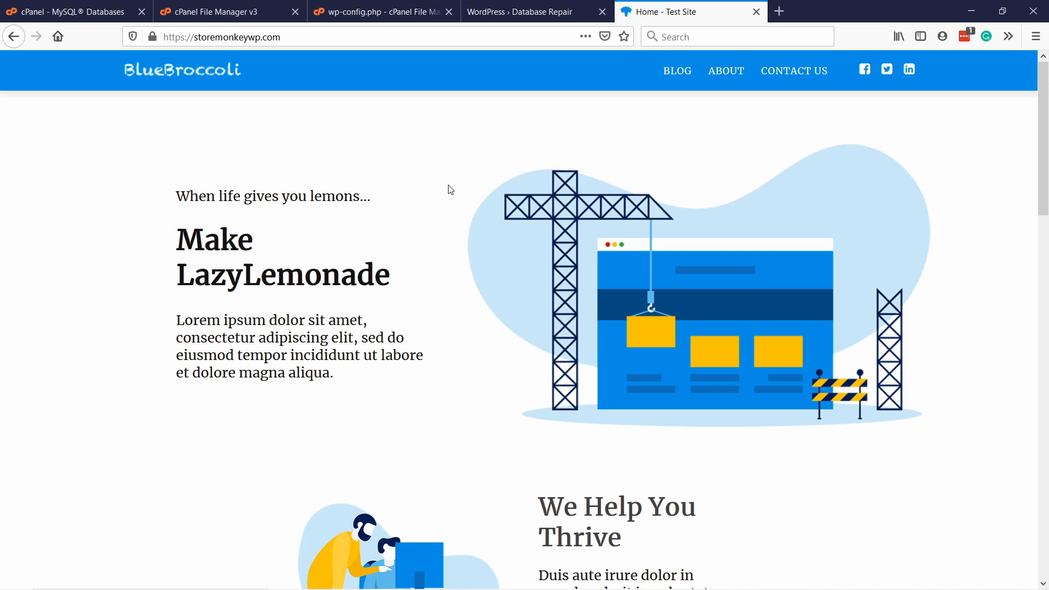
Open storemonkeywp.com in a new tab and check the LazyLemonade home page renders
left_click(381, 11)
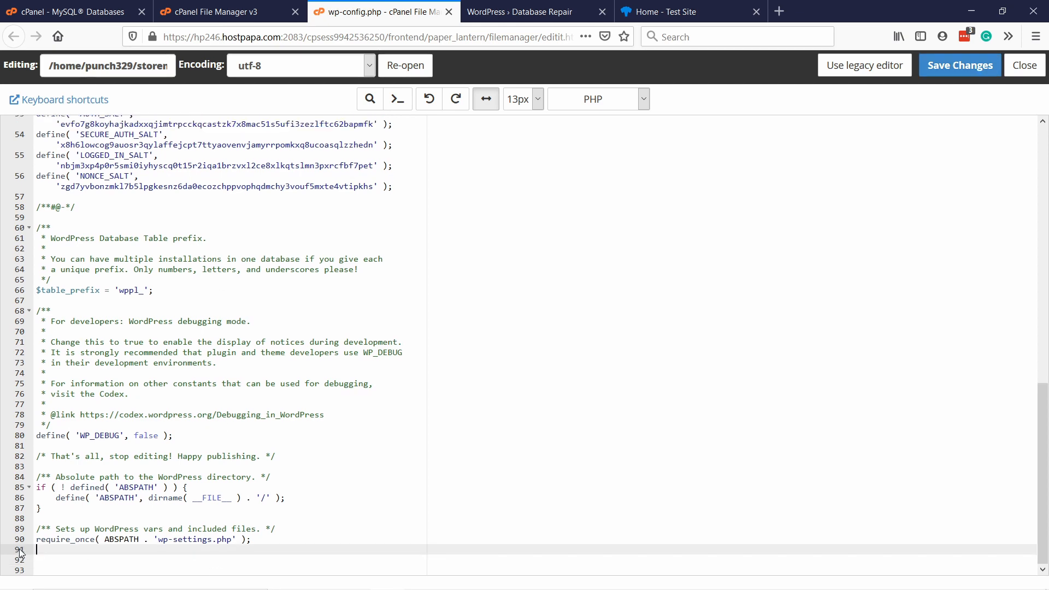
Delete the WP_ALLOW_REPAIR line 92 from wp-config.php and view the all-okay repair results
left_click(960, 65)
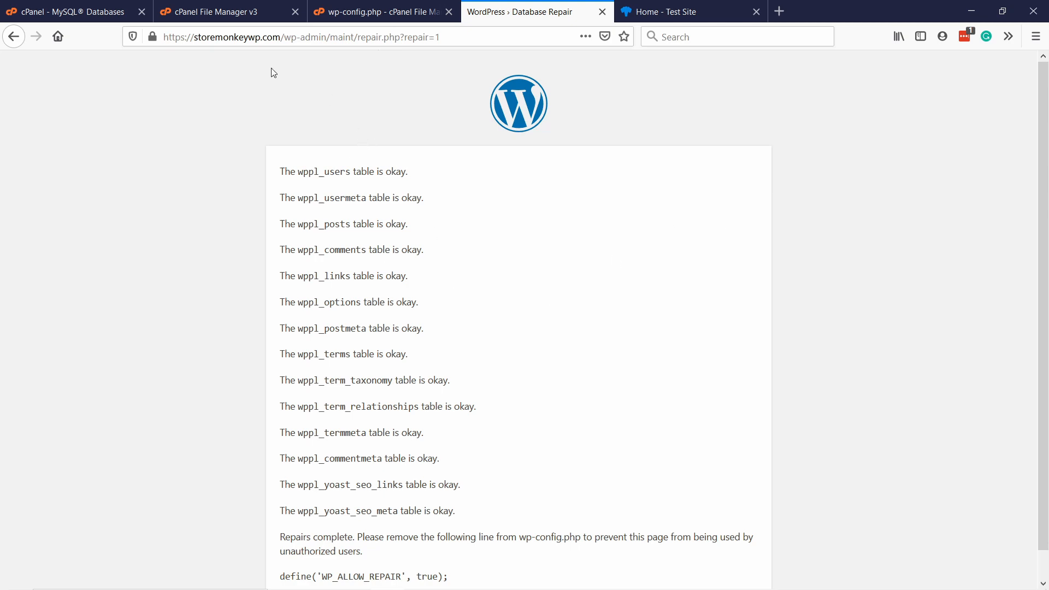
Open phpMyAdmin from cPanel, select punch329_wp995 and browse the 79-row wppl_posts table
left_click(221, 11)
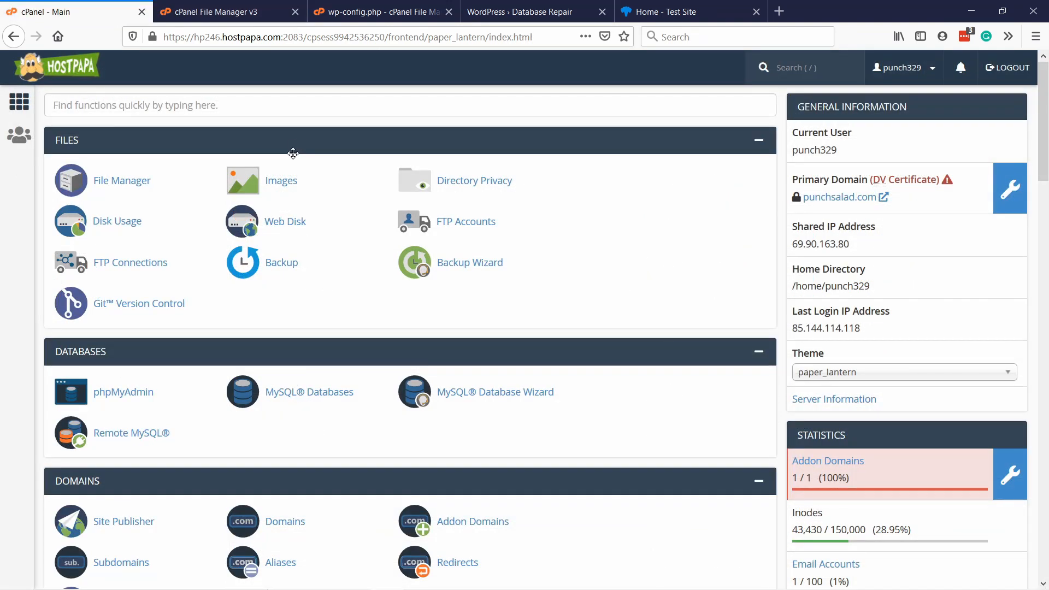
scroll("down", 3)
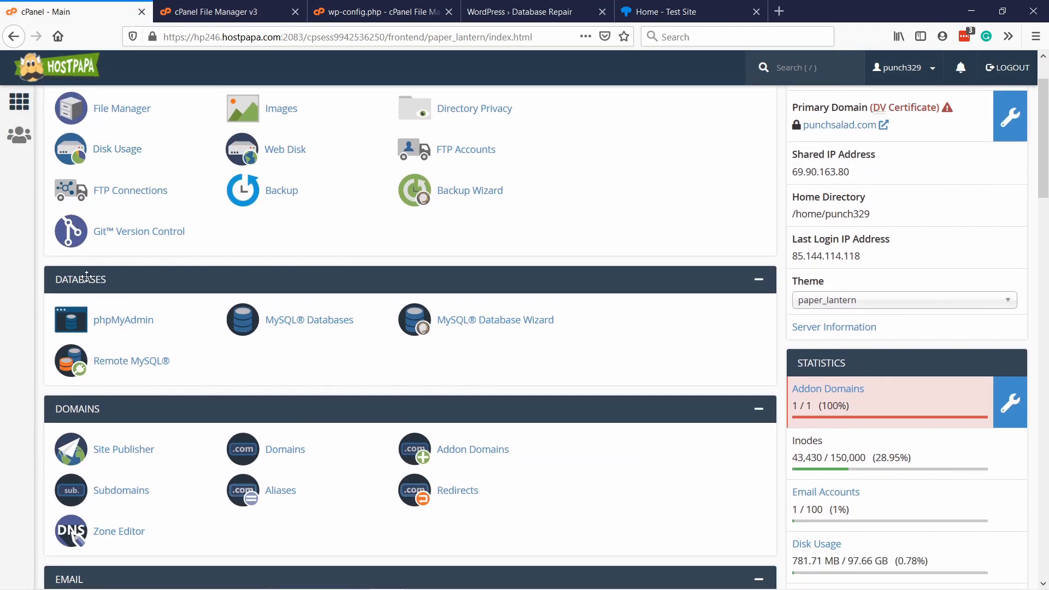
mouse_move(123, 320)
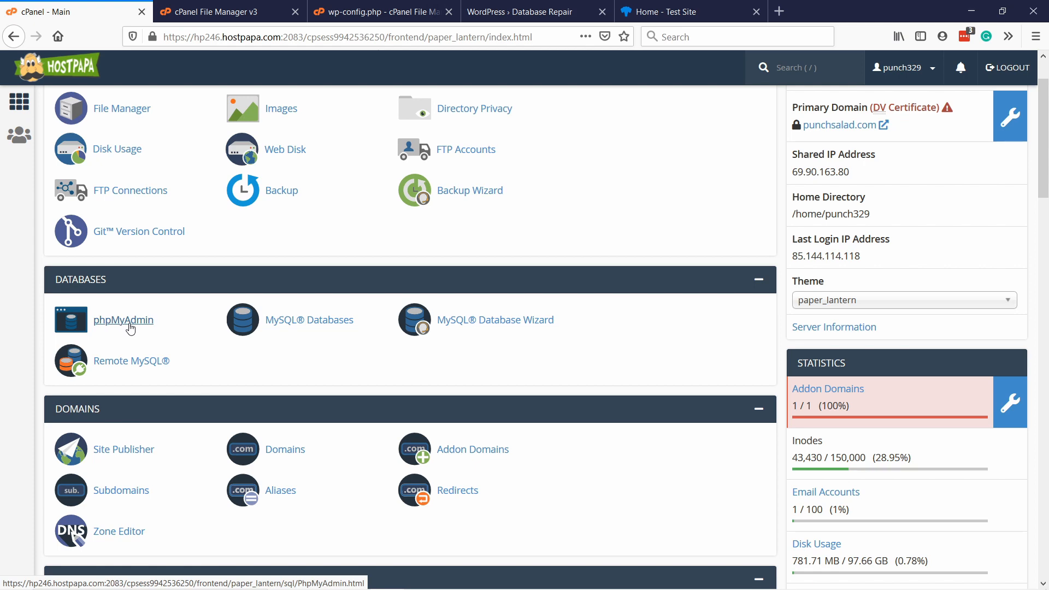
left_click(123, 320)
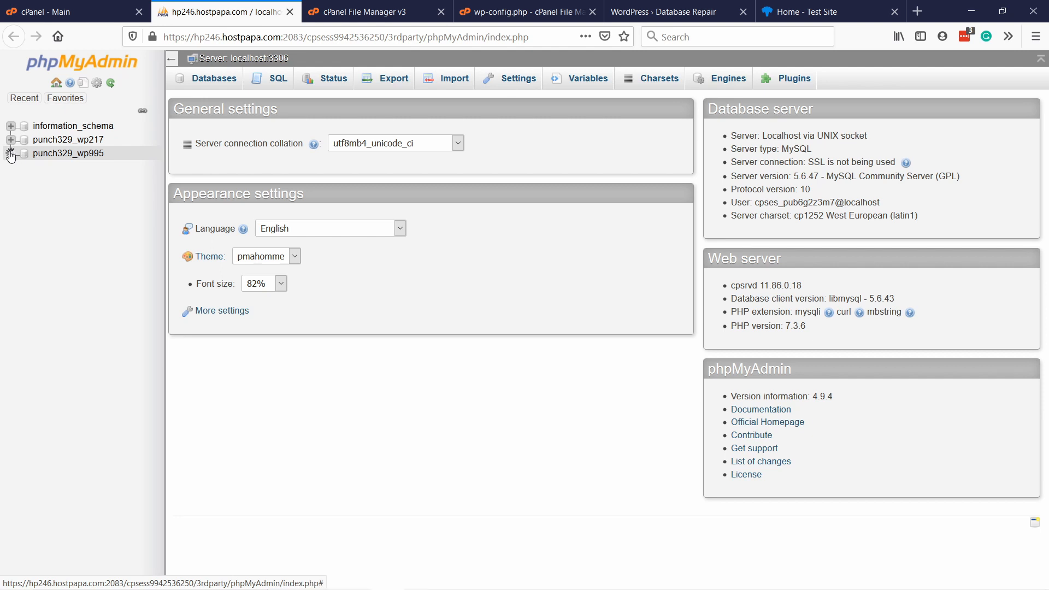
left_click(11, 153)
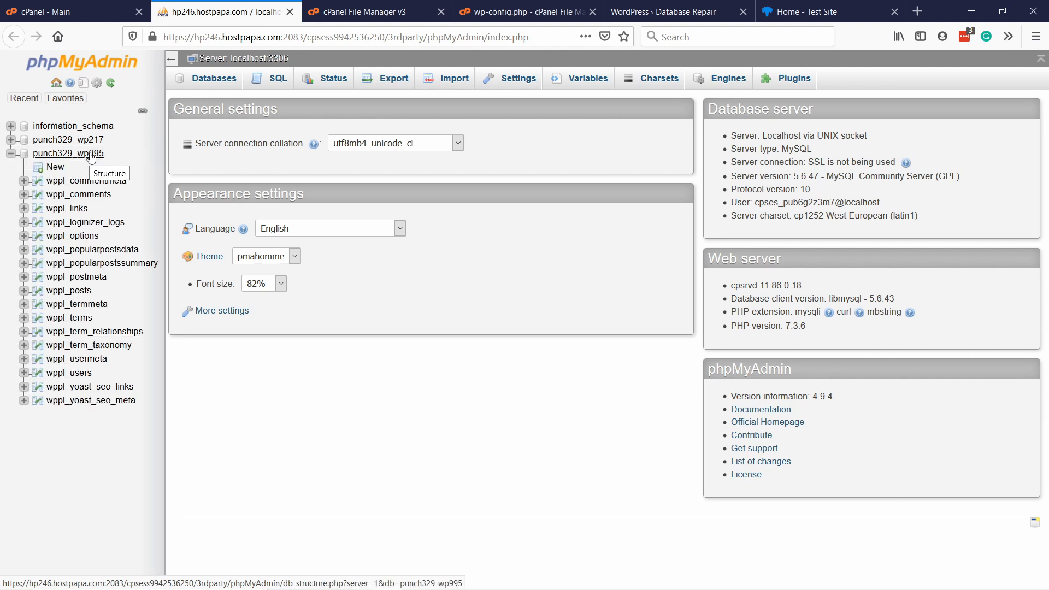
mouse_move(63, 158)
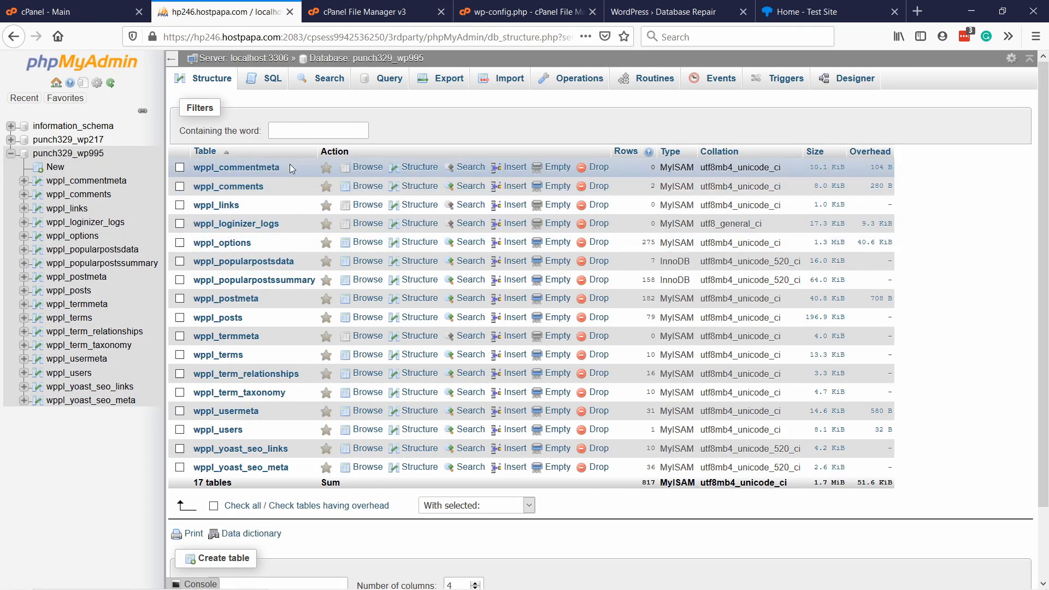
left_click(367, 167)
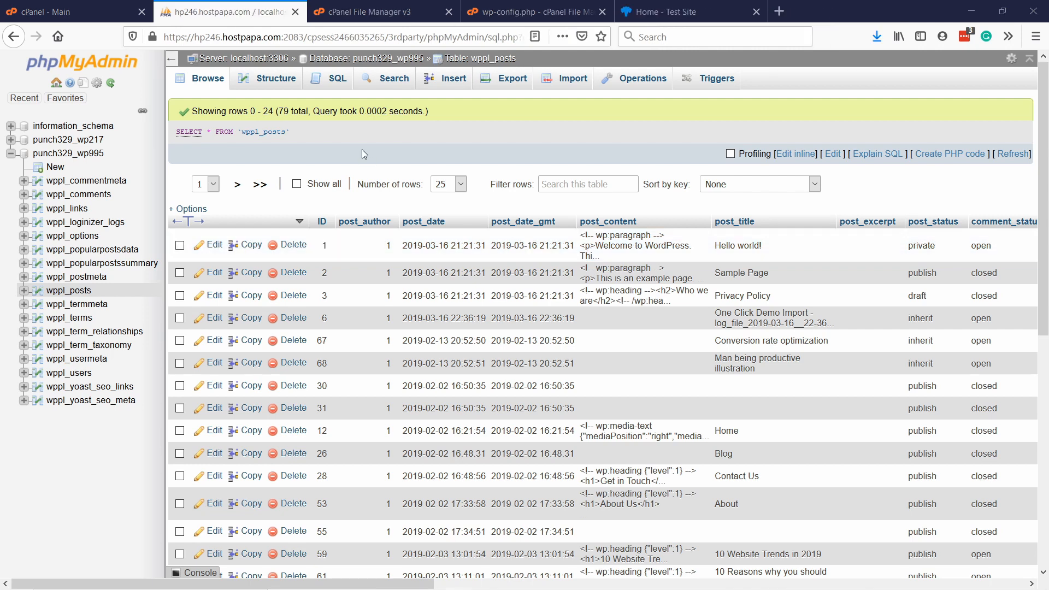
mouse_move(288, 149)
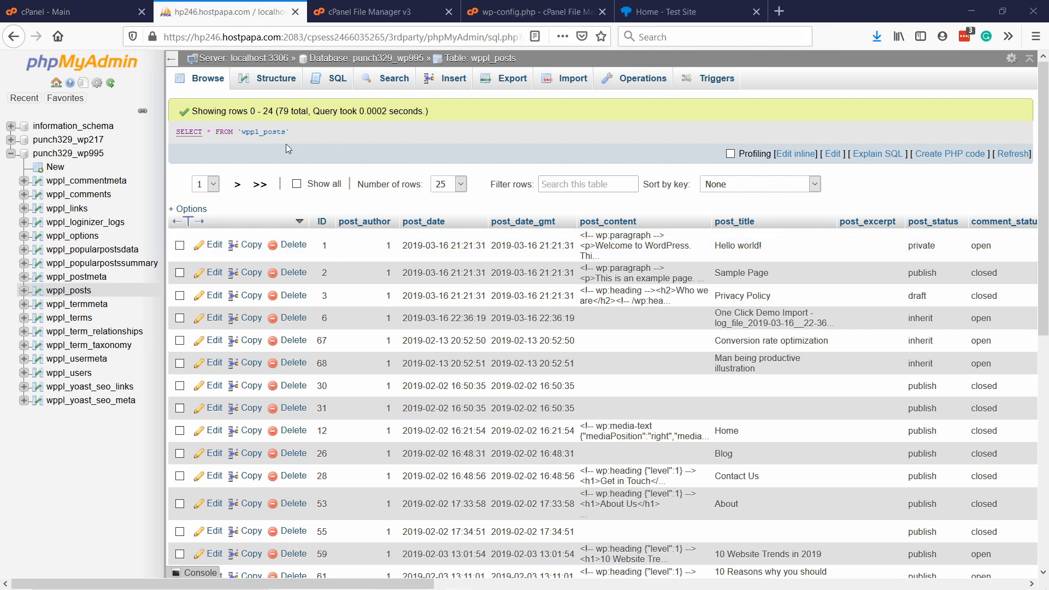
Open Resource Usage under Metrics and scroll through current usage, CPU, memory and process graphs
left_click(67, 12)
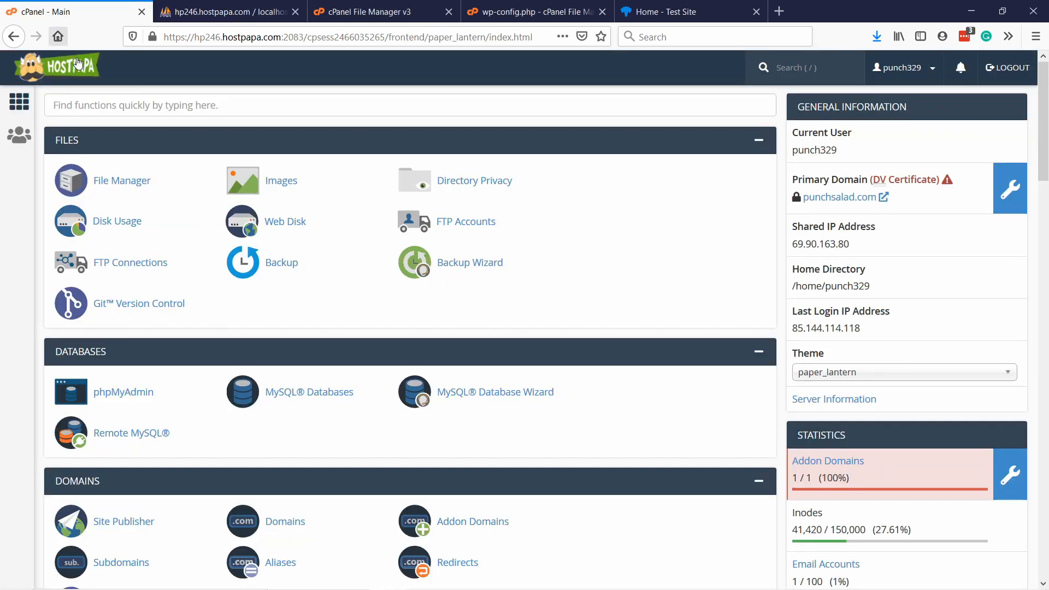
scroll("down", 3)
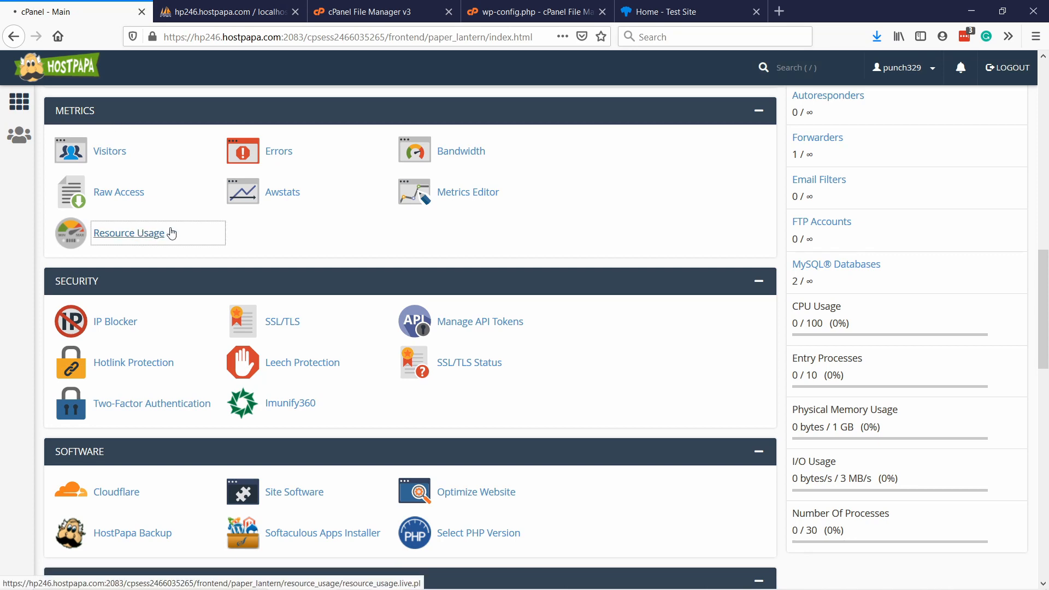
left_click(128, 232)
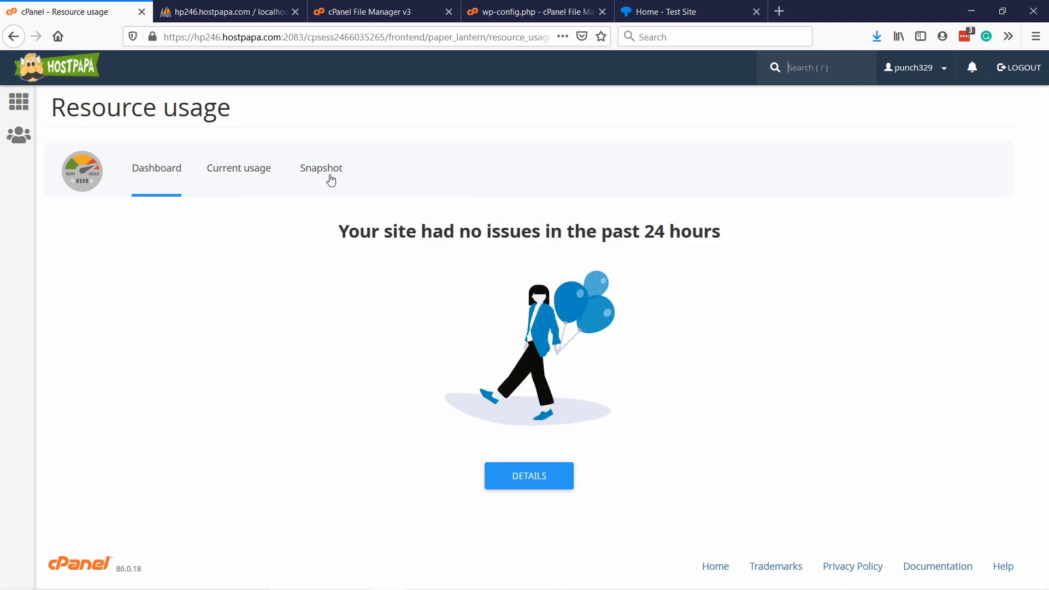
mouse_move(257, 195)
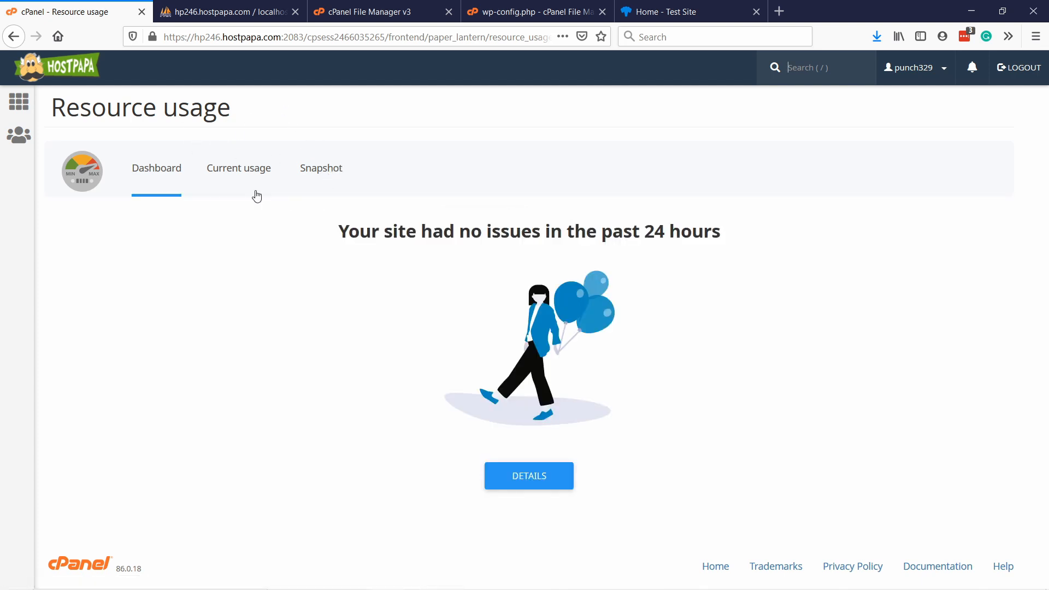
left_click(238, 168)
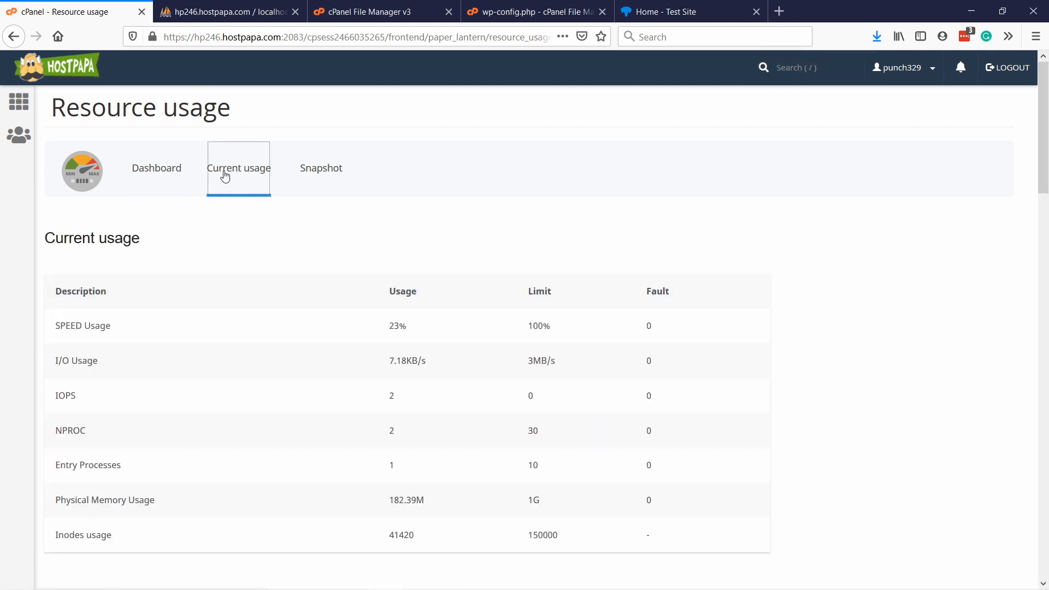
scroll("down", 3)
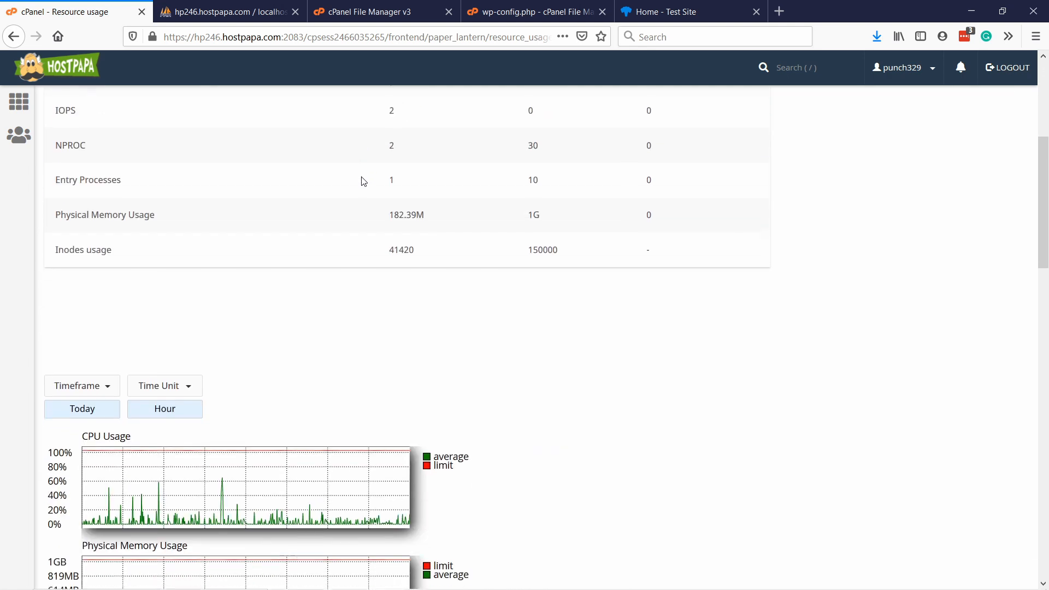
scroll("down", 3)
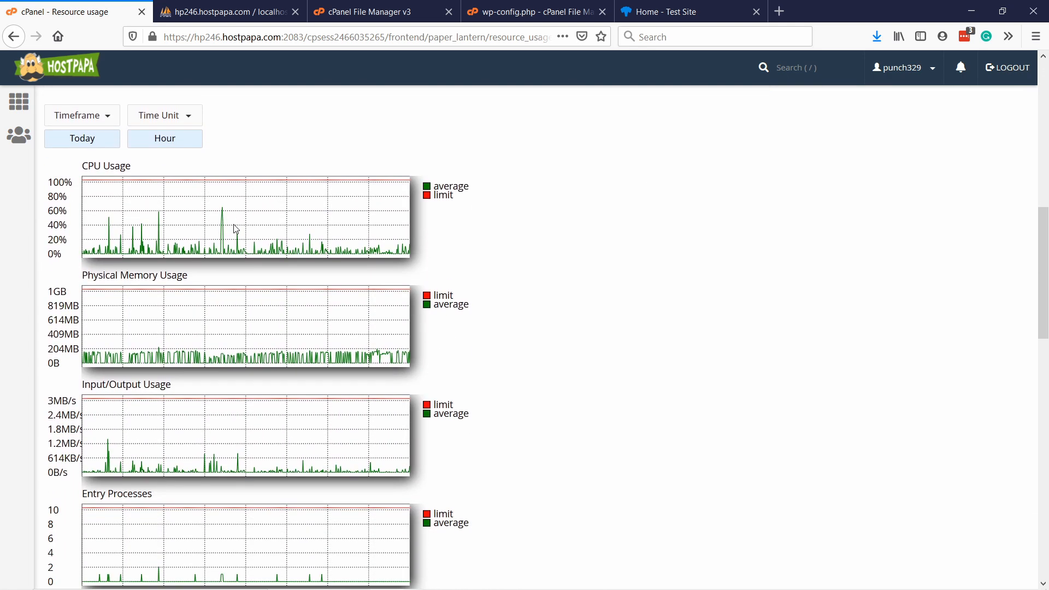
scroll("down", 3)
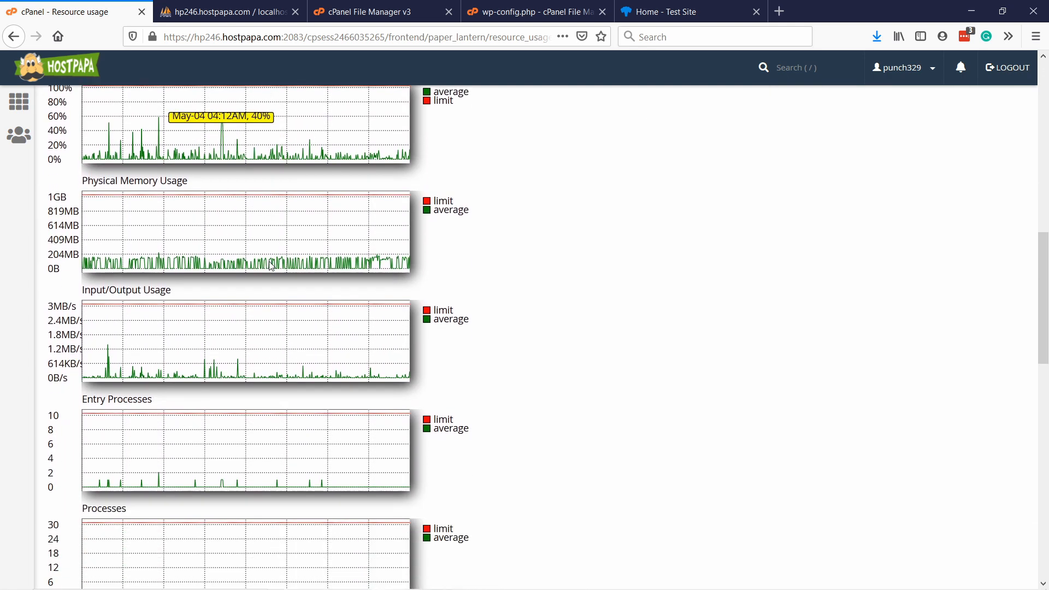
scroll("down", 3)
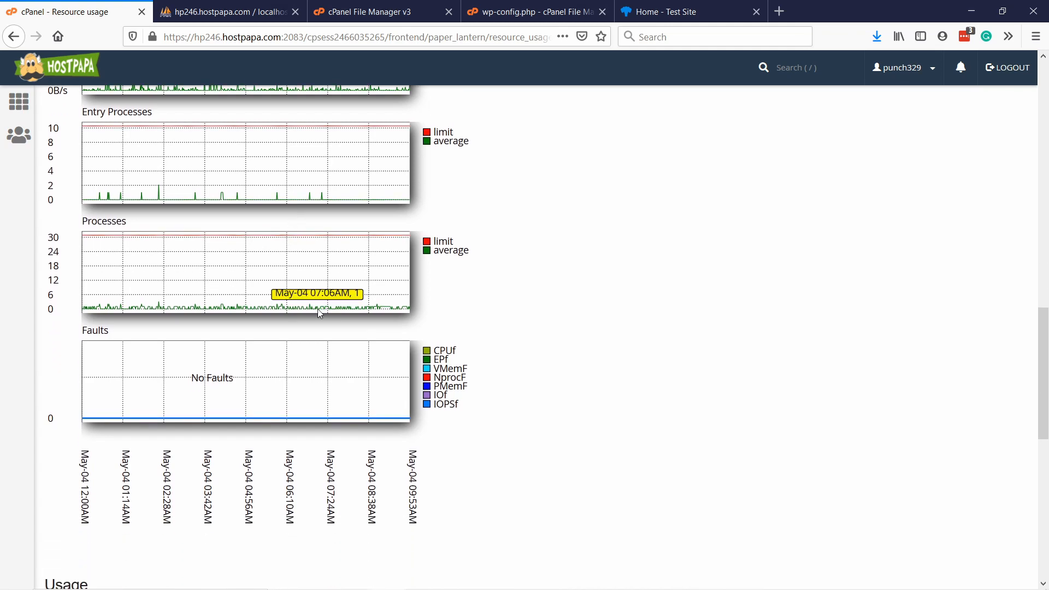
scroll("down", 3)
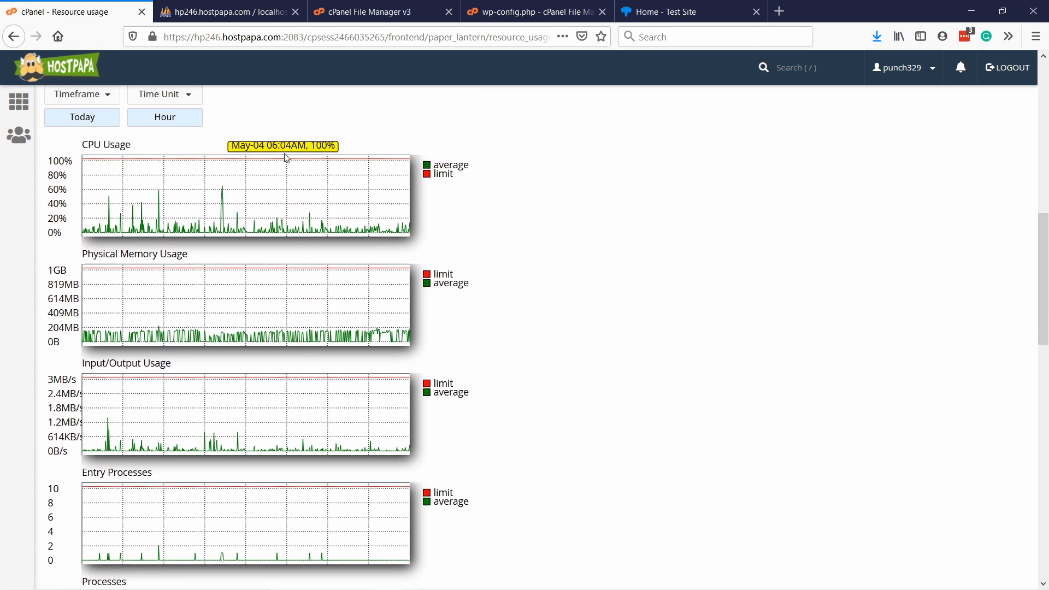
mouse_move(310, 195)
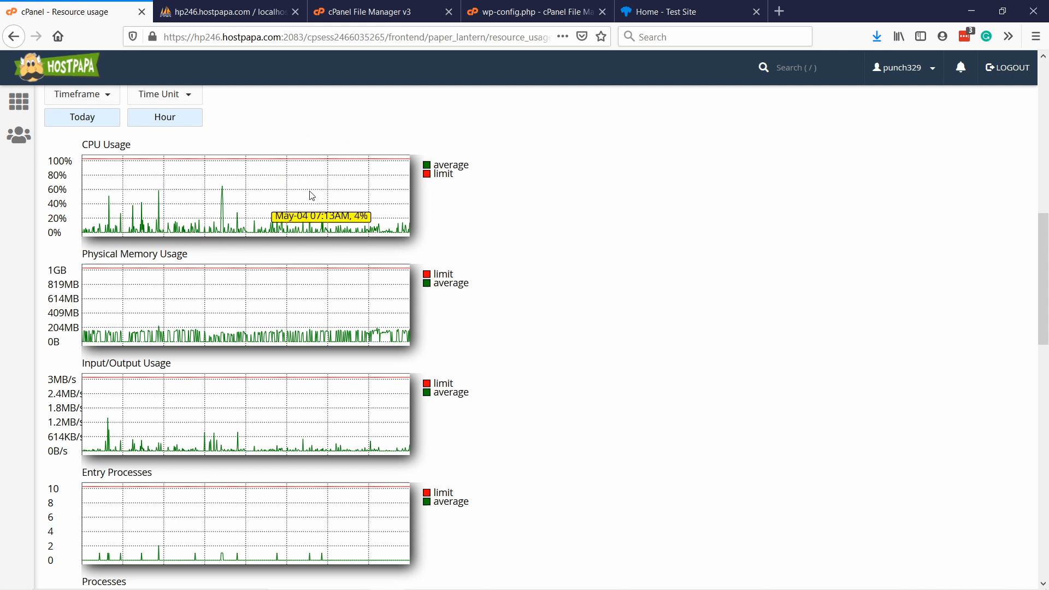
mouse_move(495, 335)
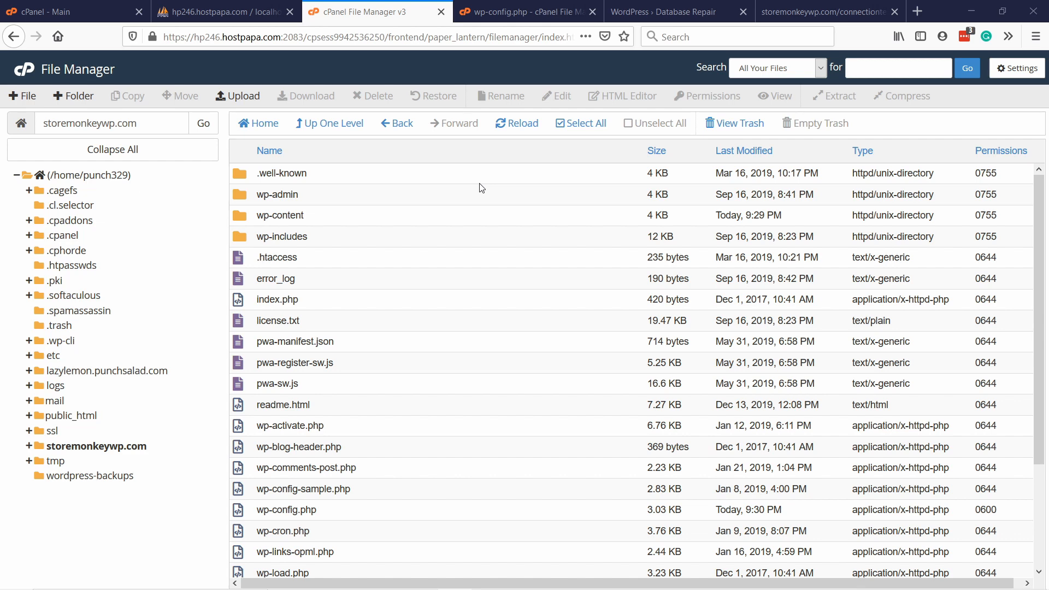
mouse_move(430, 230)
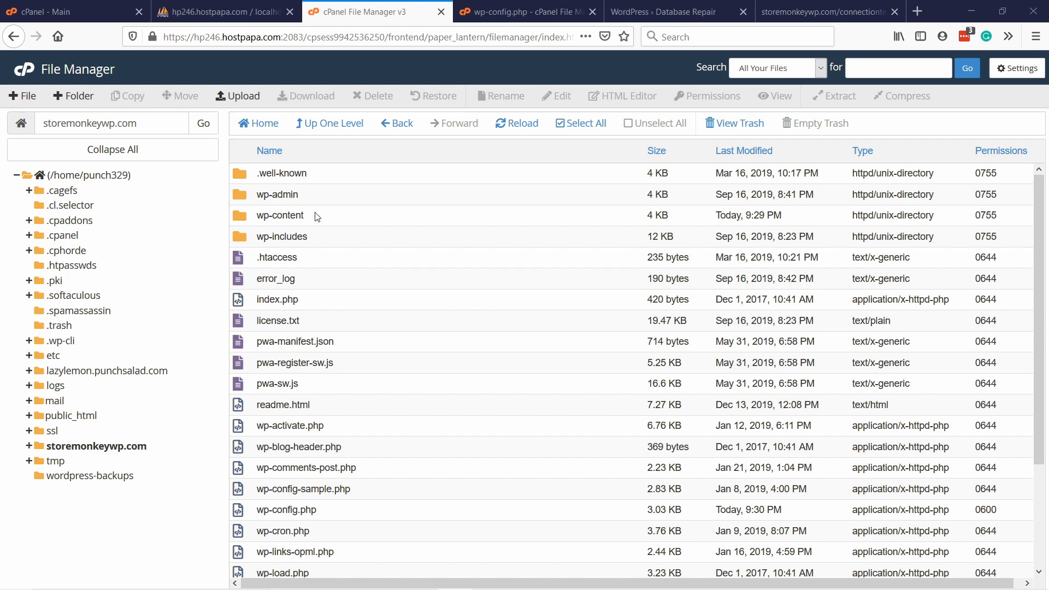
Rename wp-content/plugins to plugins_test, then reopen the renamed folder in File Manager
double_click(280, 215)
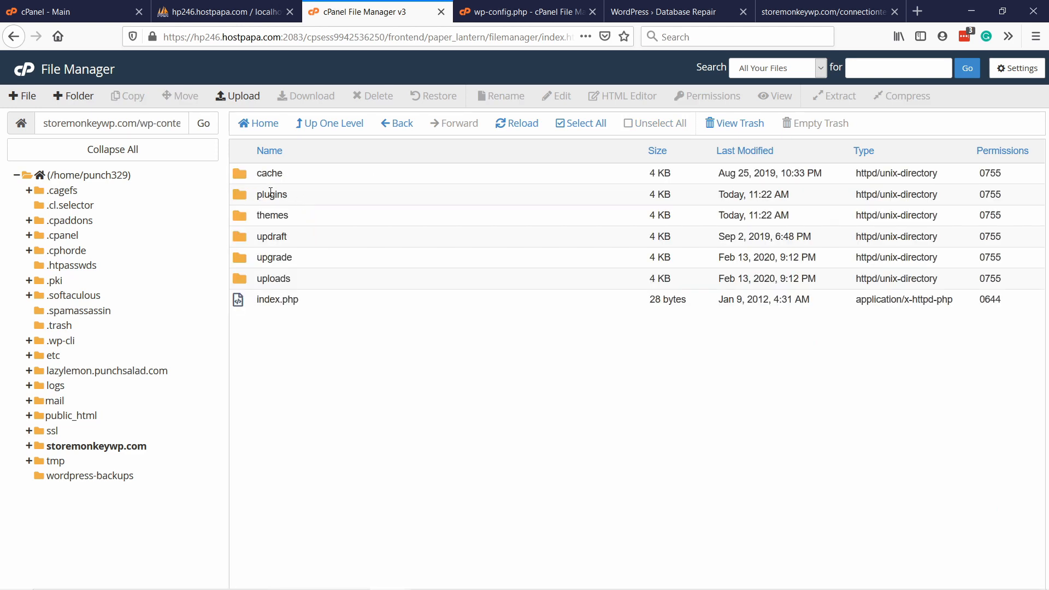
right_click(271, 193)
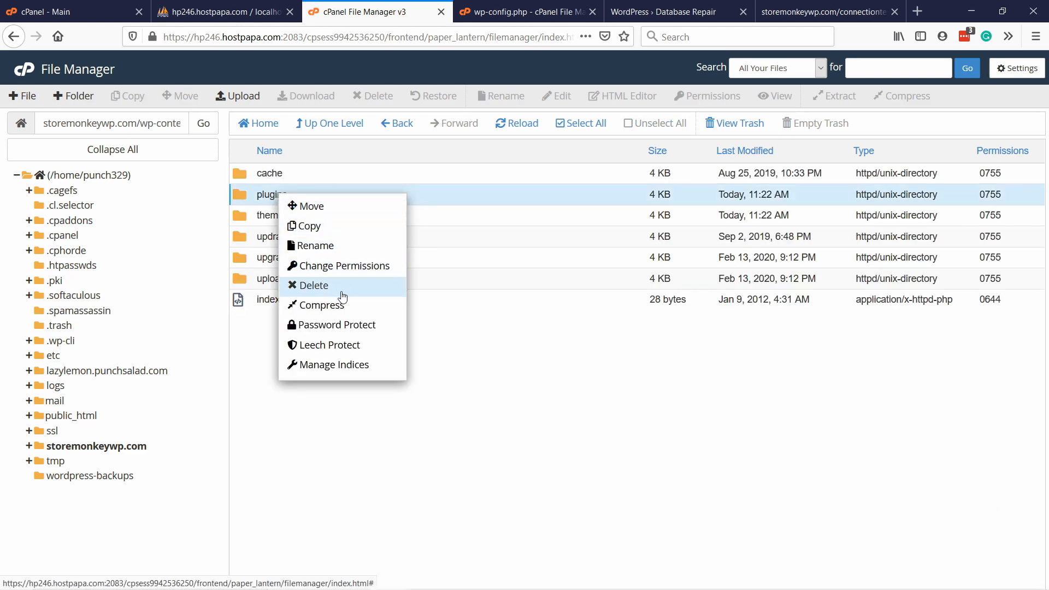
left_click(315, 246)
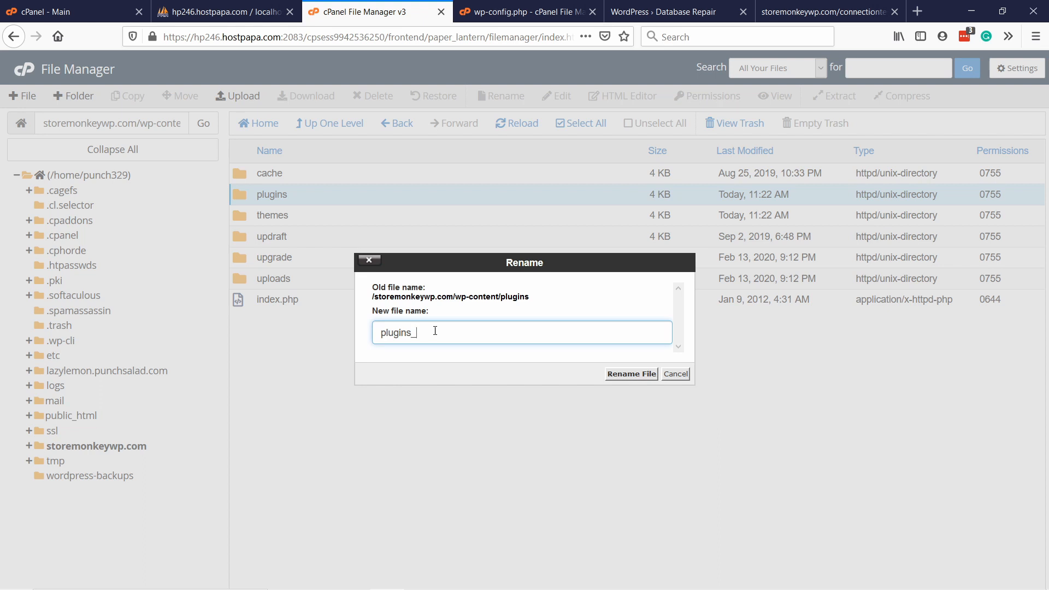
type("test")
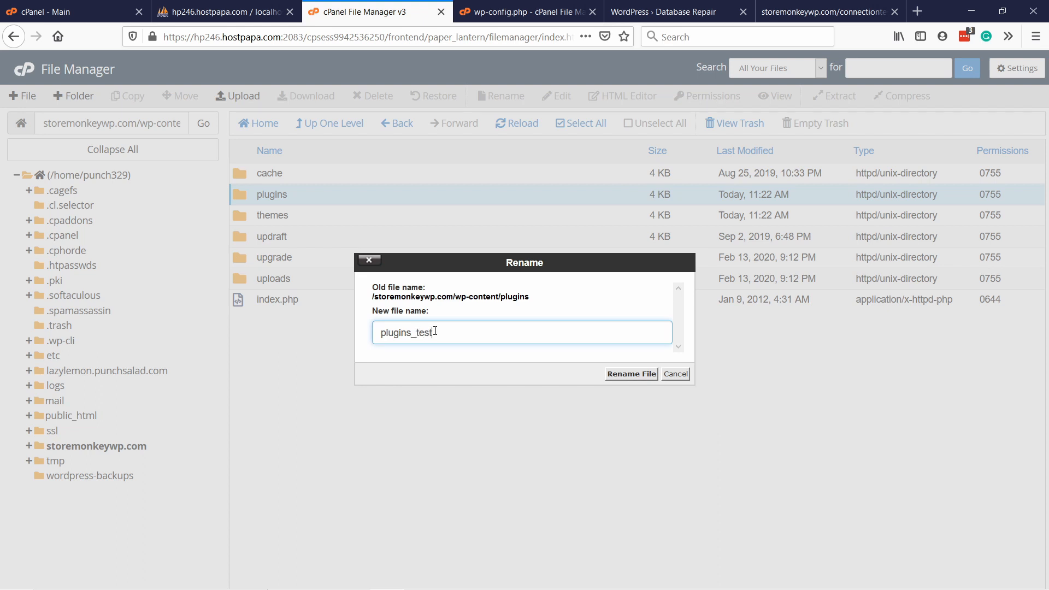
left_click(630, 373)
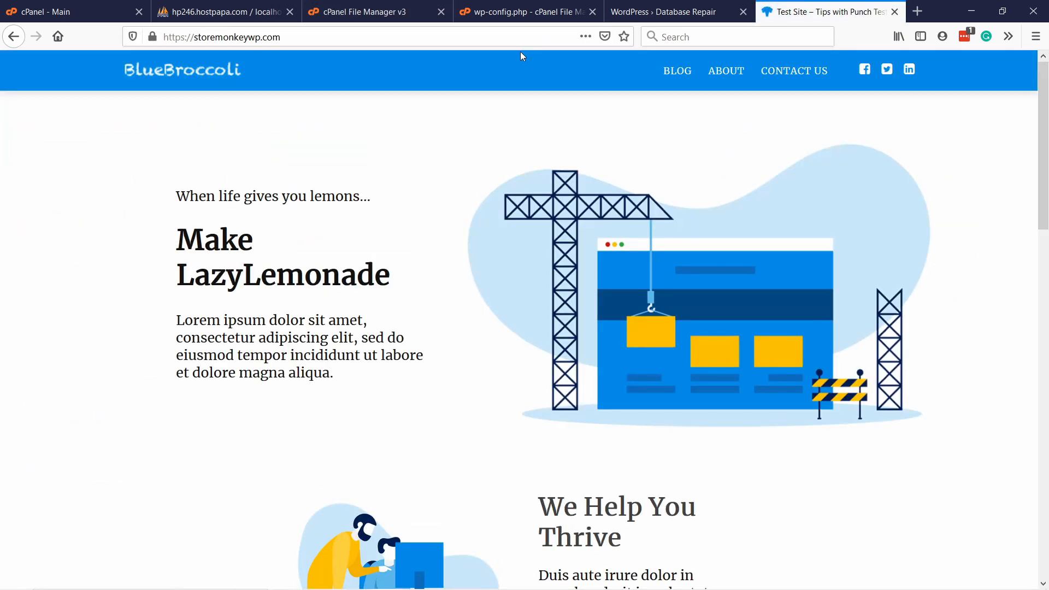
mouse_move(498, 67)
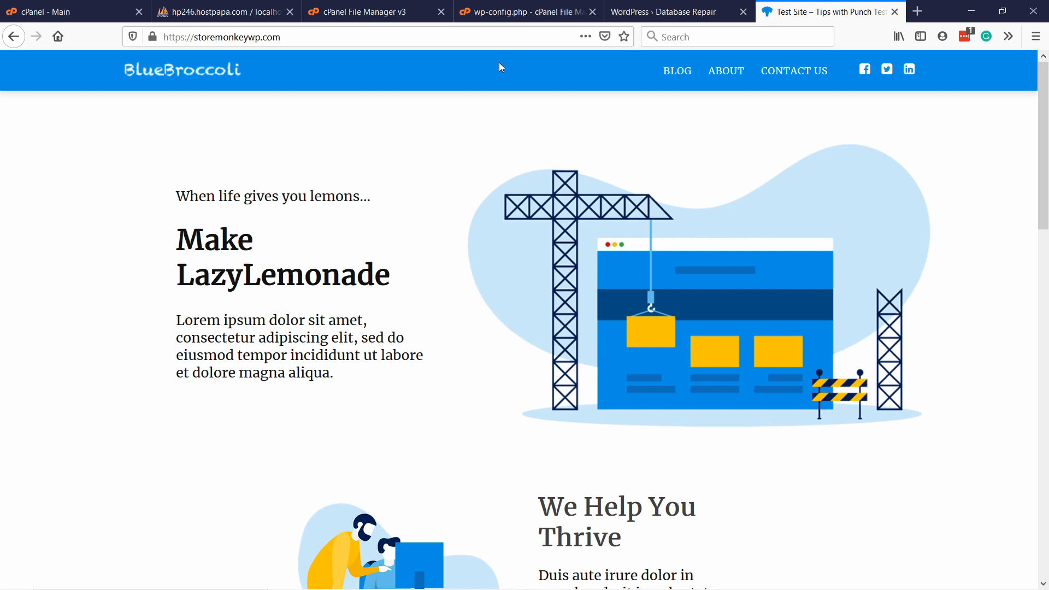
left_click(361, 11)
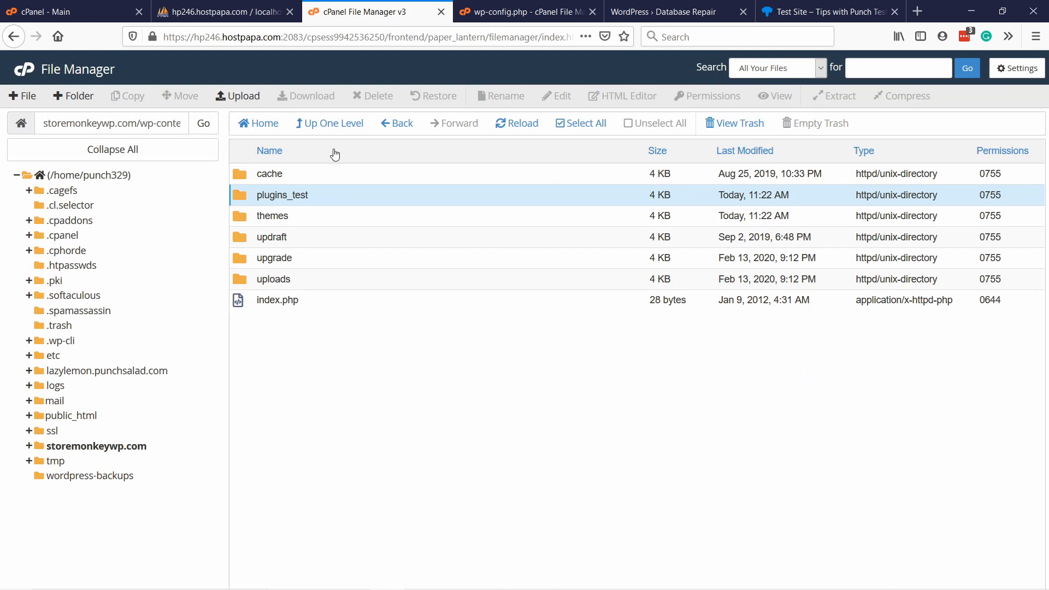
mouse_move(313, 200)
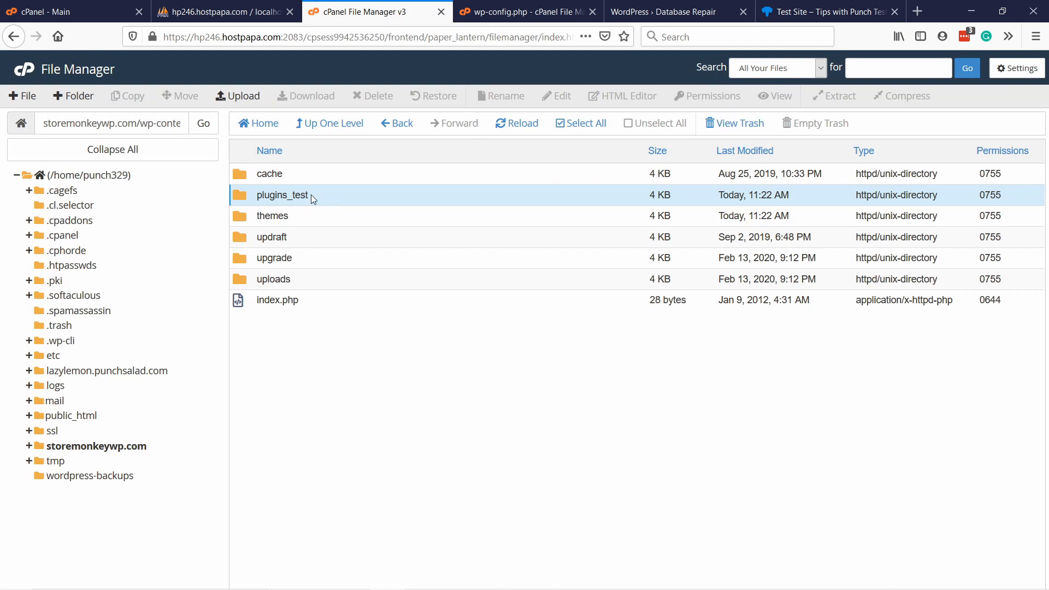
double_click(282, 195)
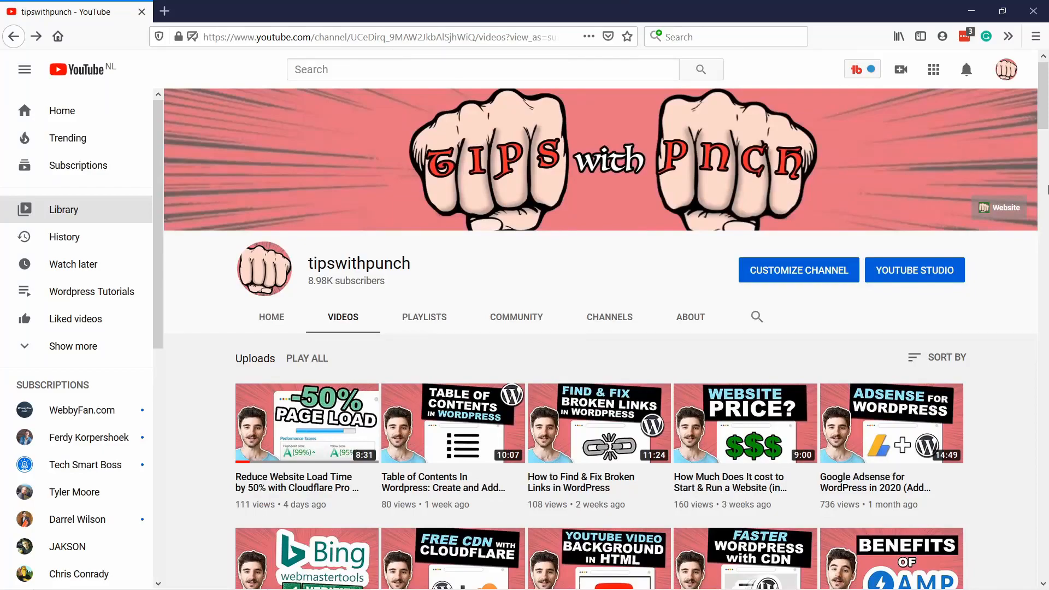
scroll("down", 3)
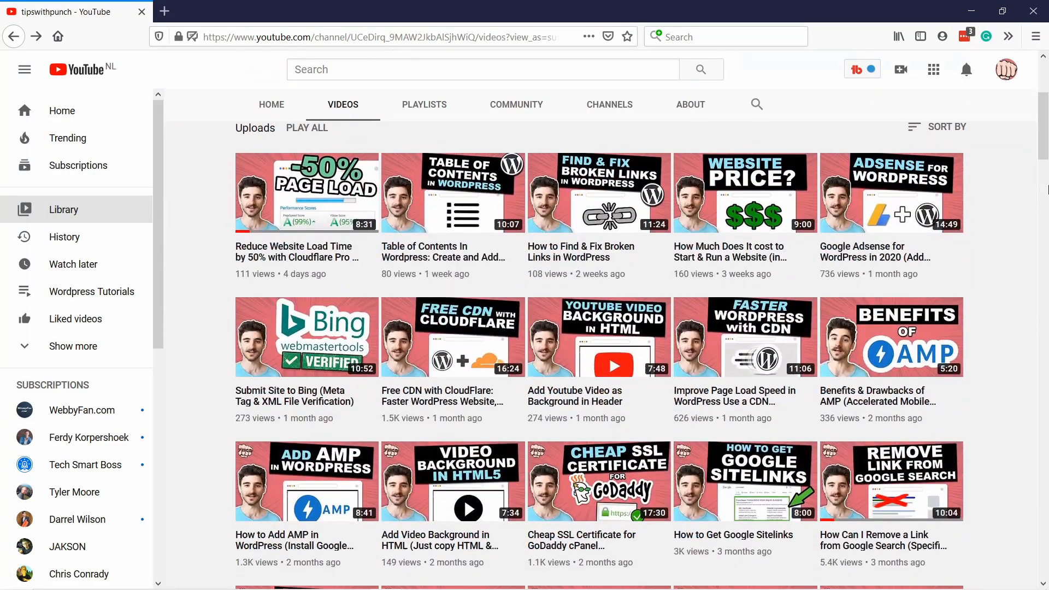
scroll("down", 3)
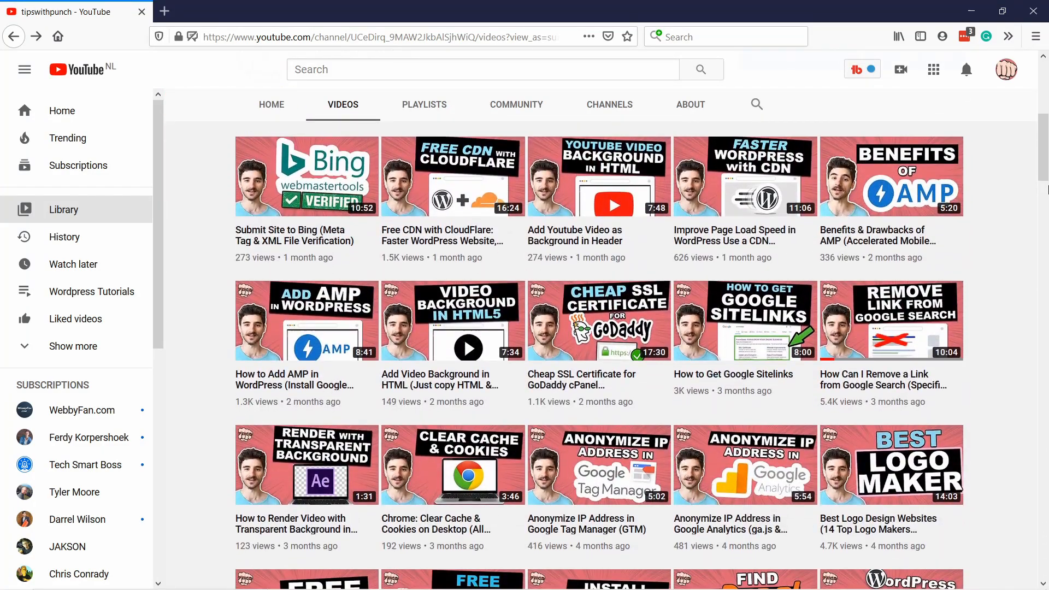
scroll("down", 3)
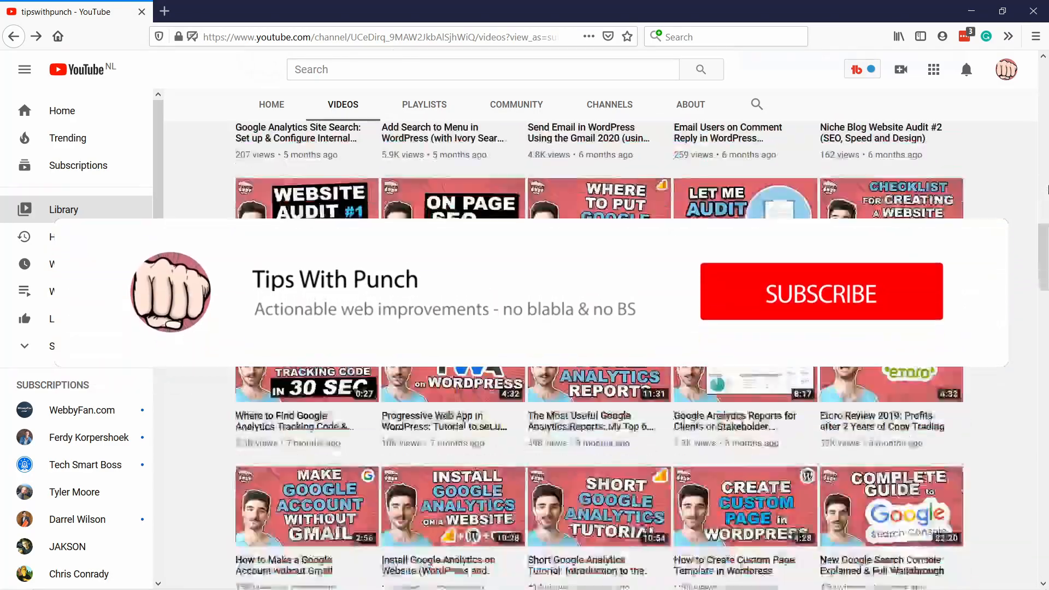
left_click(820, 293)
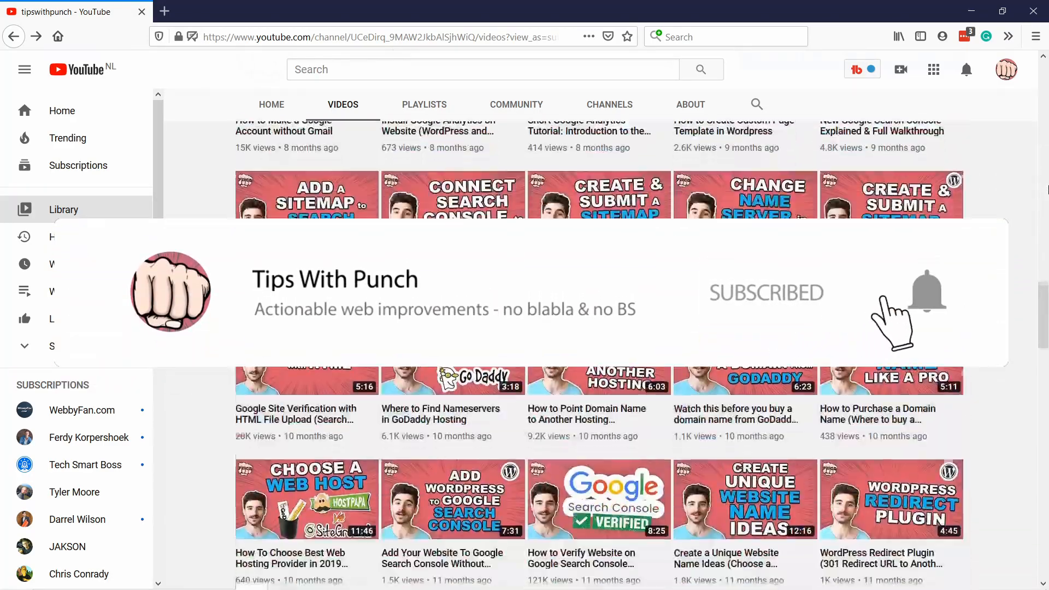
scroll("down", 3)
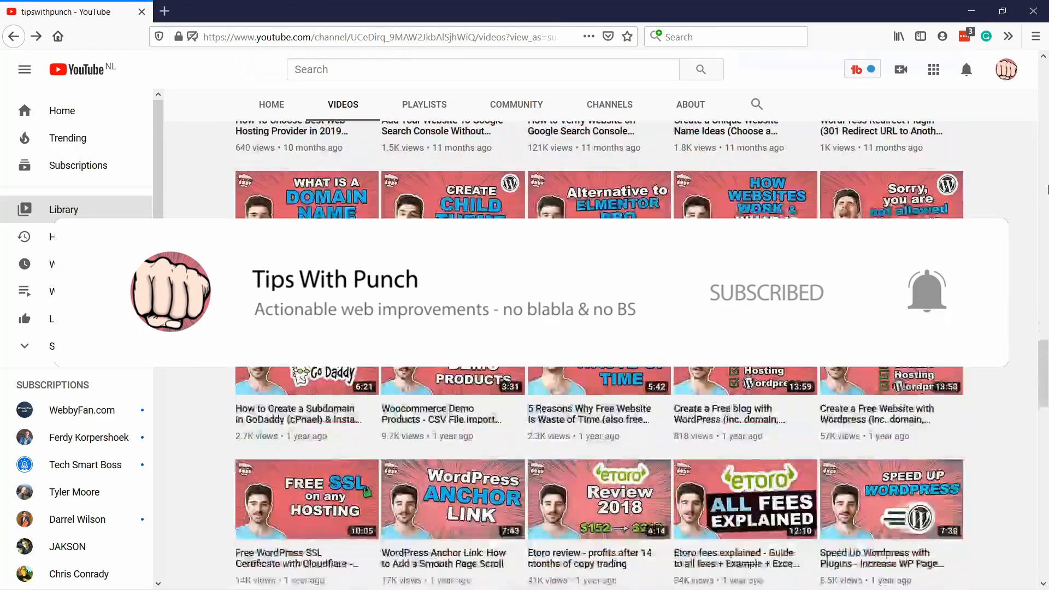